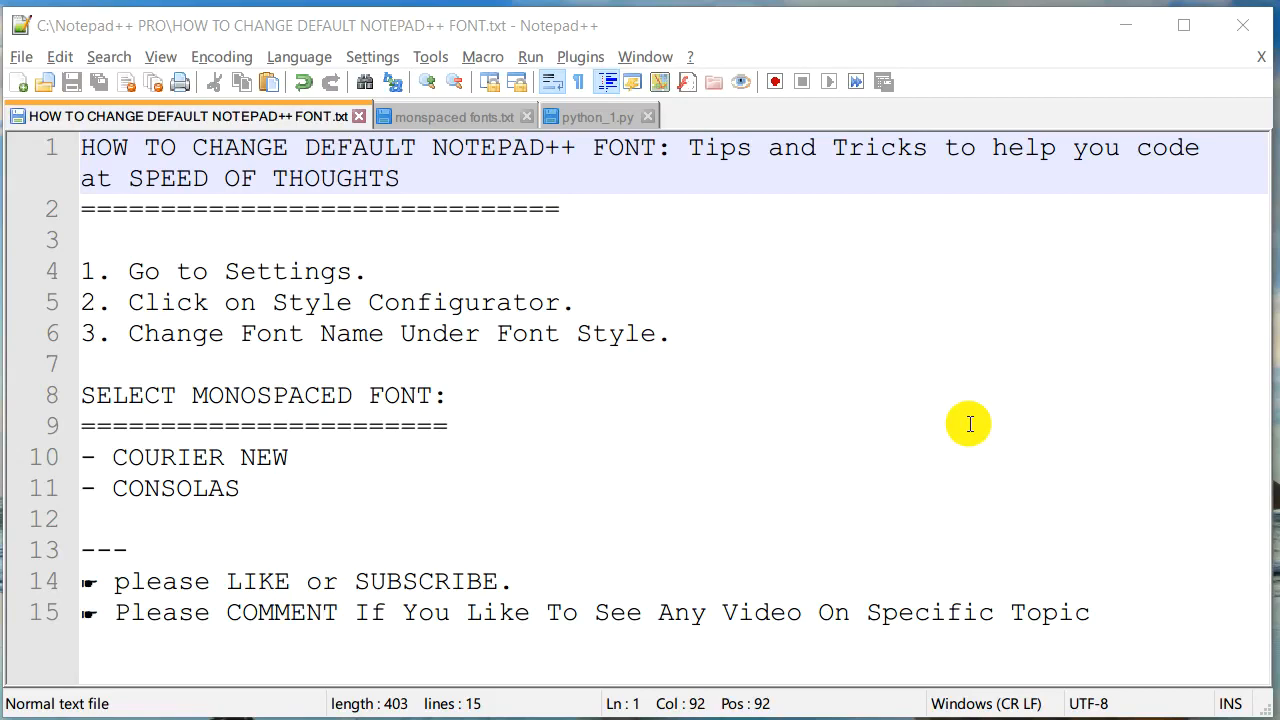
{"action": "mouse_move", "coordinate": [963, 418]}
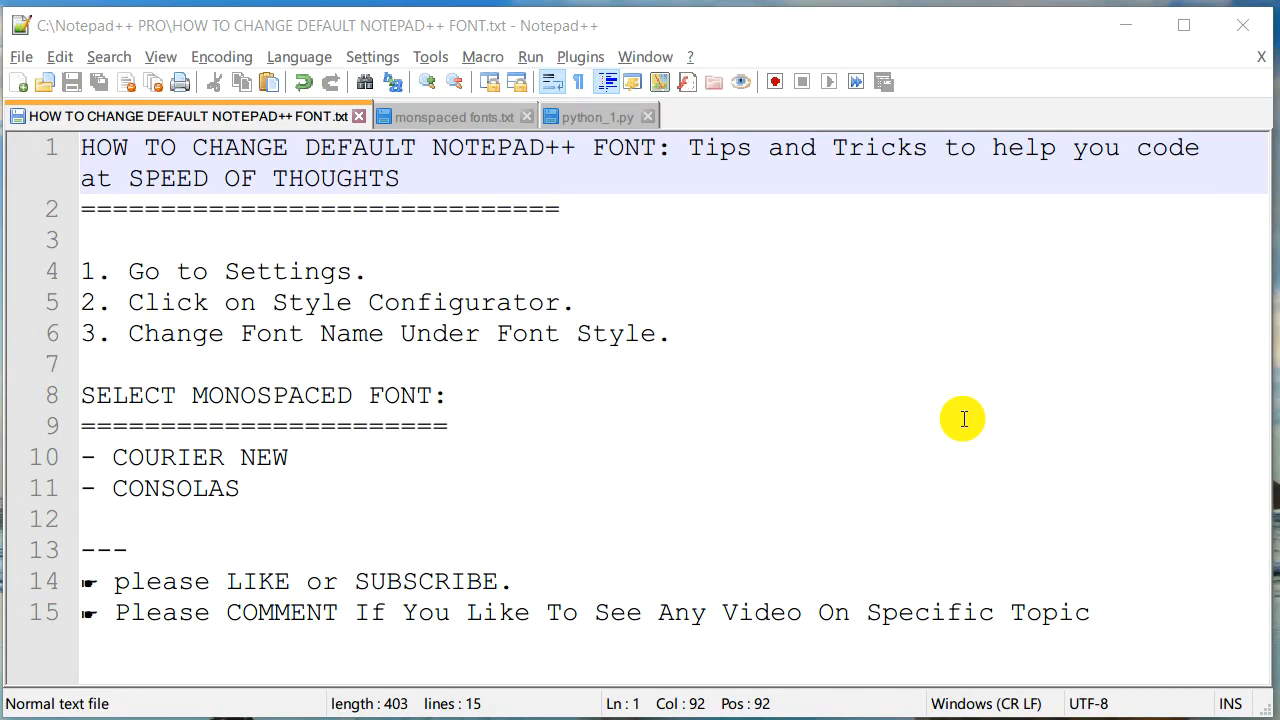
{"action": "mouse_move", "coordinate": [692, 223]}
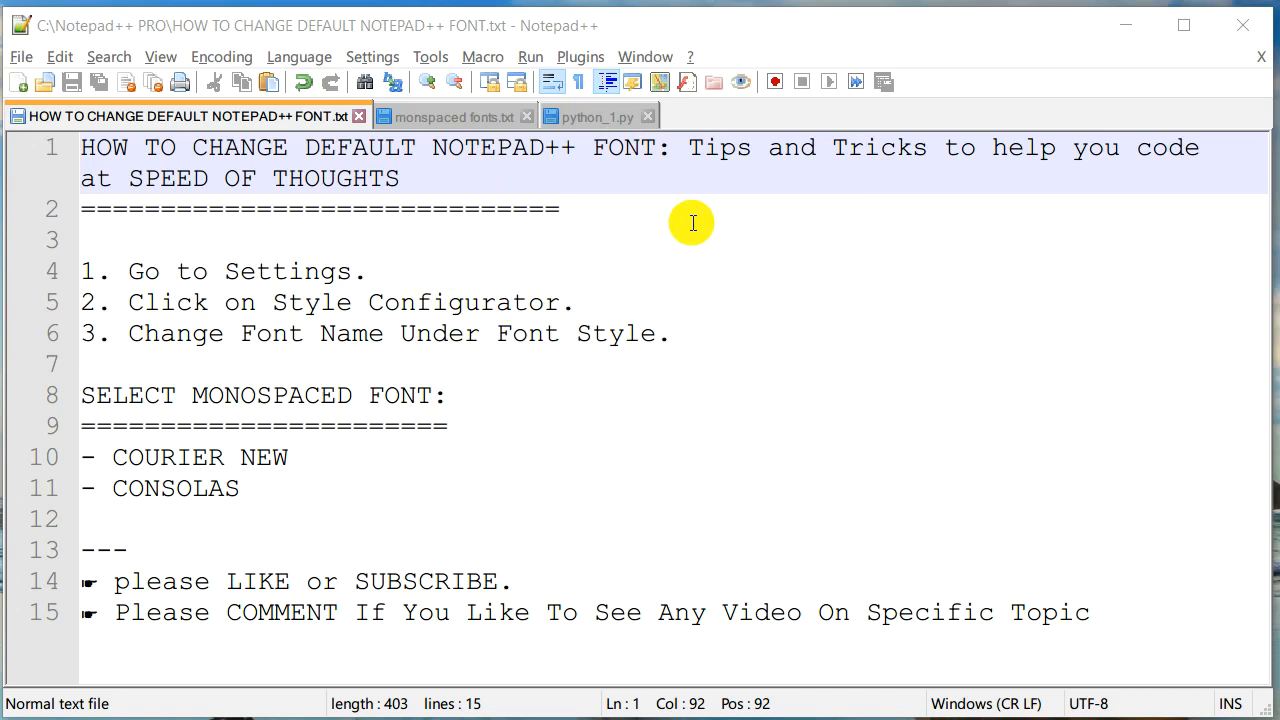
{"action": "mouse_move", "coordinate": [435, 117]}
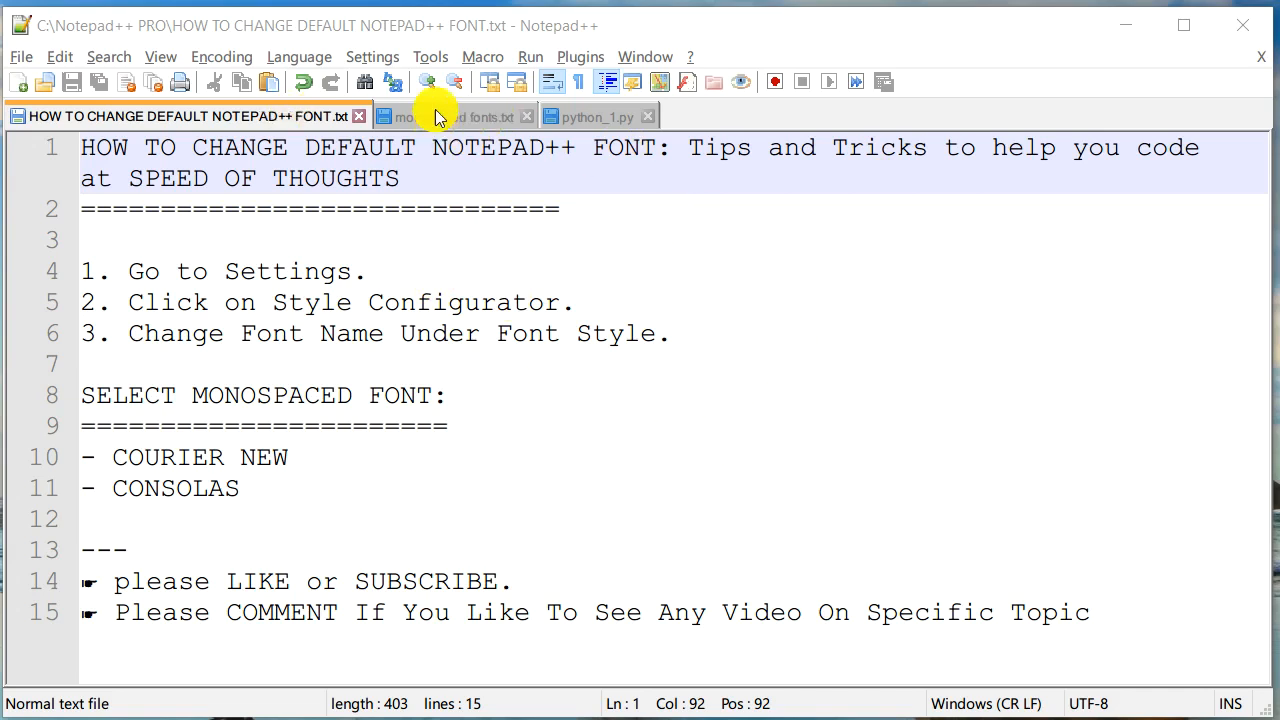
Open the Style Configurator and inspect the Default Style font name, Courier New at size 10.
{"action": "left_click", "coordinate": [372, 56]}
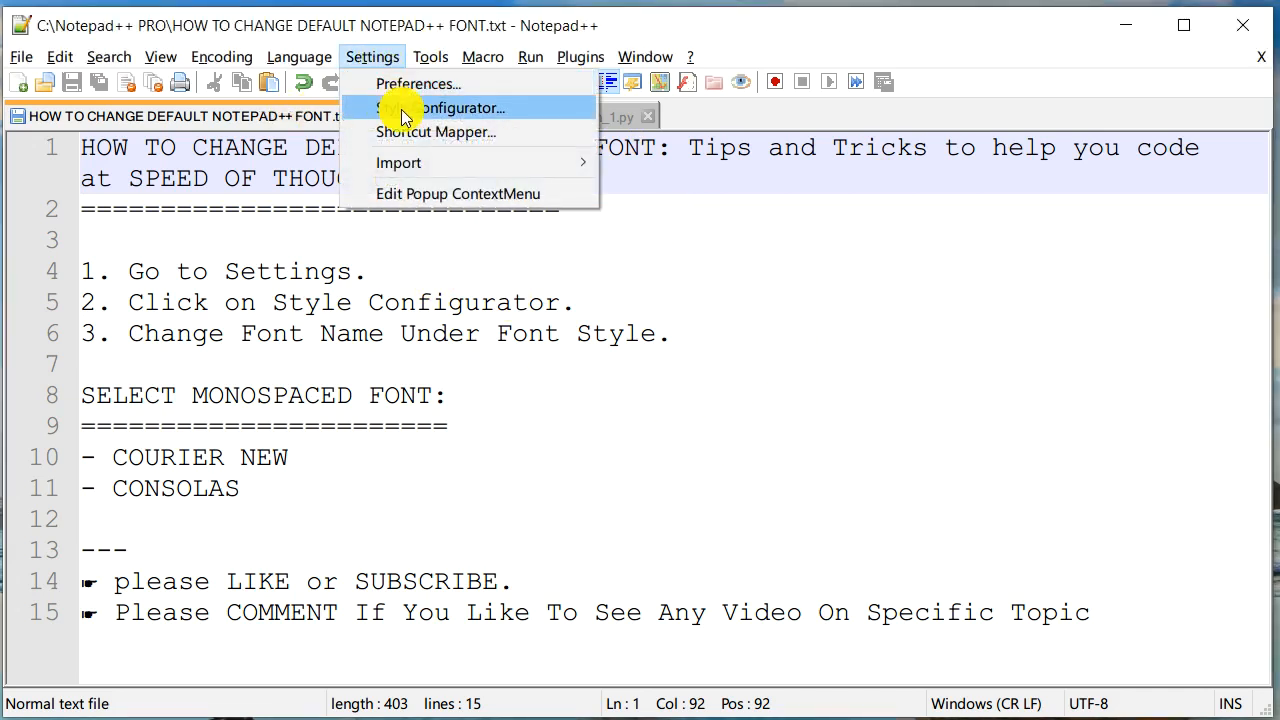
{"action": "left_click", "coordinate": [442, 108]}
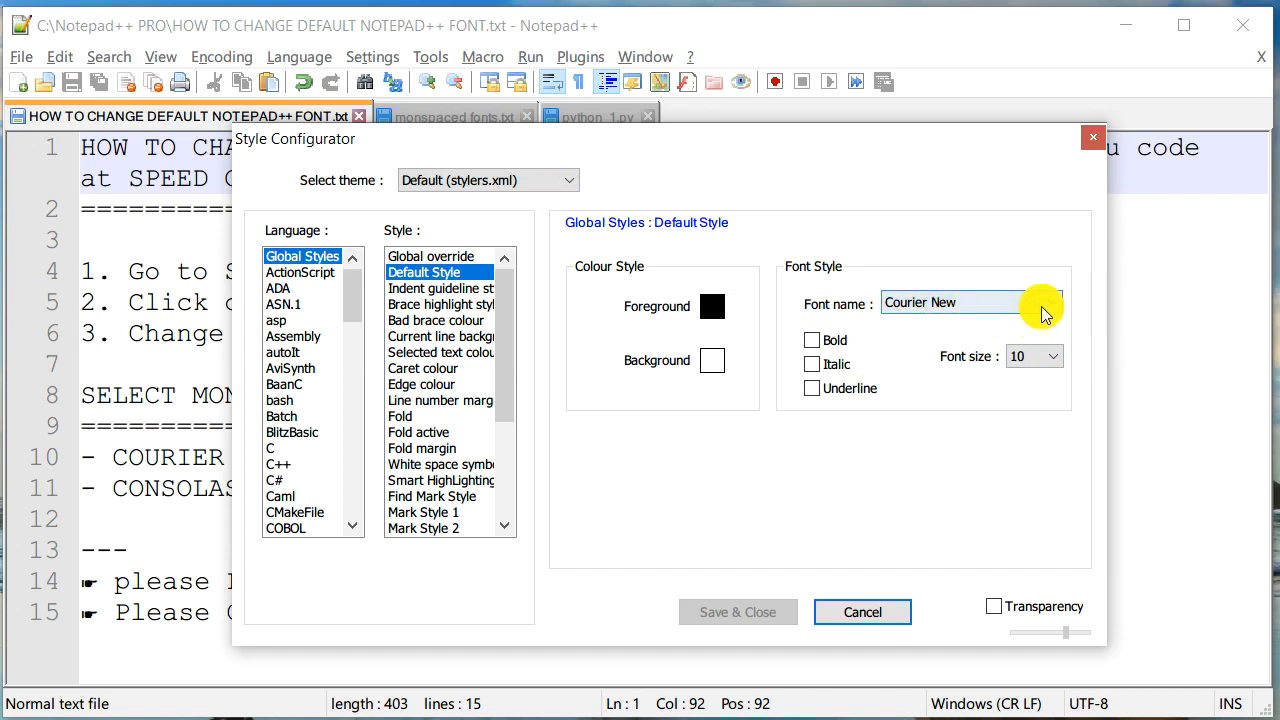
{"action": "mouse_move", "coordinate": [985, 302]}
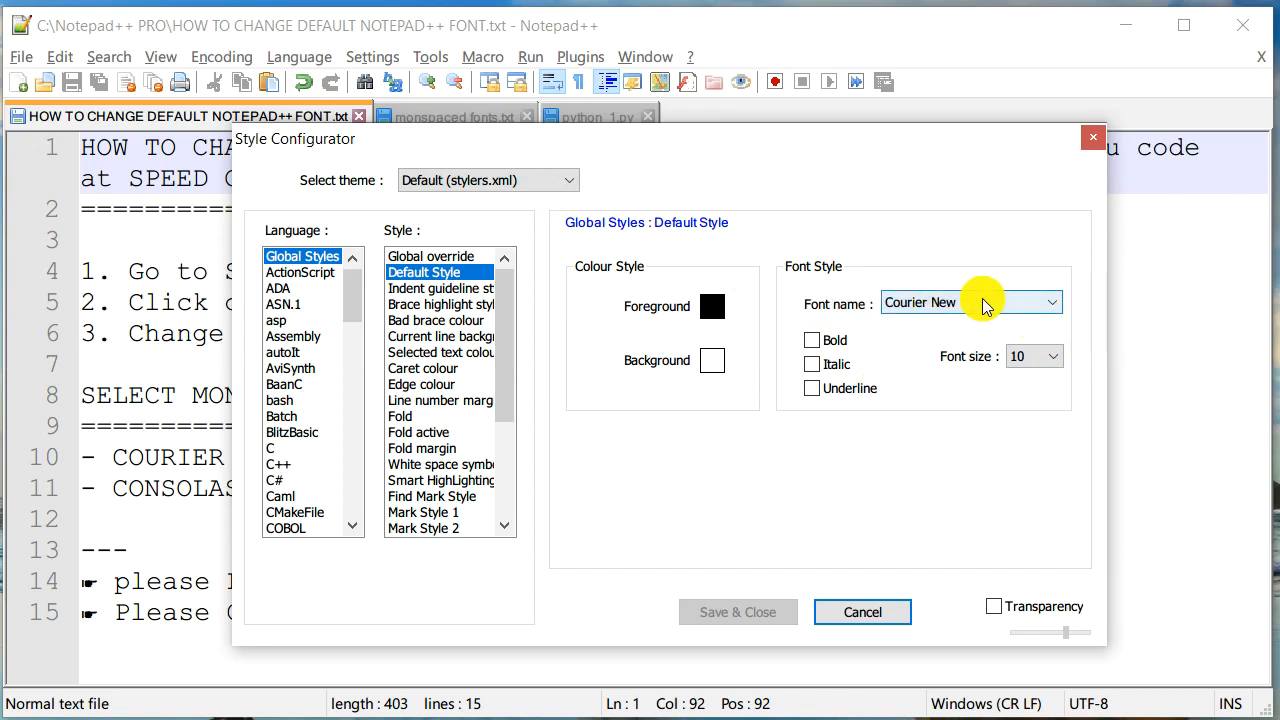
{"action": "left_click", "coordinate": [1052, 302]}
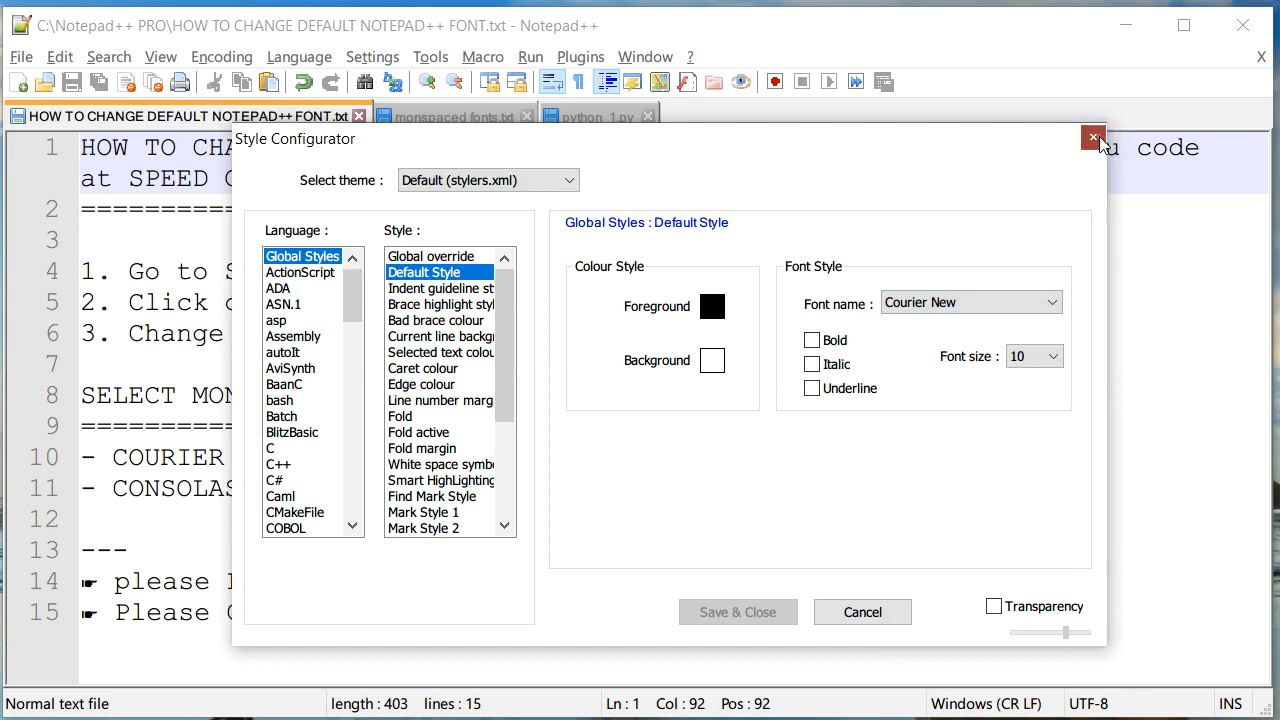
Close the Style Configurator unchanged and switch to the monspaced fonts.txt tab.
{"action": "left_click", "coordinate": [1093, 137]}
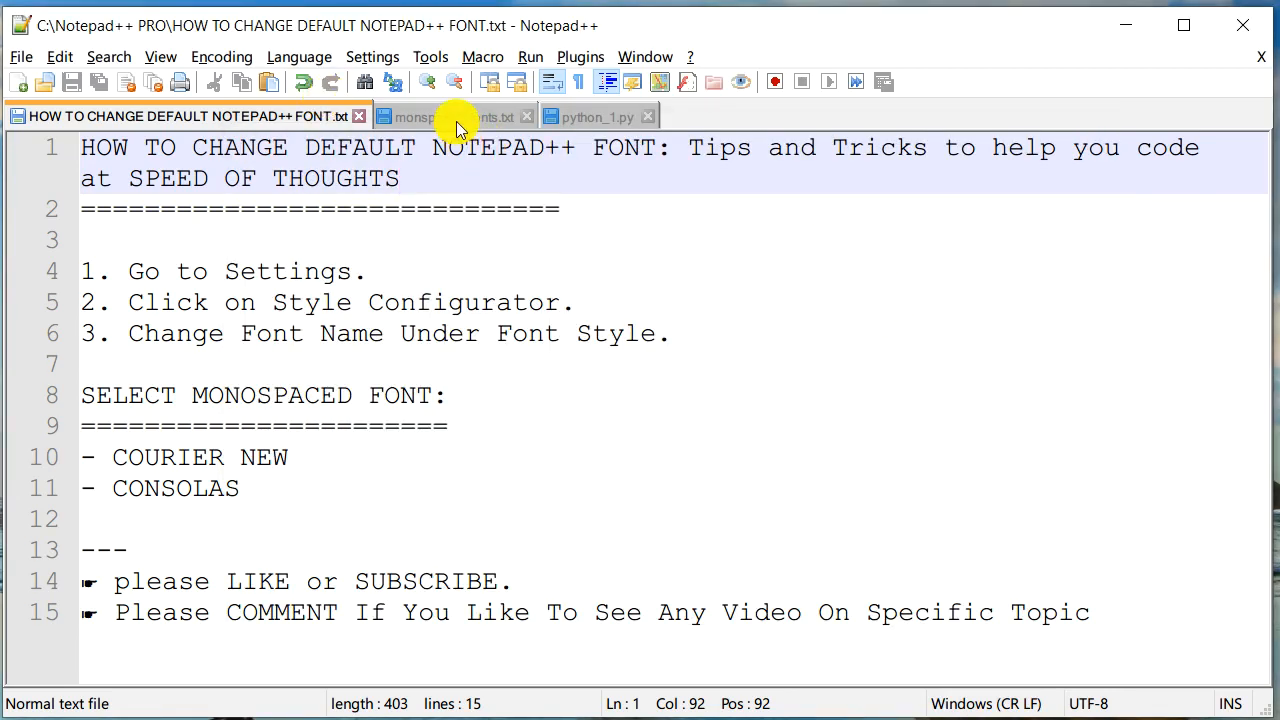
{"action": "mouse_move", "coordinate": [450, 117]}
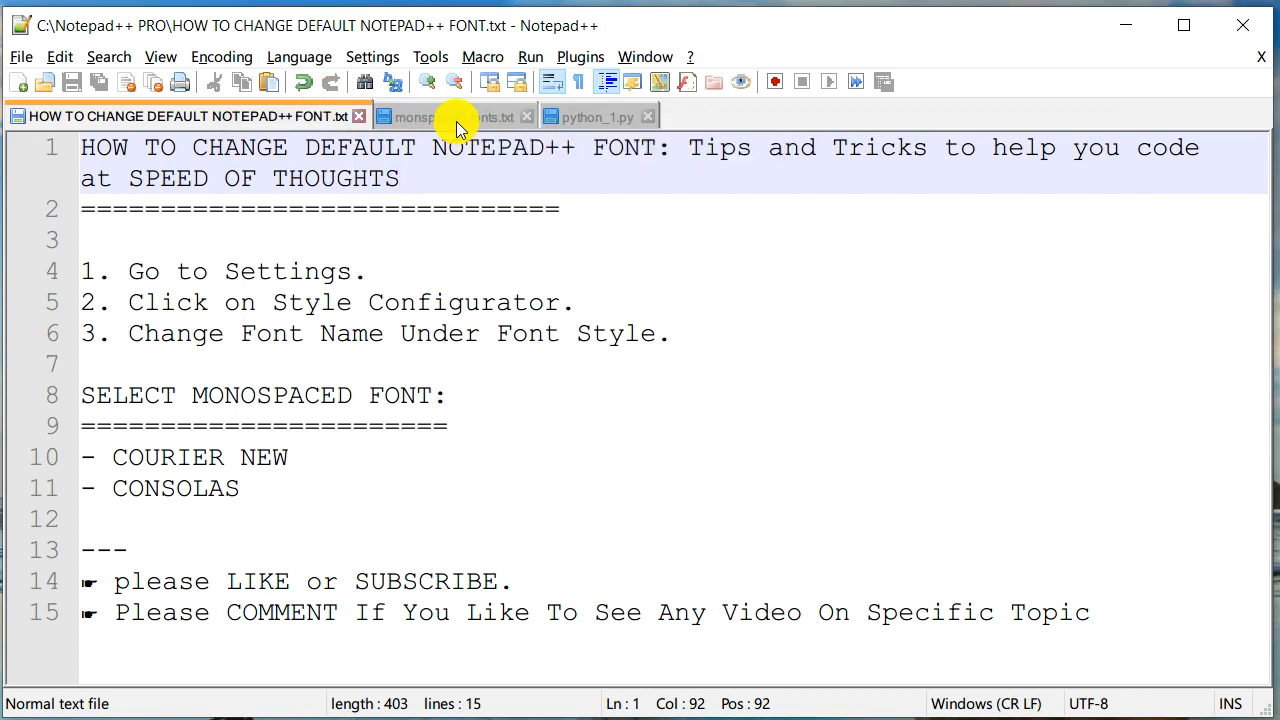
{"action": "left_click", "coordinate": [448, 116]}
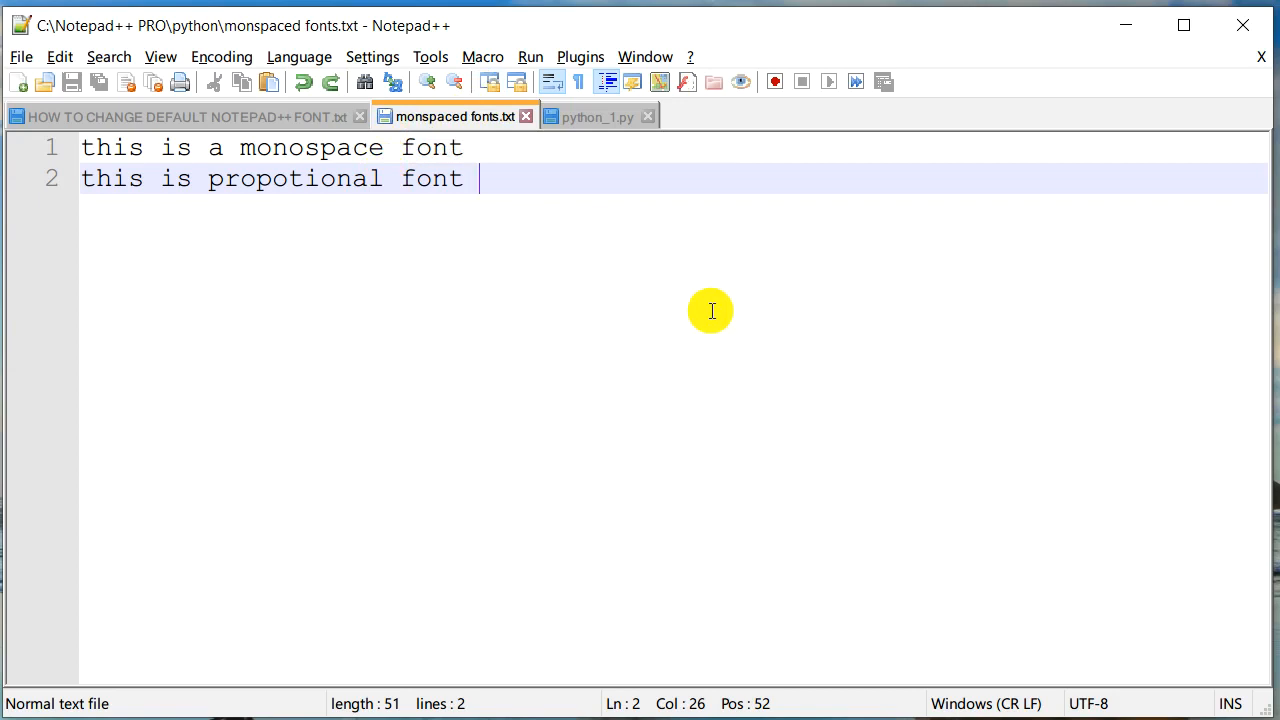
{"action": "mouse_move", "coordinate": [195, 137]}
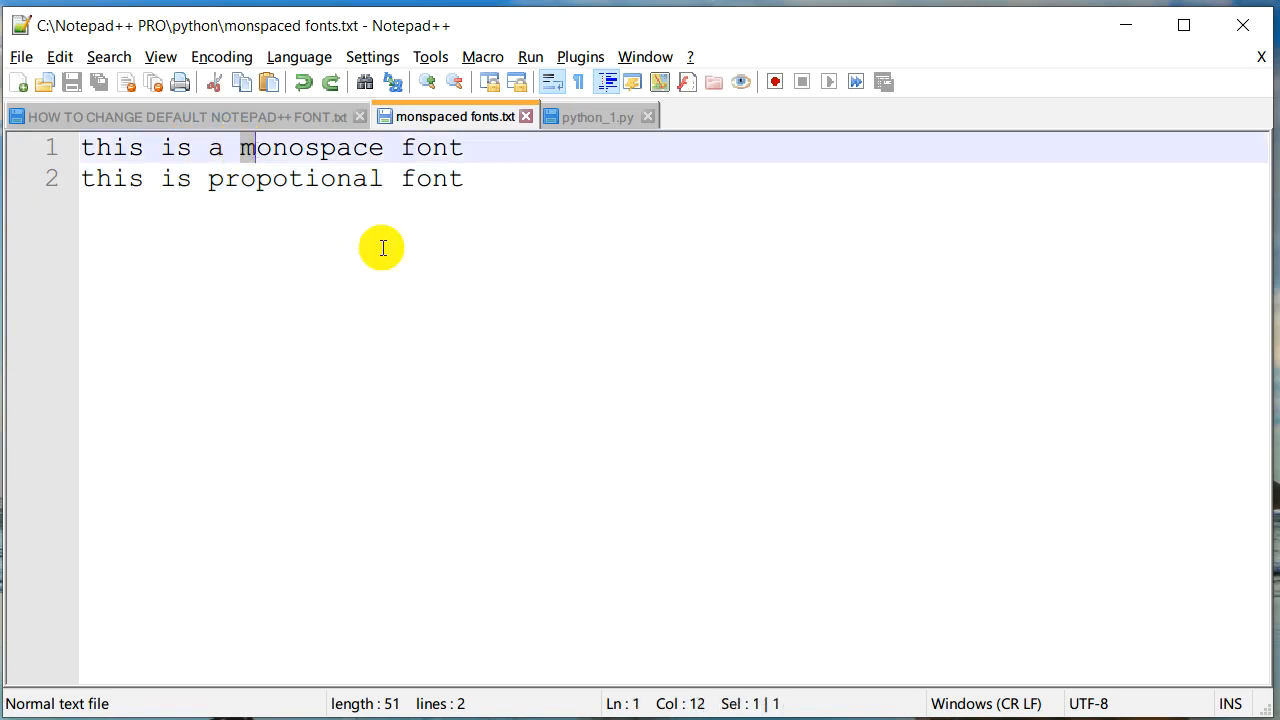
{"action": "mouse_move", "coordinate": [561, 304]}
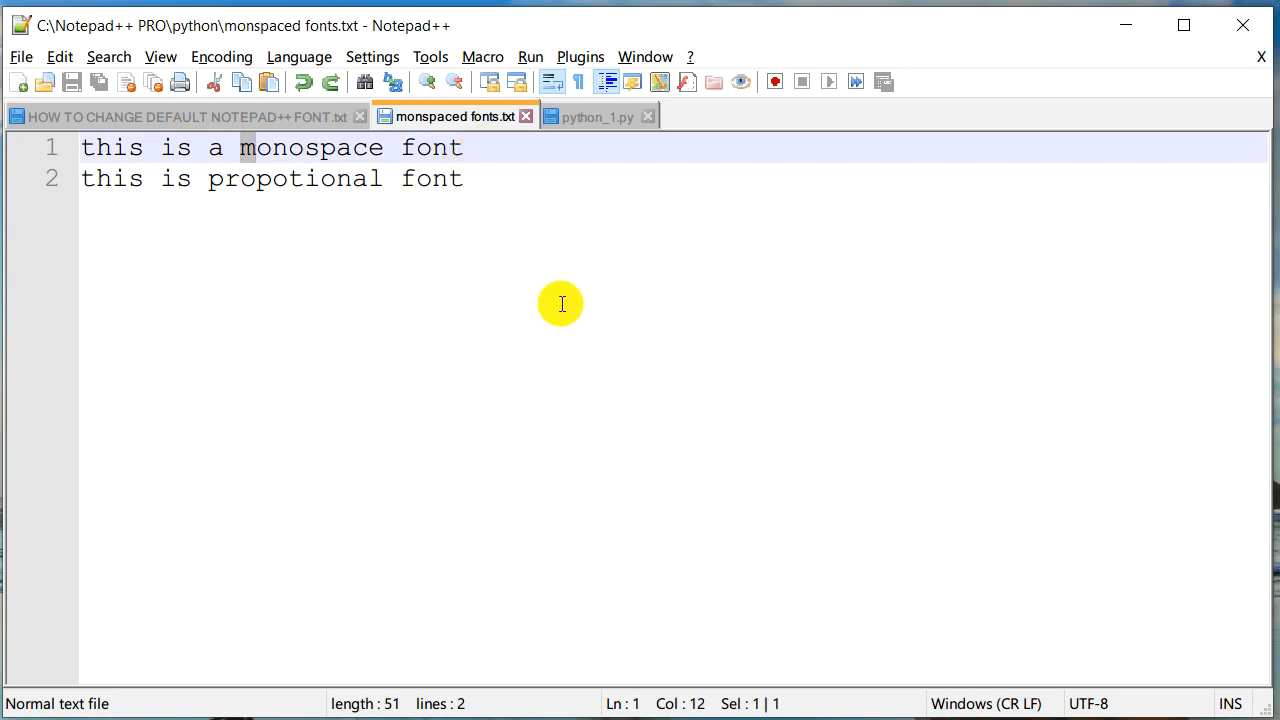
{"action": "mouse_move", "coordinate": [570, 316]}
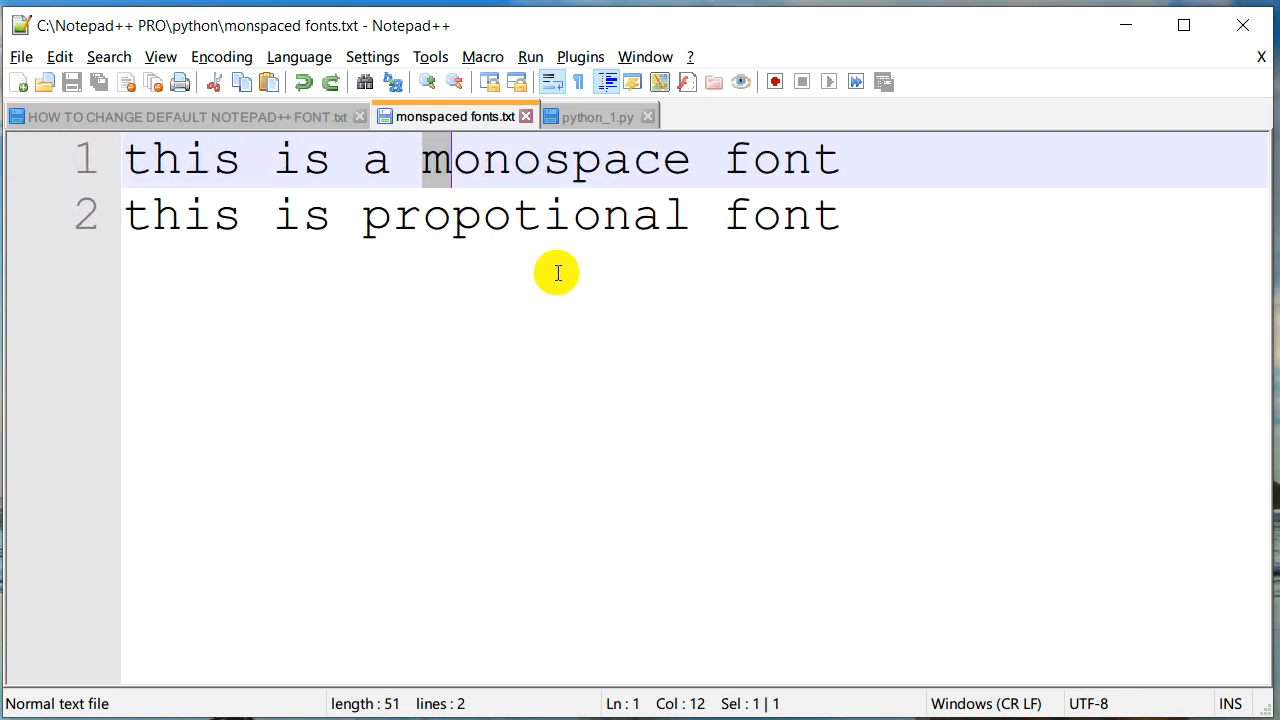
{"action": "mouse_move", "coordinate": [448, 175]}
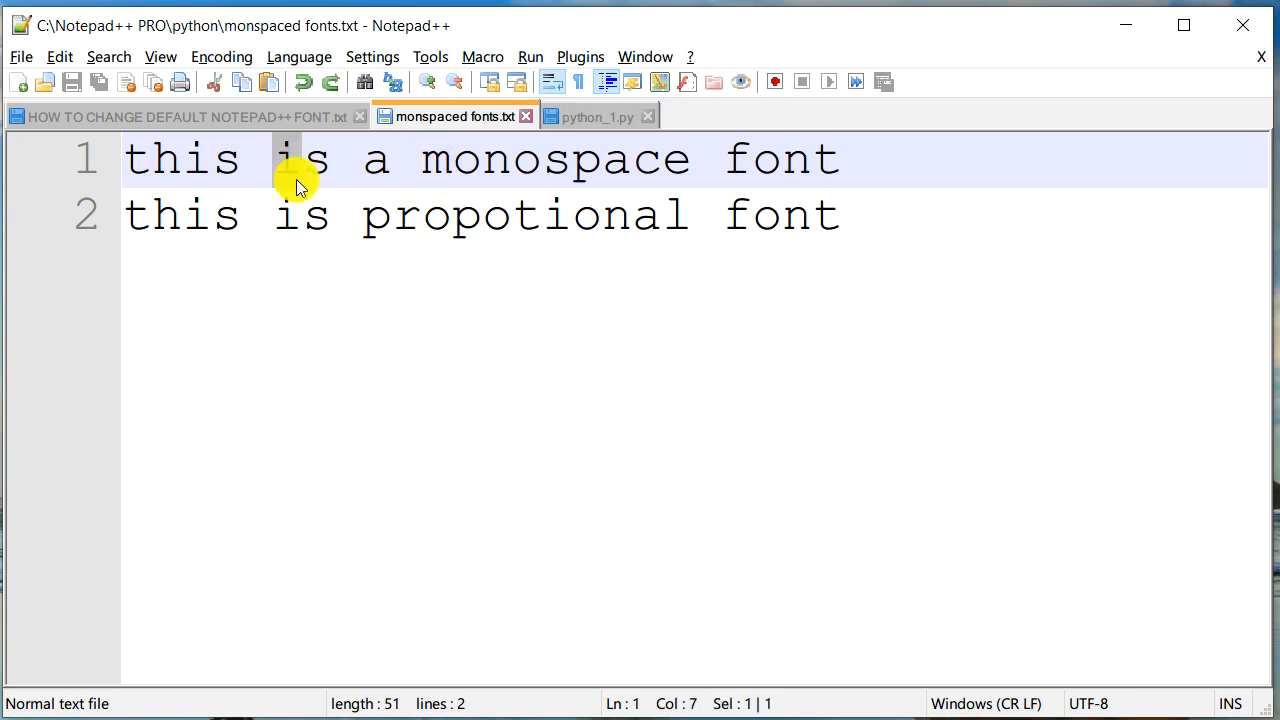
{"action": "mouse_move", "coordinate": [290, 178]}
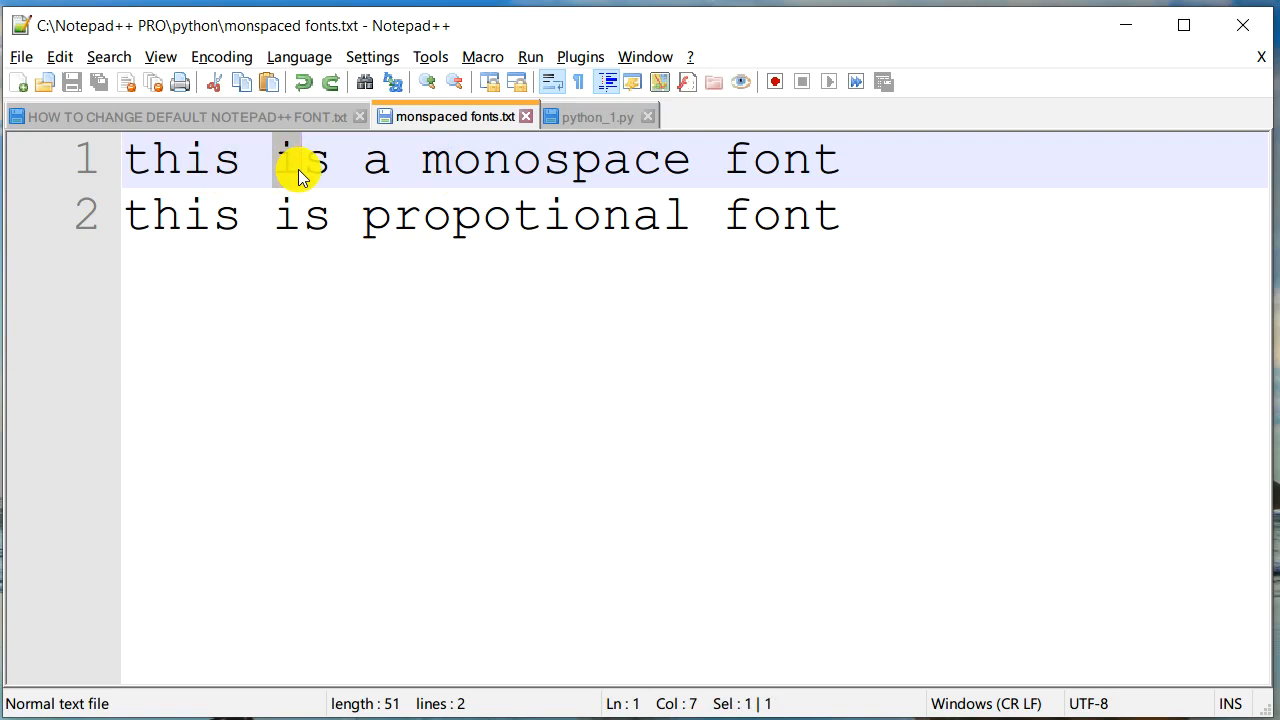
{"action": "mouse_move", "coordinate": [310, 165]}
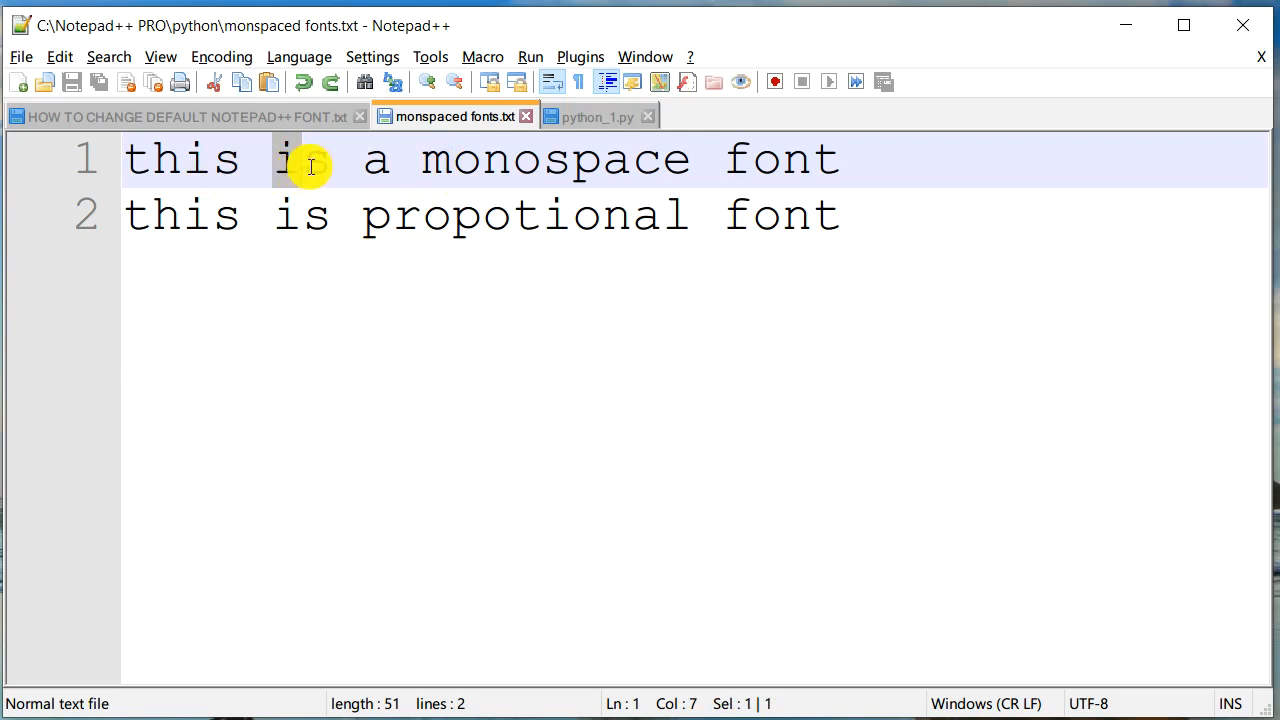
Highlight occurrences of the word 'is' to compare character widths, then deselect.
{"action": "double_click", "coordinate": [301, 158]}
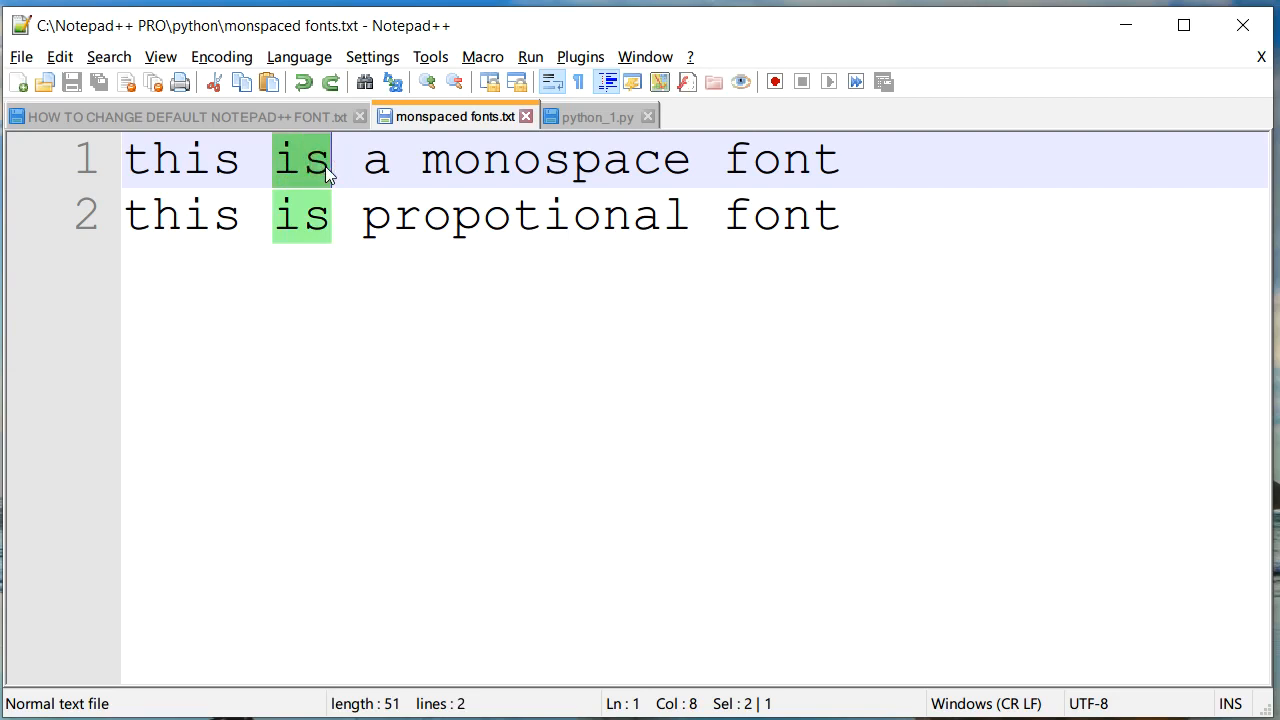
{"action": "left_click", "coordinate": [330, 159]}
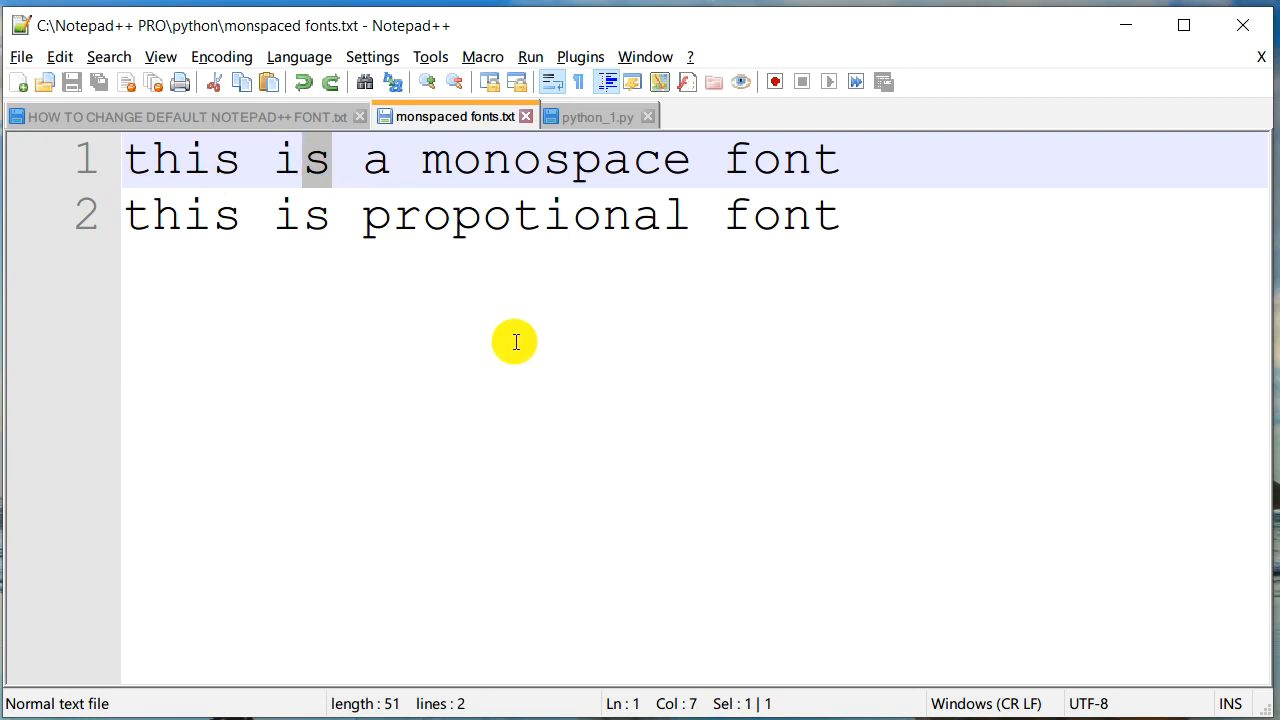
{"action": "mouse_move", "coordinate": [620, 247]}
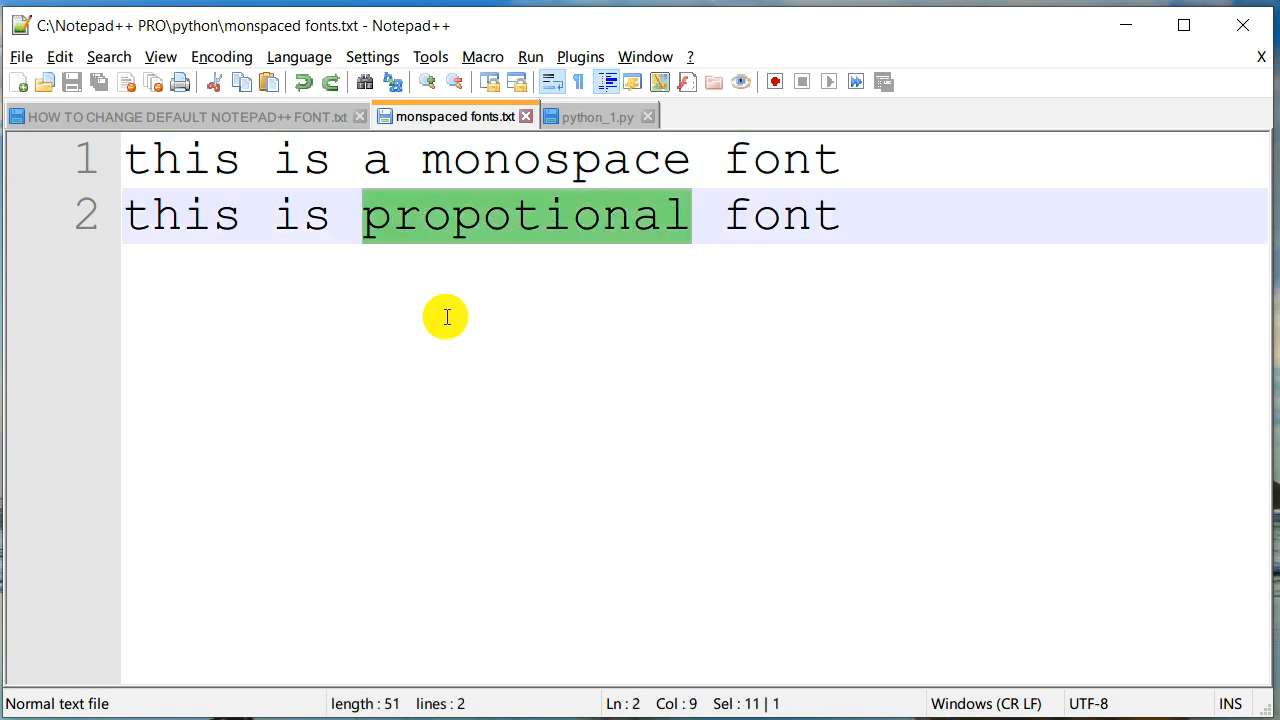
{"action": "mouse_move", "coordinate": [280, 217]}
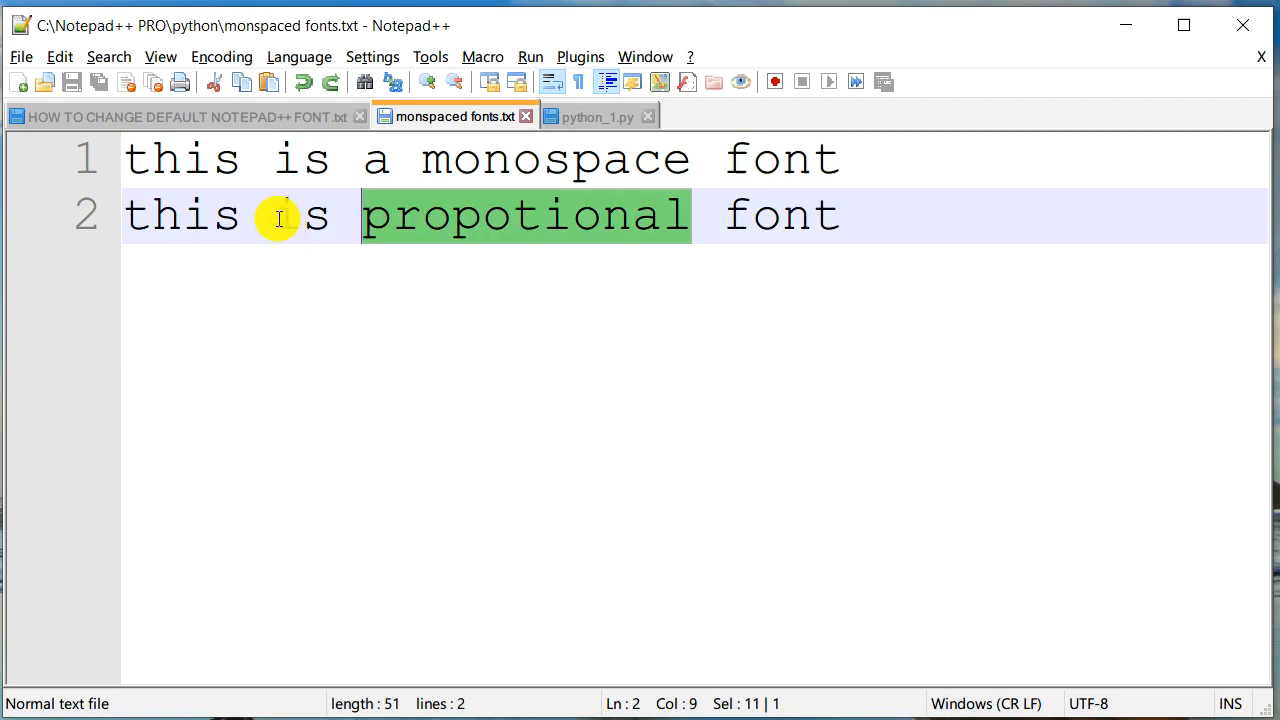
{"action": "mouse_move", "coordinate": [423, 356]}
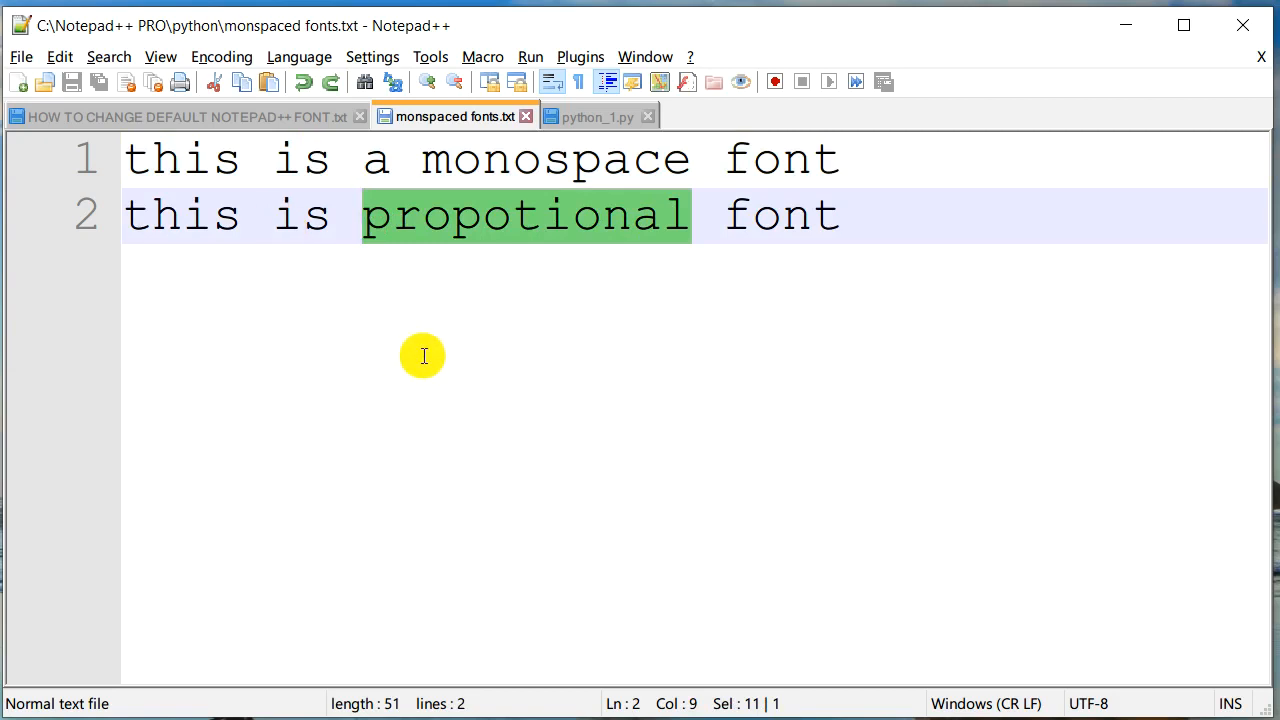
{"action": "mouse_move", "coordinate": [283, 216]}
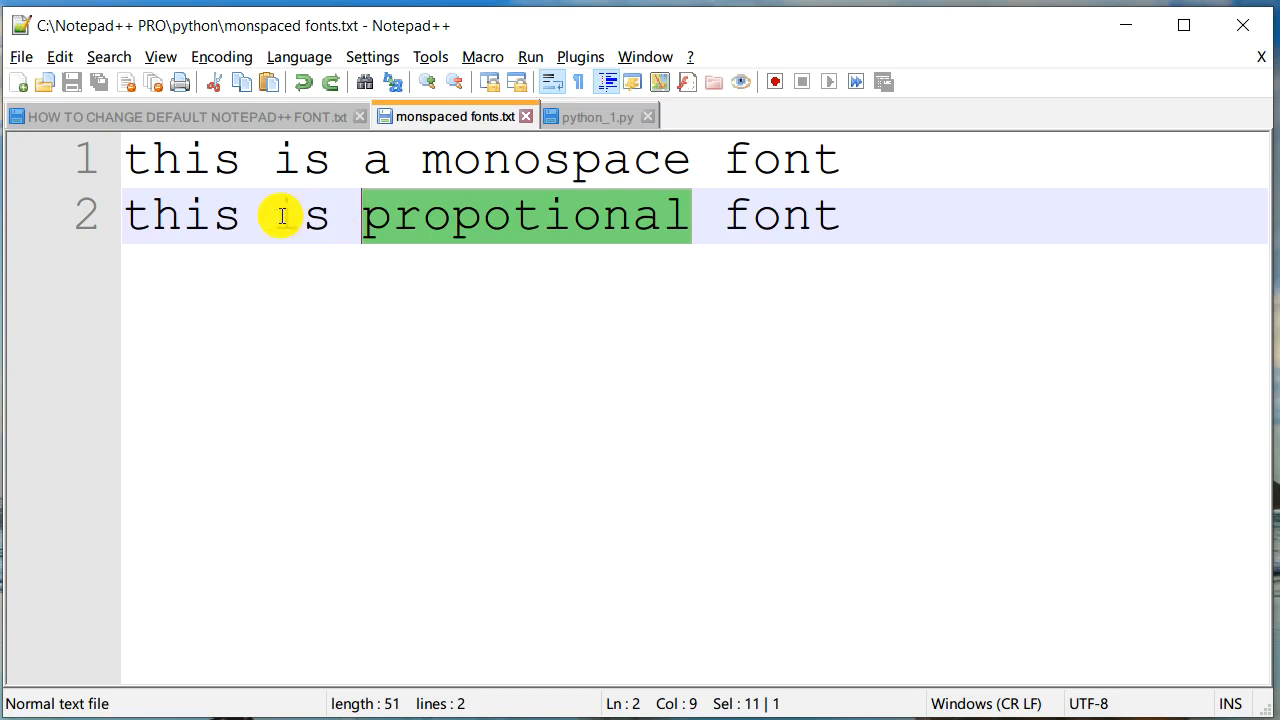
{"action": "mouse_move", "coordinate": [294, 269]}
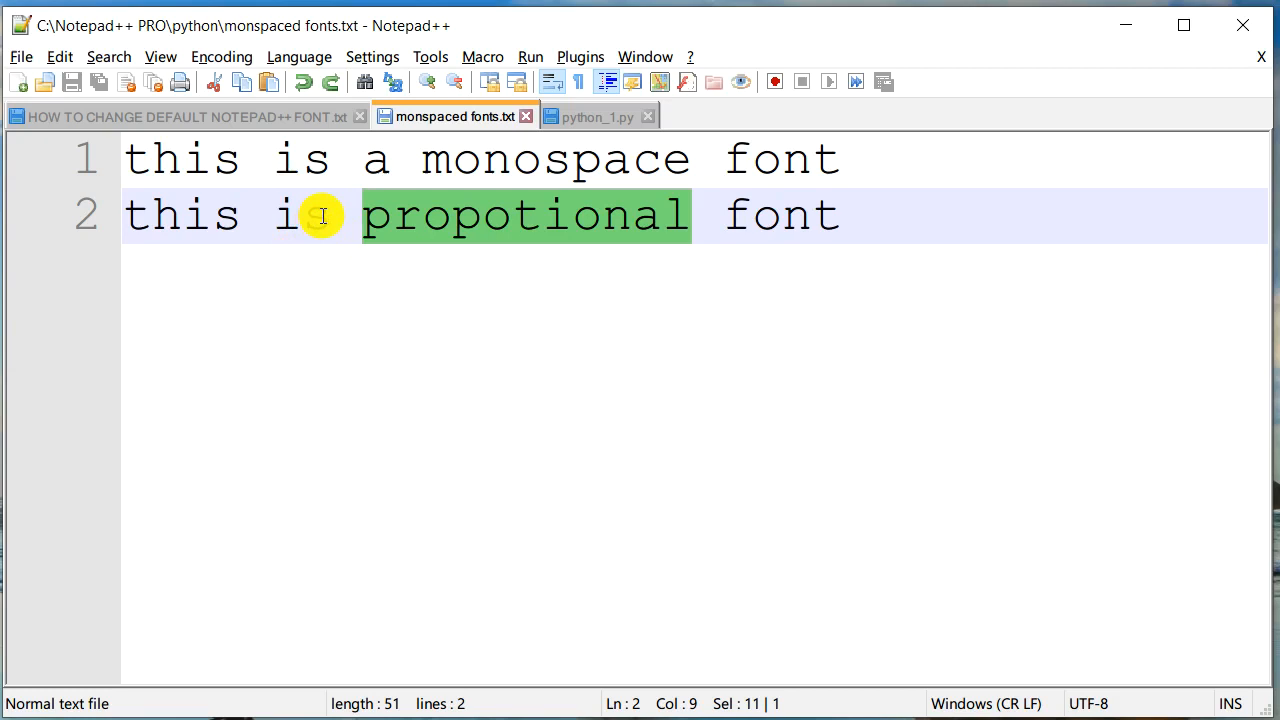
{"action": "double_click", "coordinate": [300, 214]}
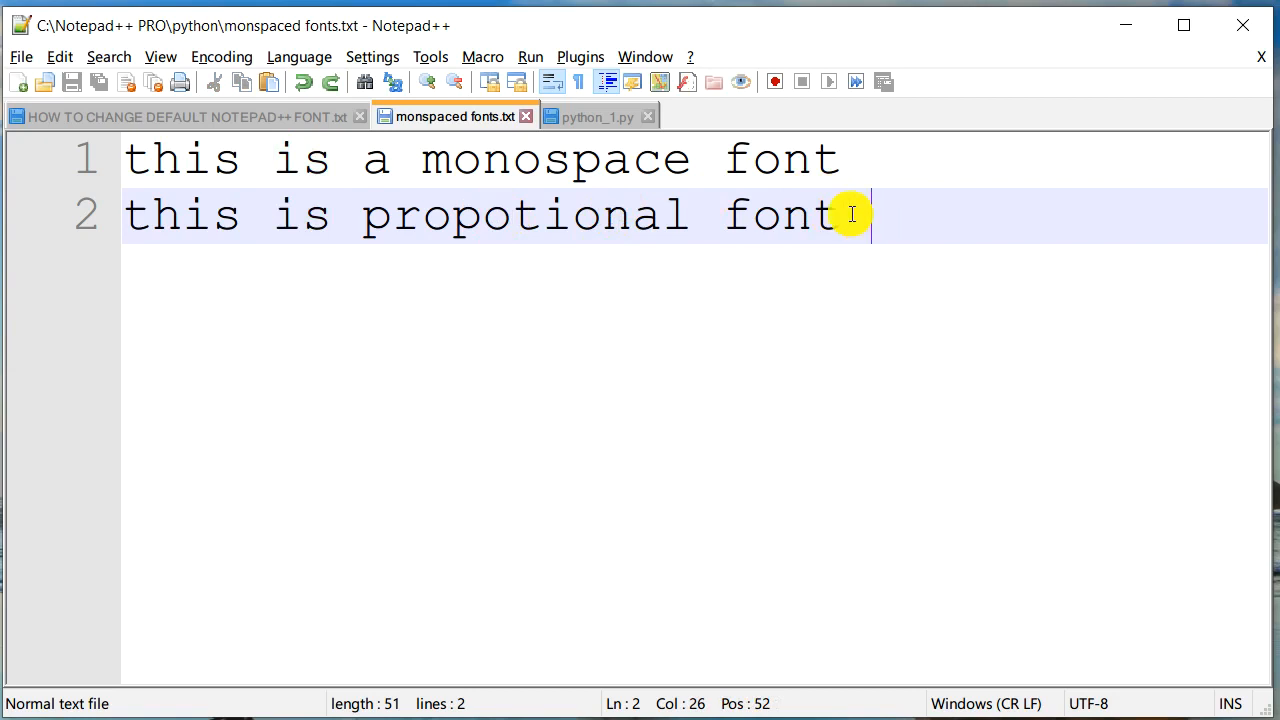
{"action": "mouse_move", "coordinate": [685, 155]}
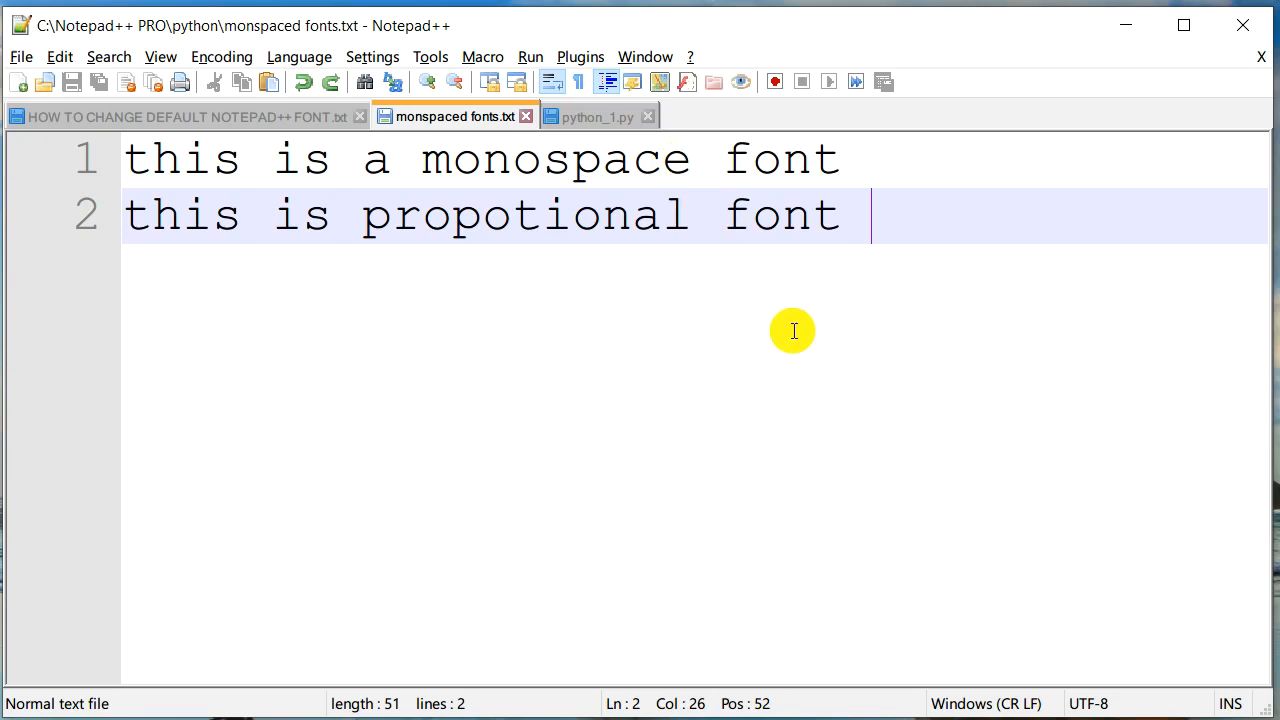
{"action": "mouse_move", "coordinate": [688, 213]}
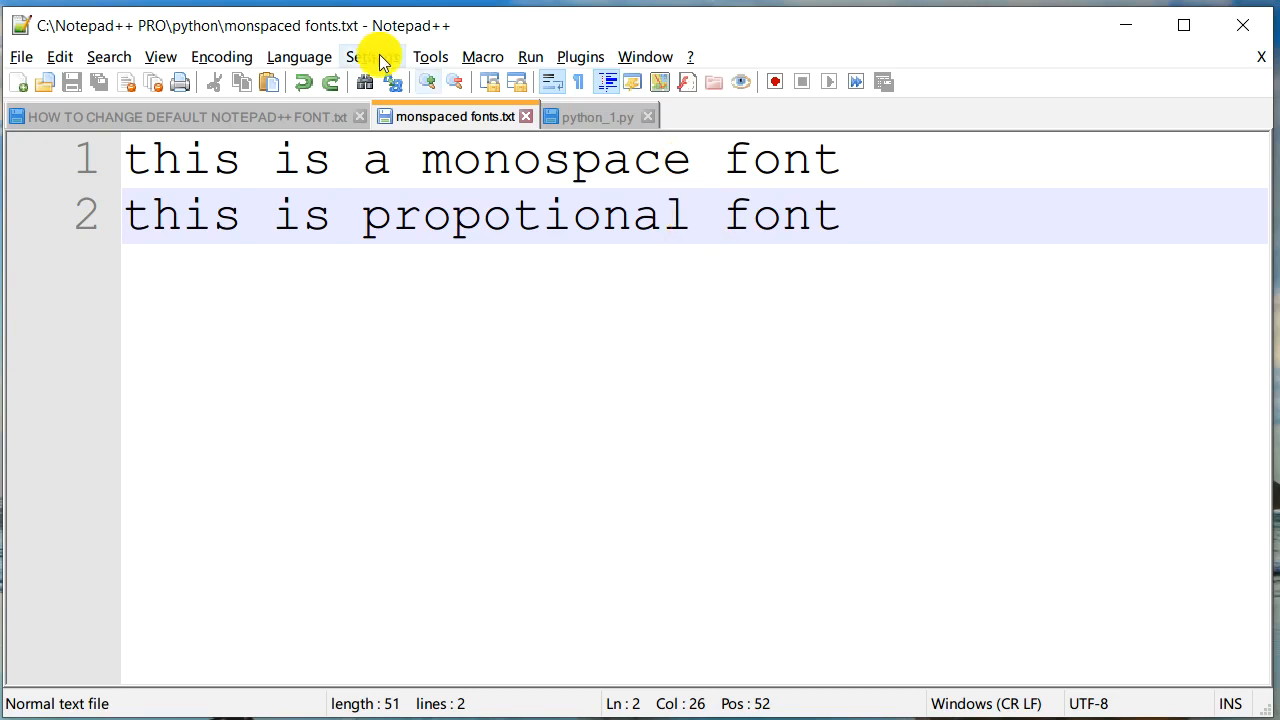
Set the Global Styles Default Style font to Arial and save it.
{"action": "left_click", "coordinate": [371, 56]}
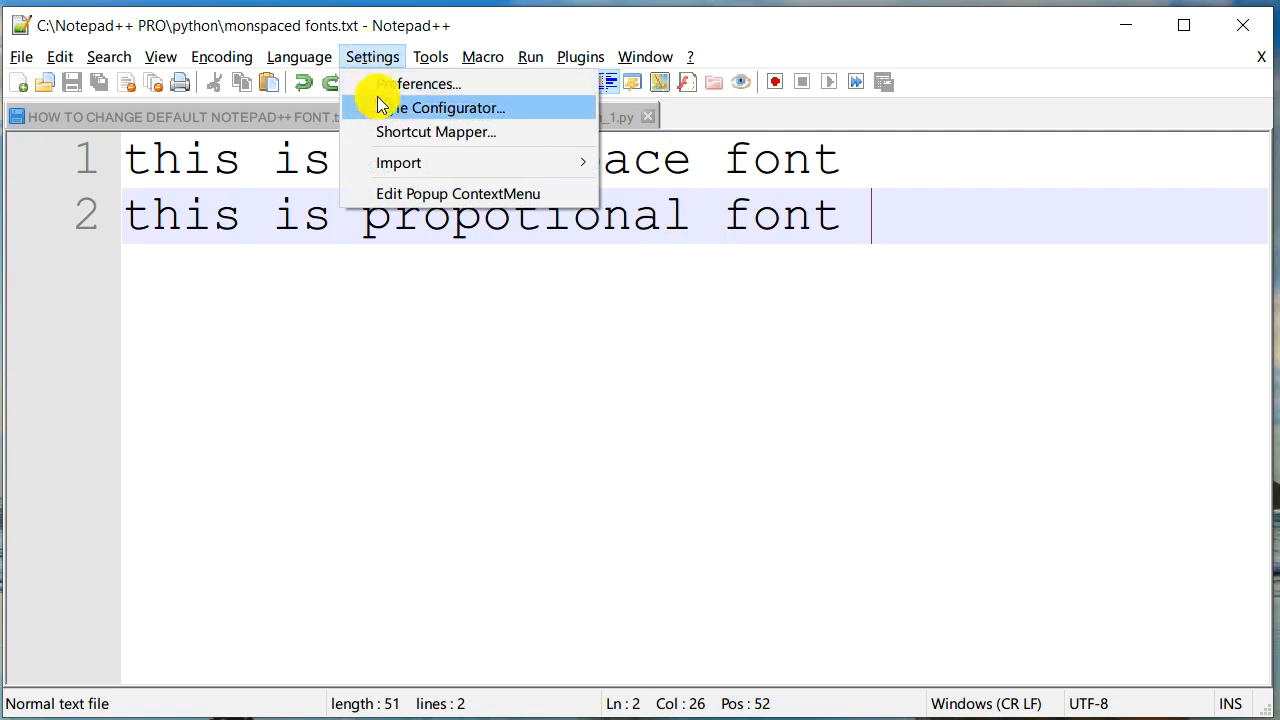
{"action": "left_click", "coordinate": [448, 107]}
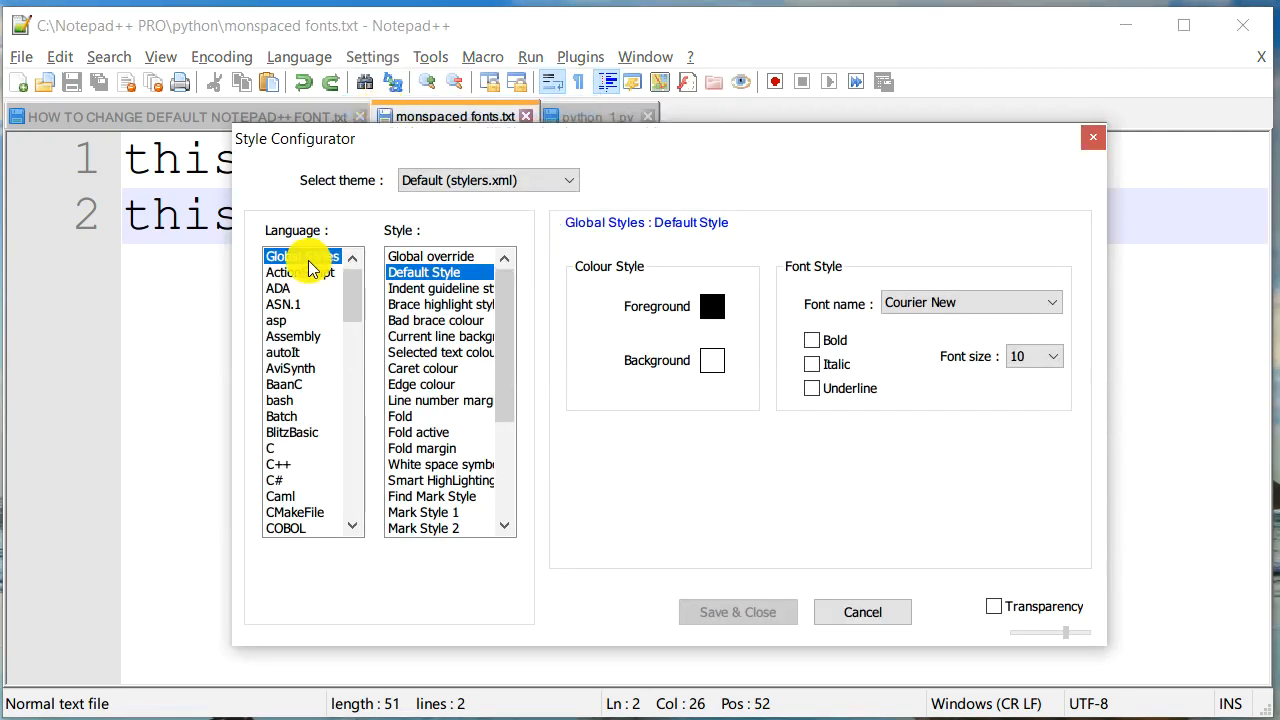
{"action": "mouse_move", "coordinate": [313, 222]}
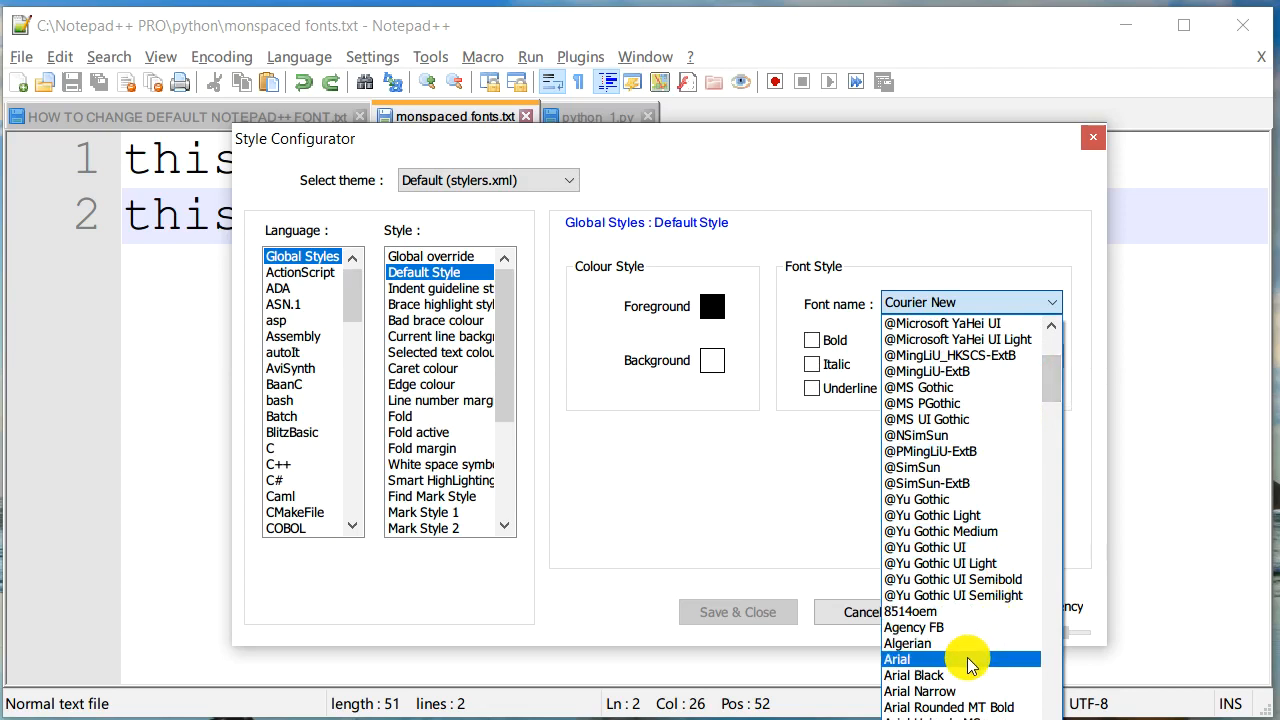
{"action": "left_click", "coordinate": [897, 659]}
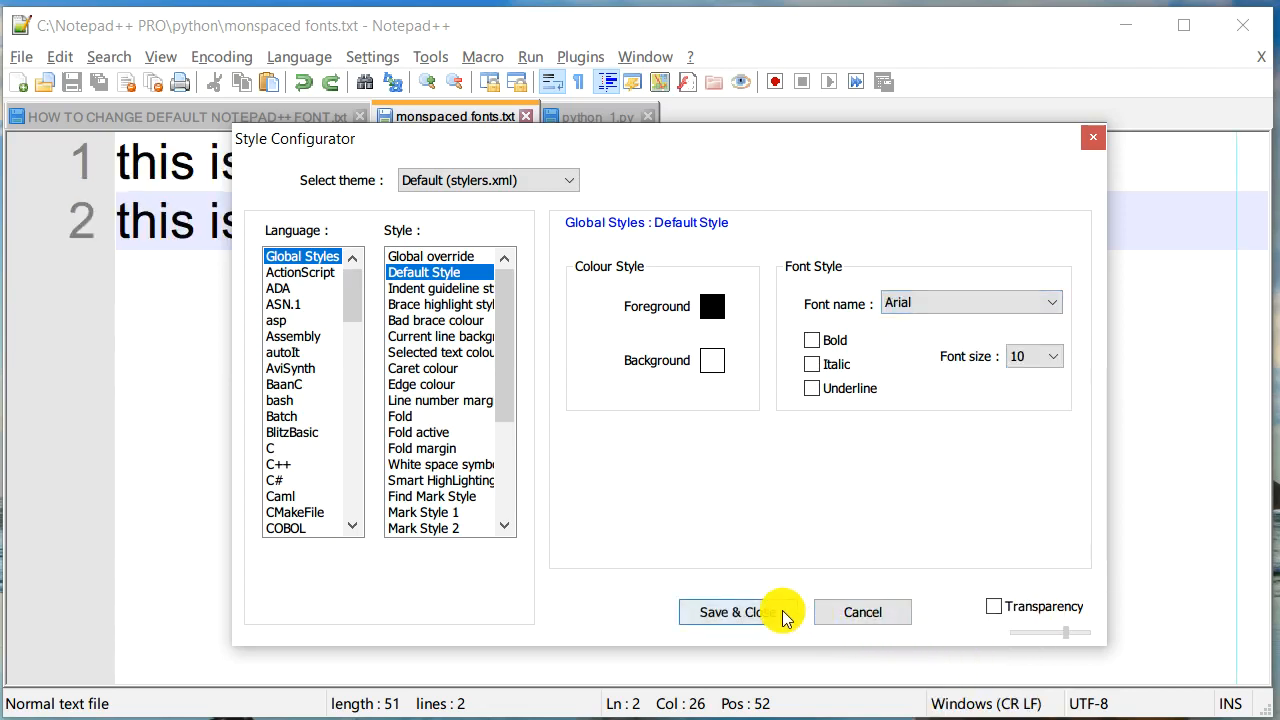
{"action": "left_click", "coordinate": [733, 612]}
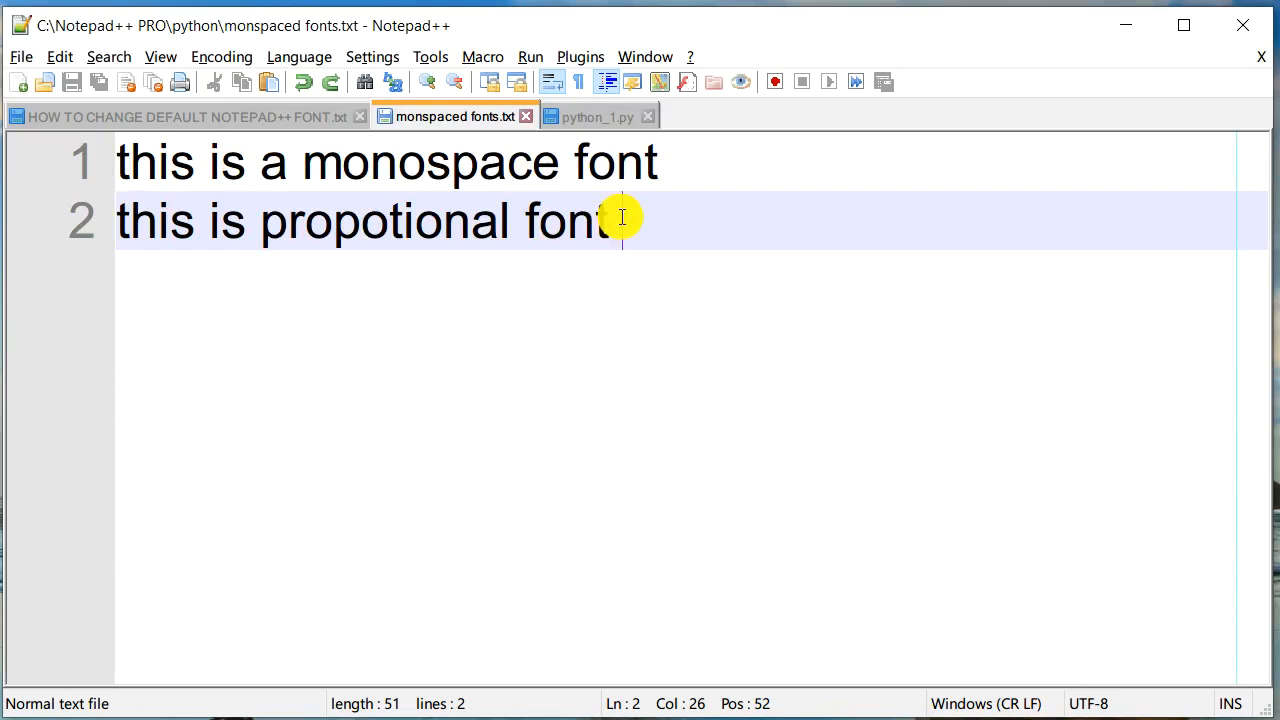
{"action": "key", "text": "ctrl+a"}
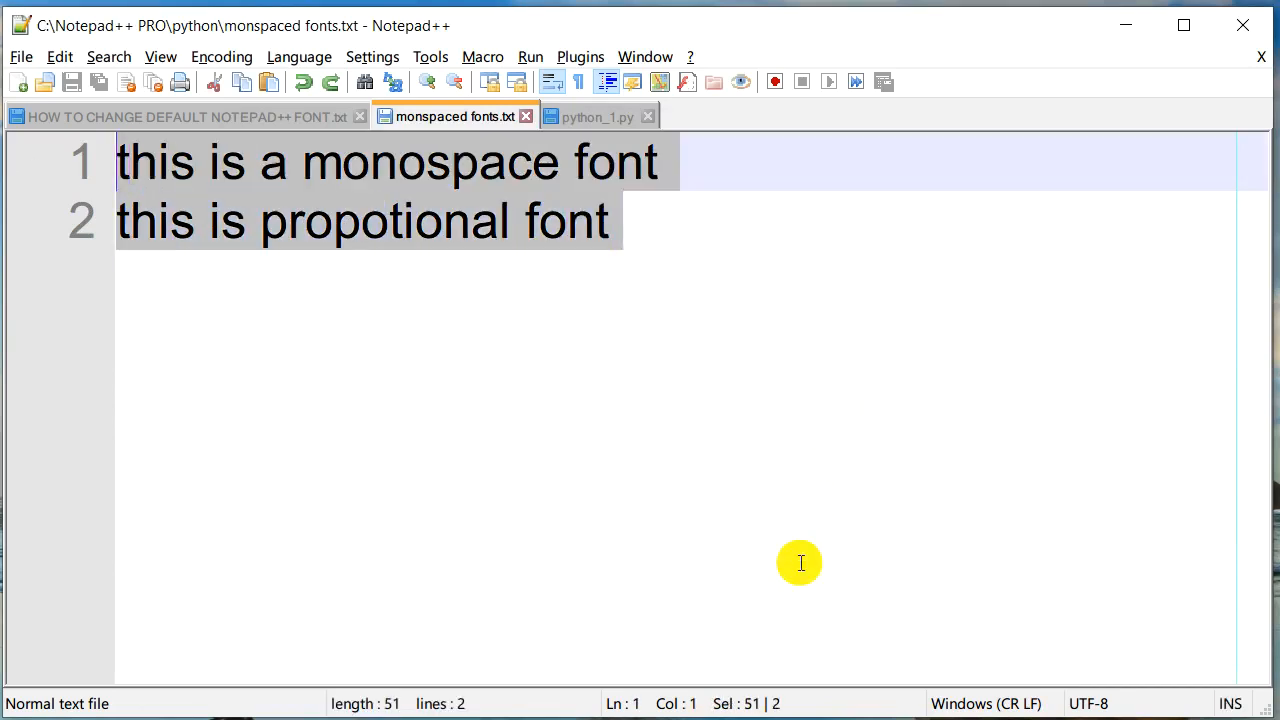
{"action": "mouse_move", "coordinate": [645, 162]}
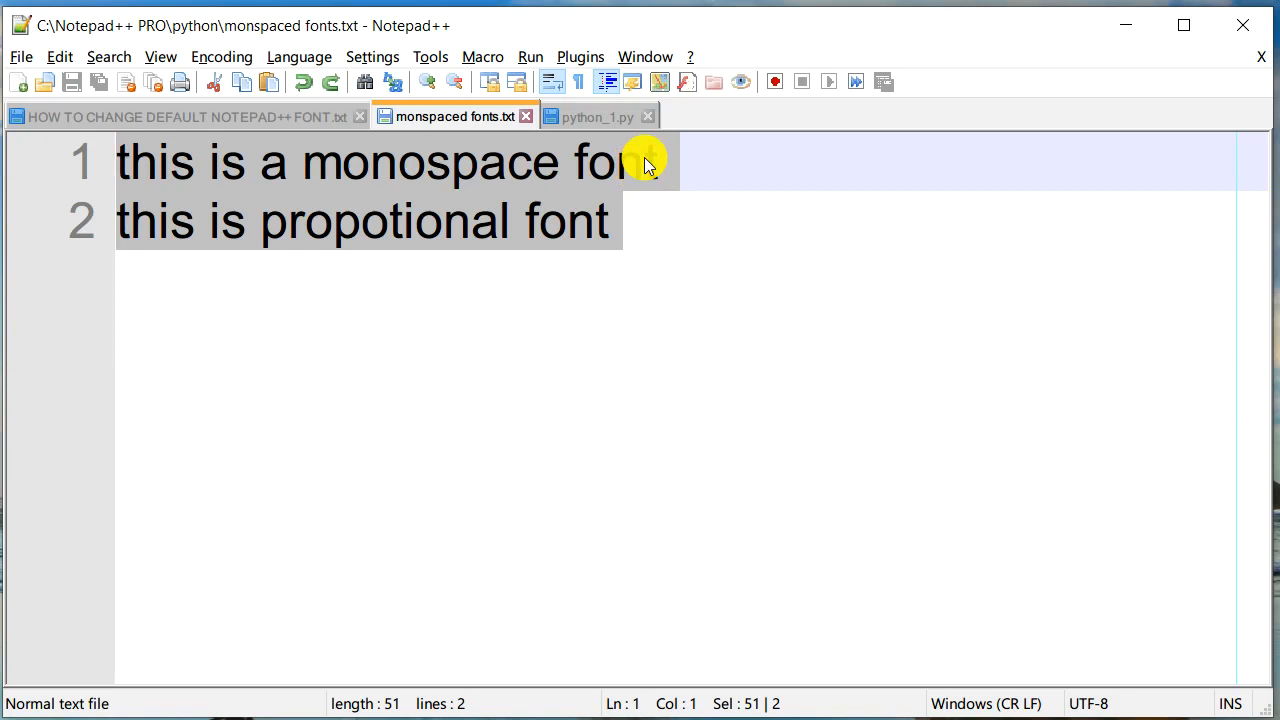
{"action": "mouse_move", "coordinate": [713, 268]}
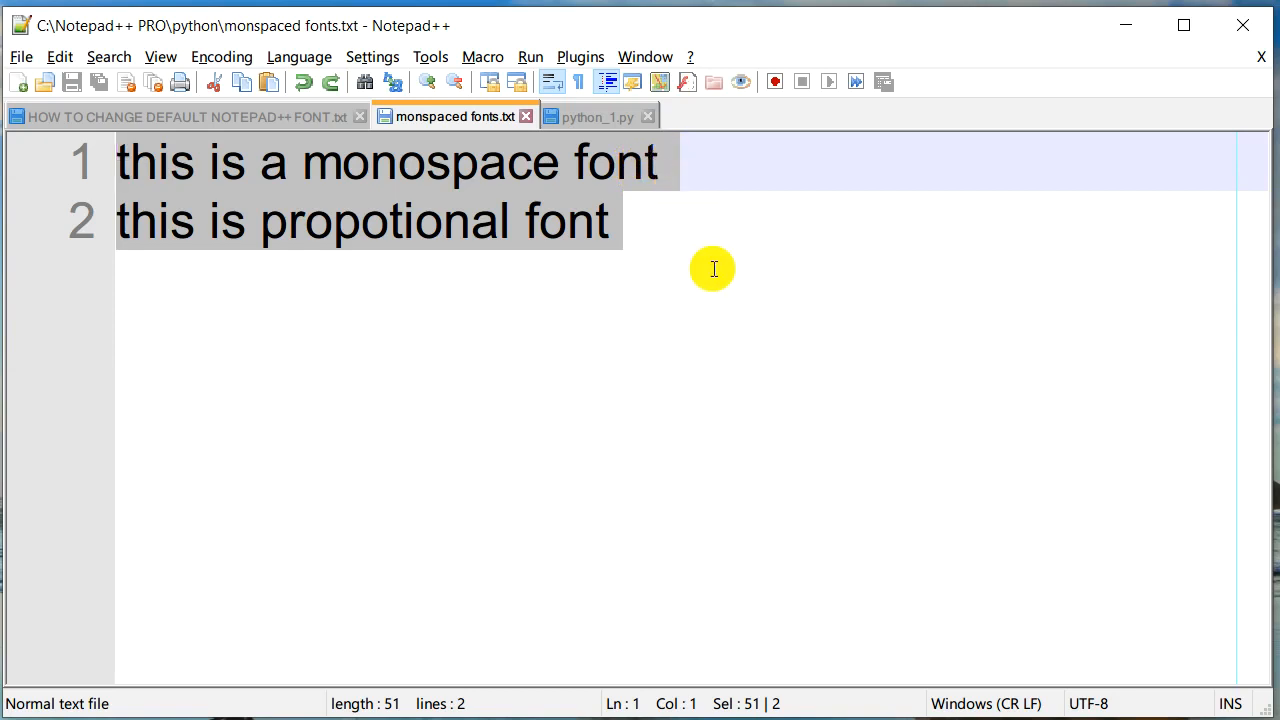
{"action": "mouse_move", "coordinate": [664, 226]}
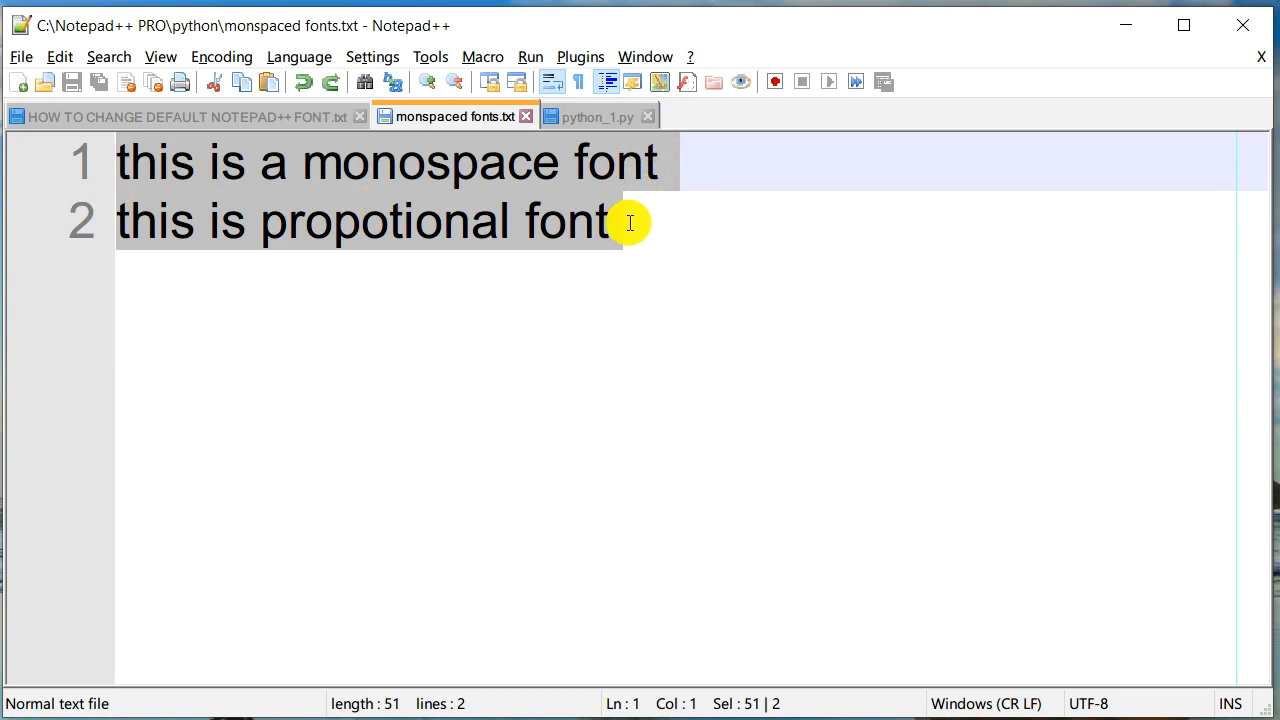
{"action": "left_click", "coordinate": [220, 221]}
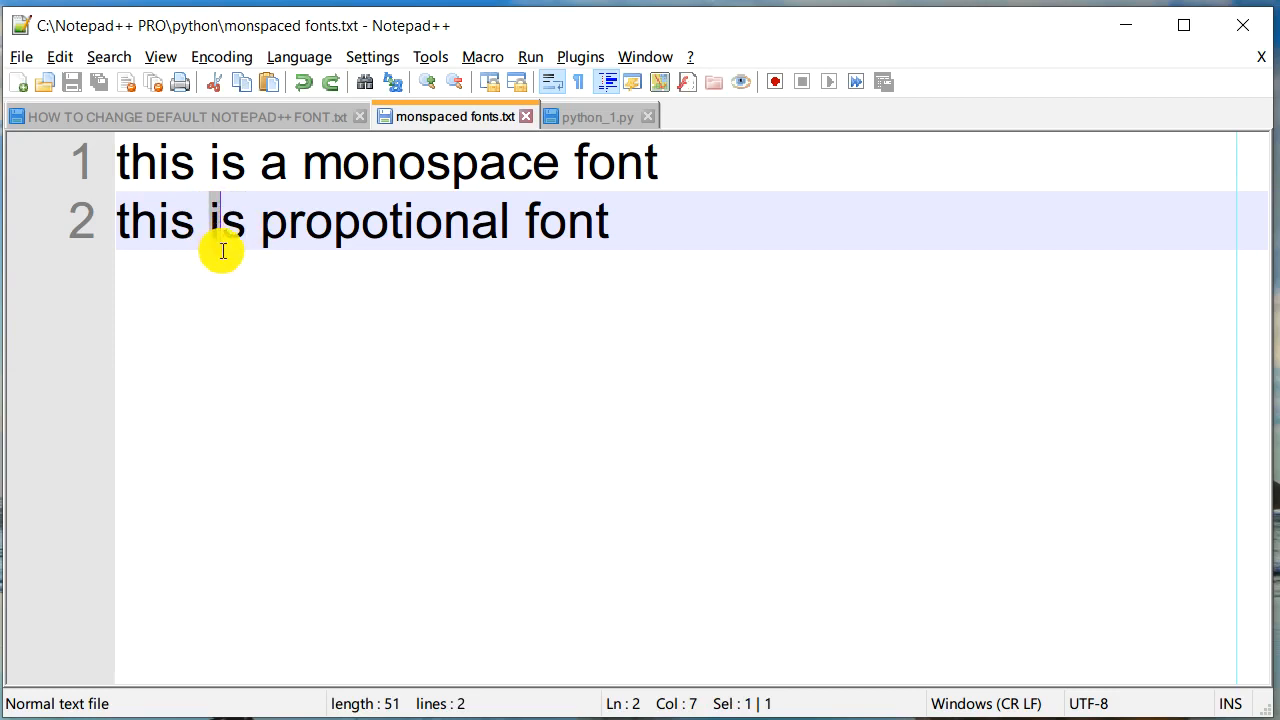
{"action": "mouse_move", "coordinate": [212, 248]}
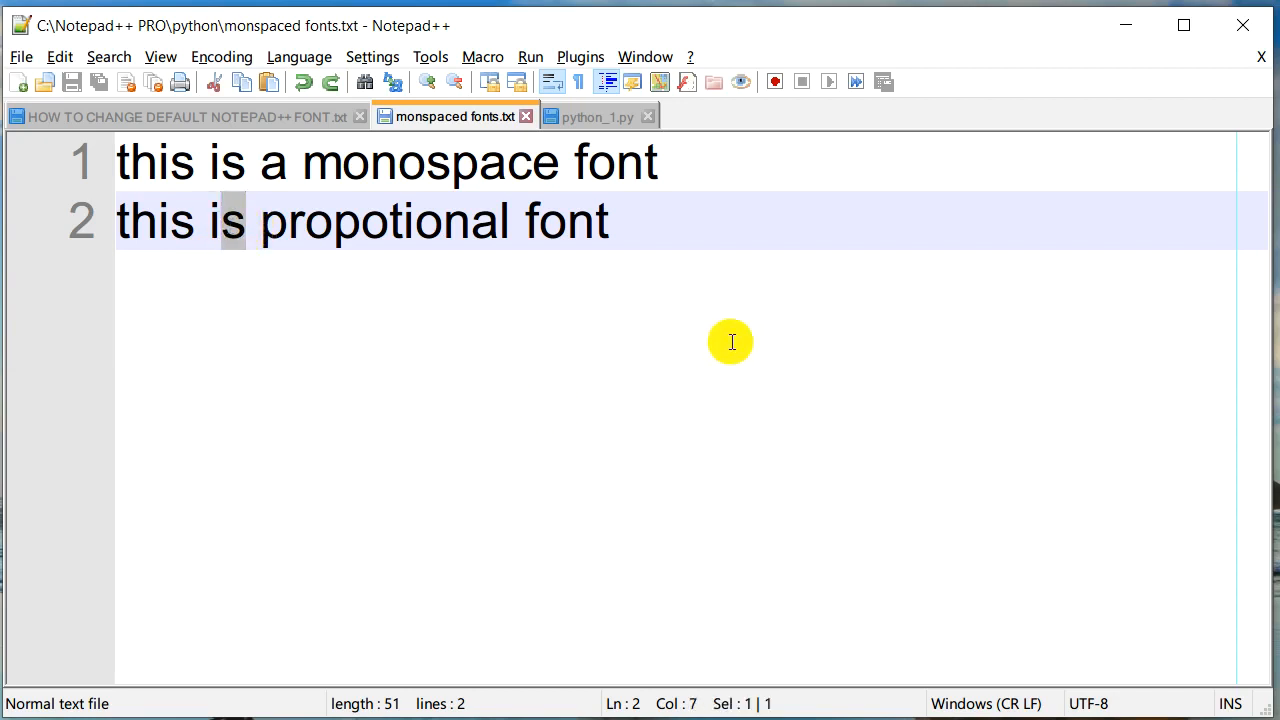
{"action": "left_click", "coordinate": [620, 221]}
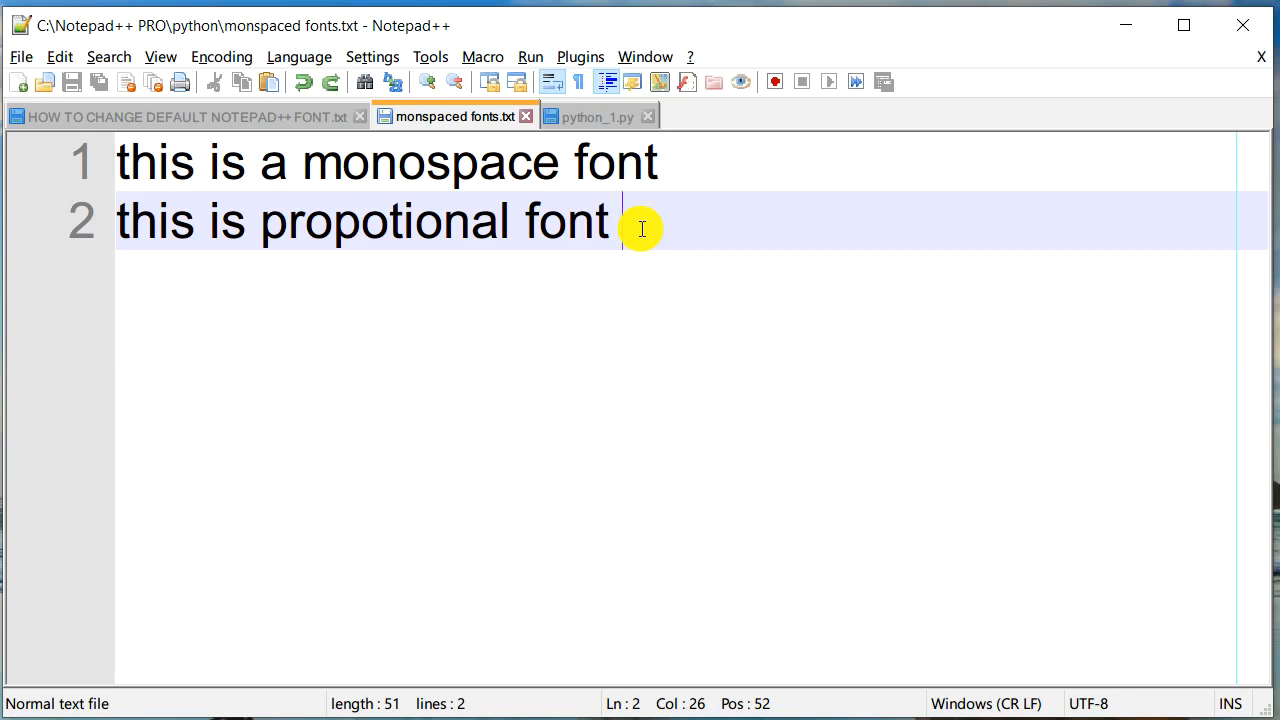
{"action": "mouse_move", "coordinate": [663, 515]}
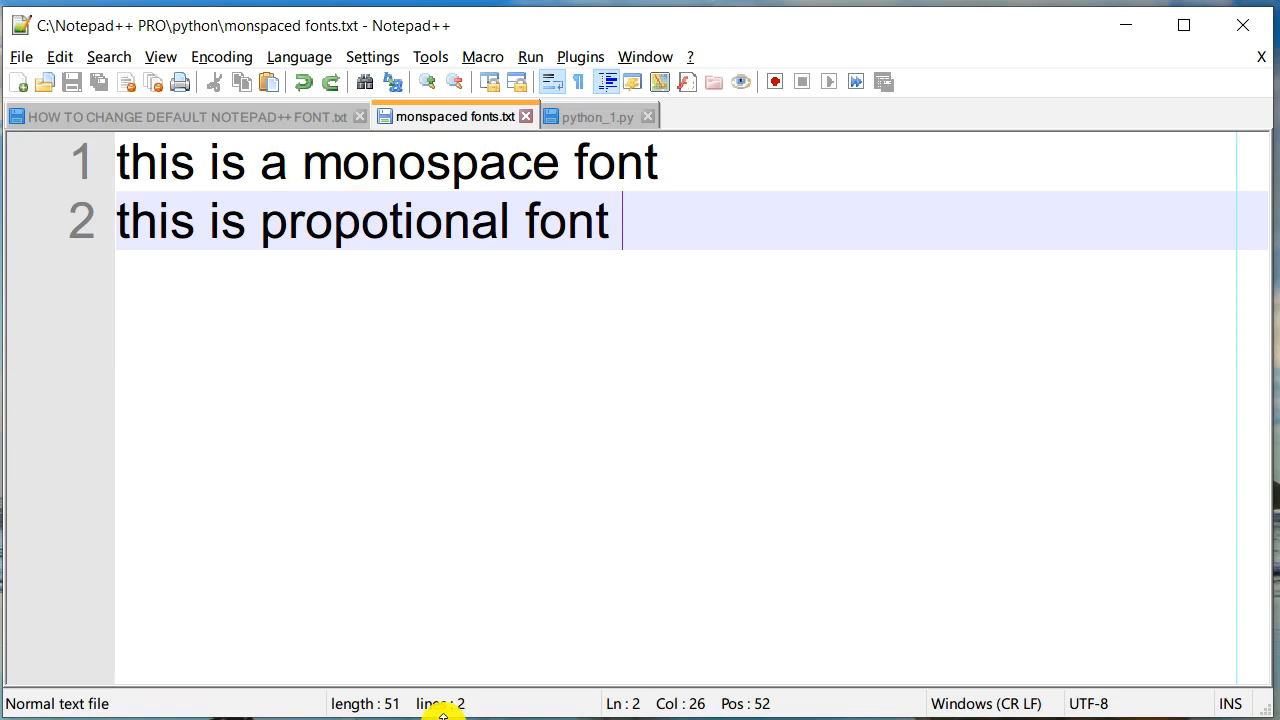
Change the Default Style font from Arial back to Courier in the Style Configurator.
{"action": "left_click", "coordinate": [372, 56]}
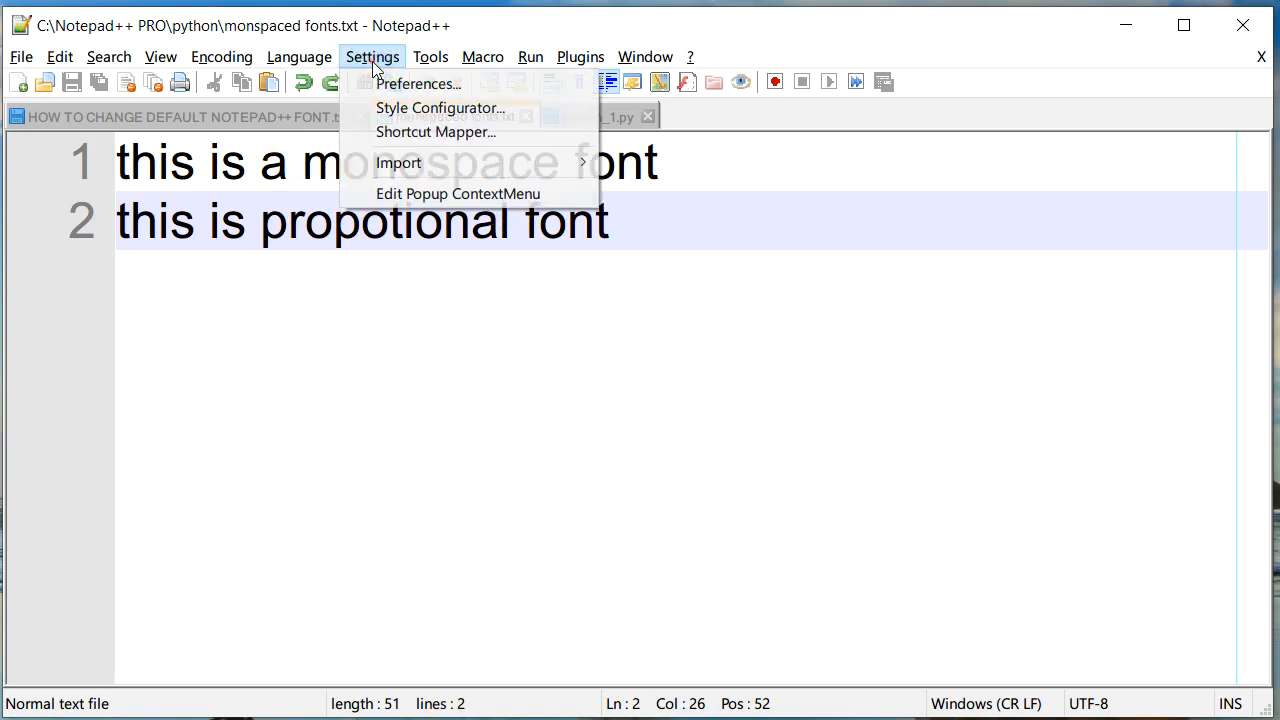
{"action": "left_click", "coordinate": [440, 107]}
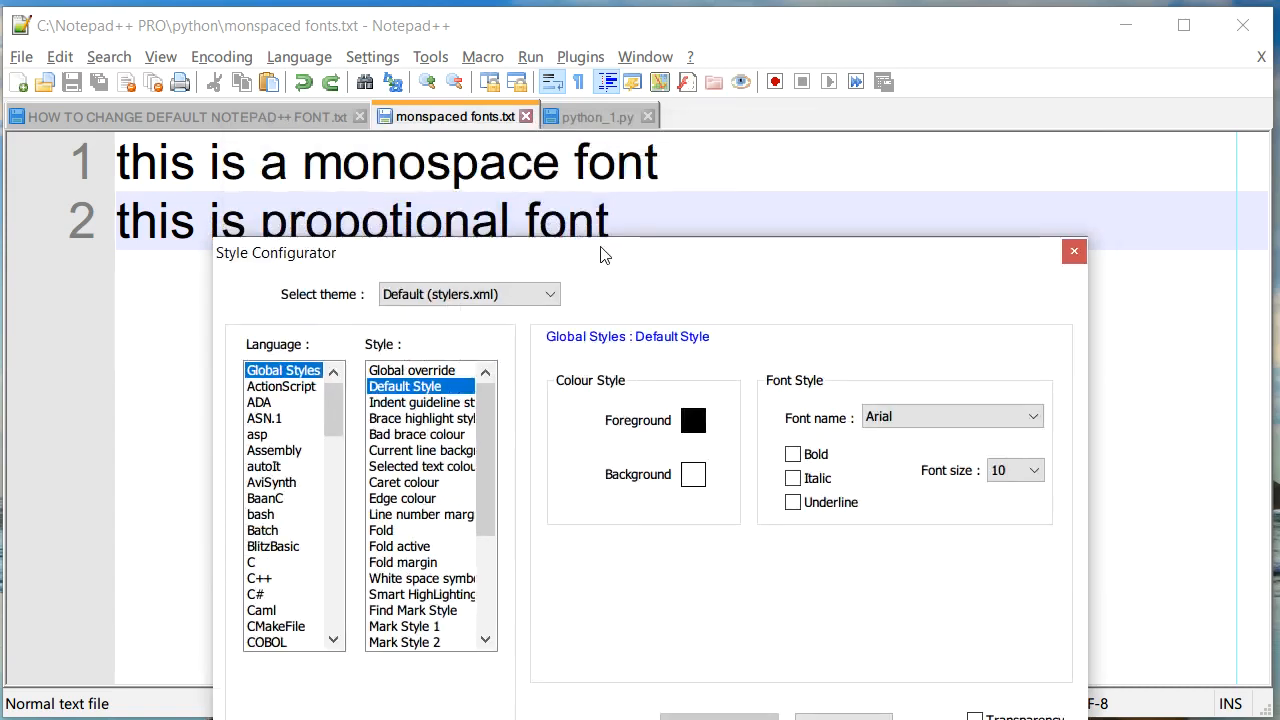
{"action": "left_click", "coordinate": [1034, 450]}
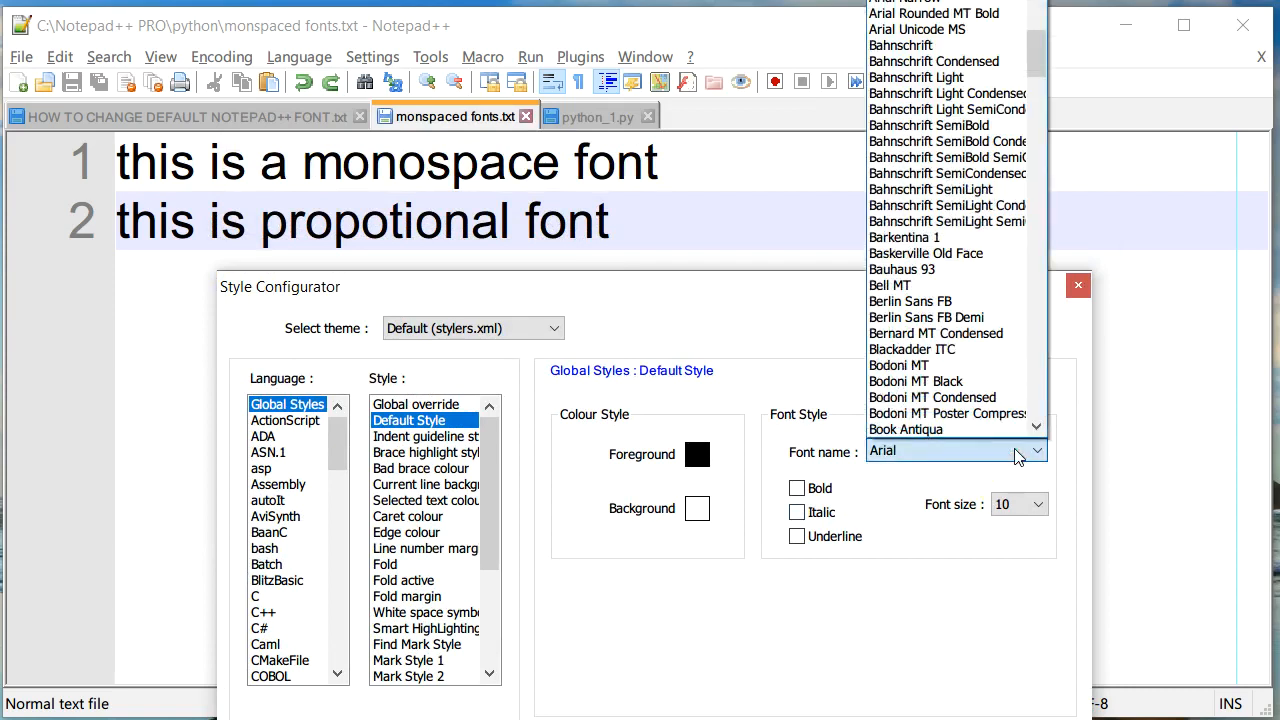
{"action": "scroll", "scroll_direction": "down", "scroll_amount": 3}
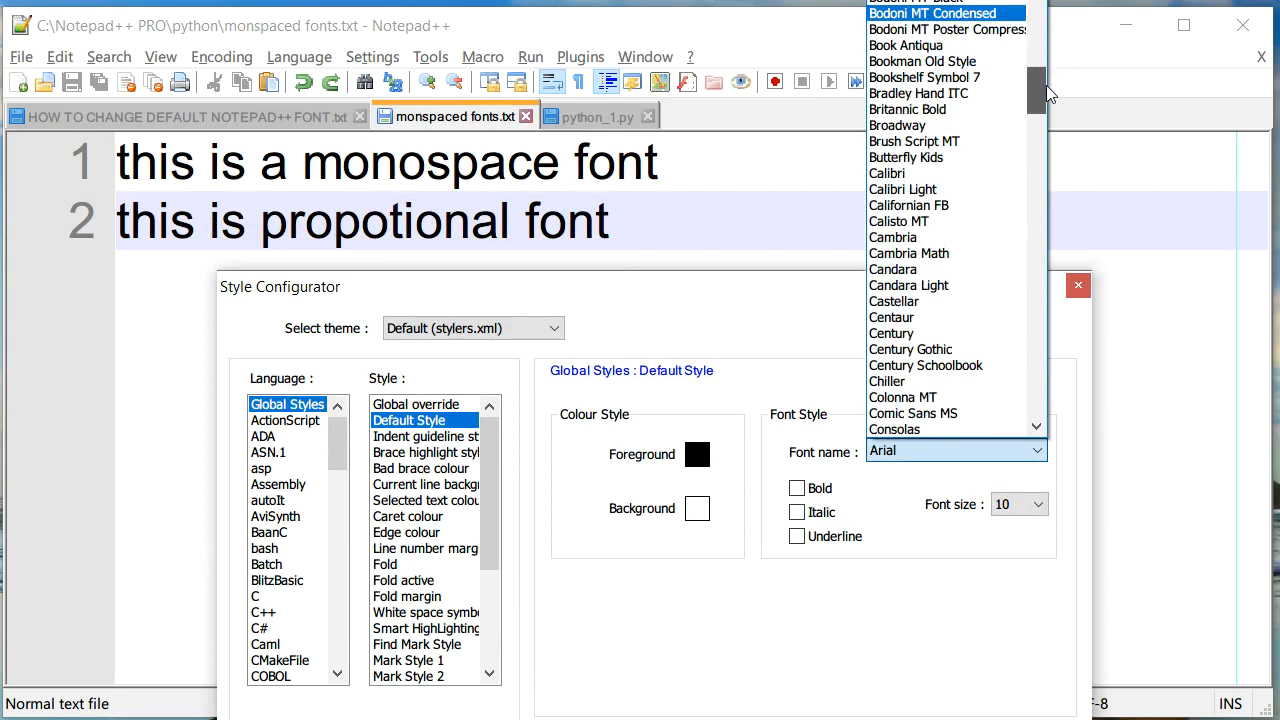
{"action": "scroll", "scroll_direction": "down", "scroll_amount": 3}
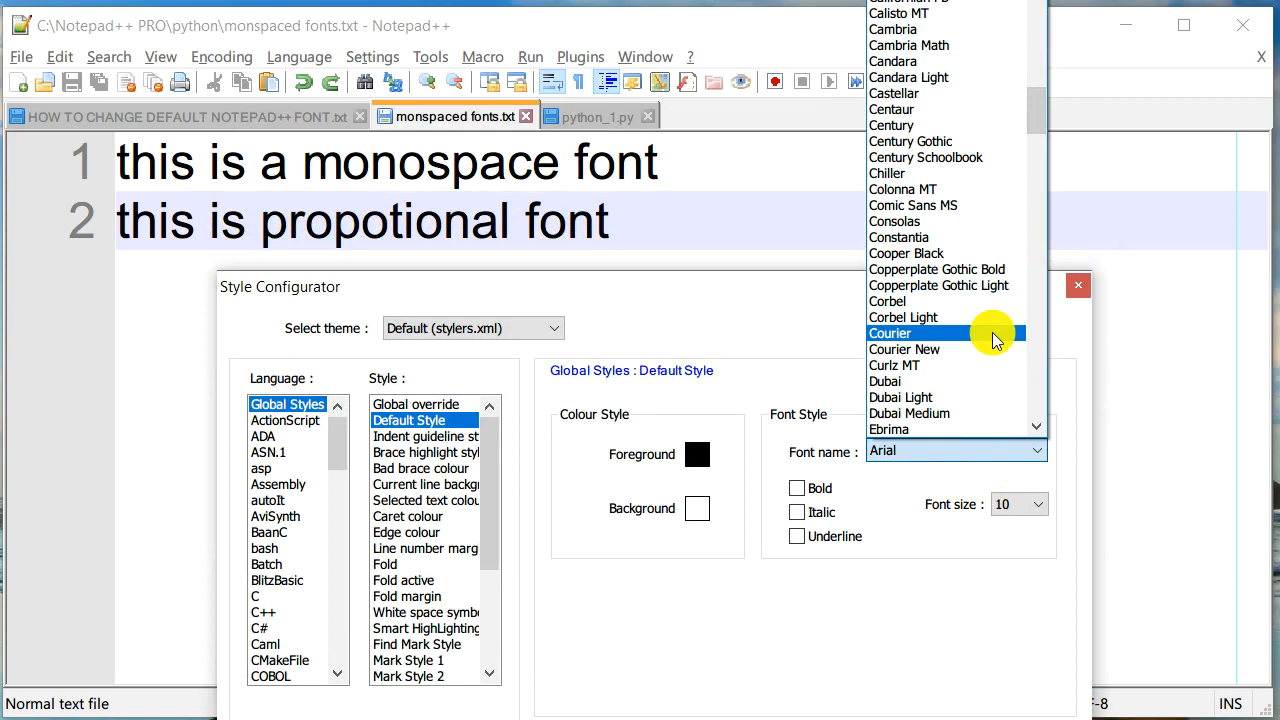
{"action": "left_click", "coordinate": [890, 333]}
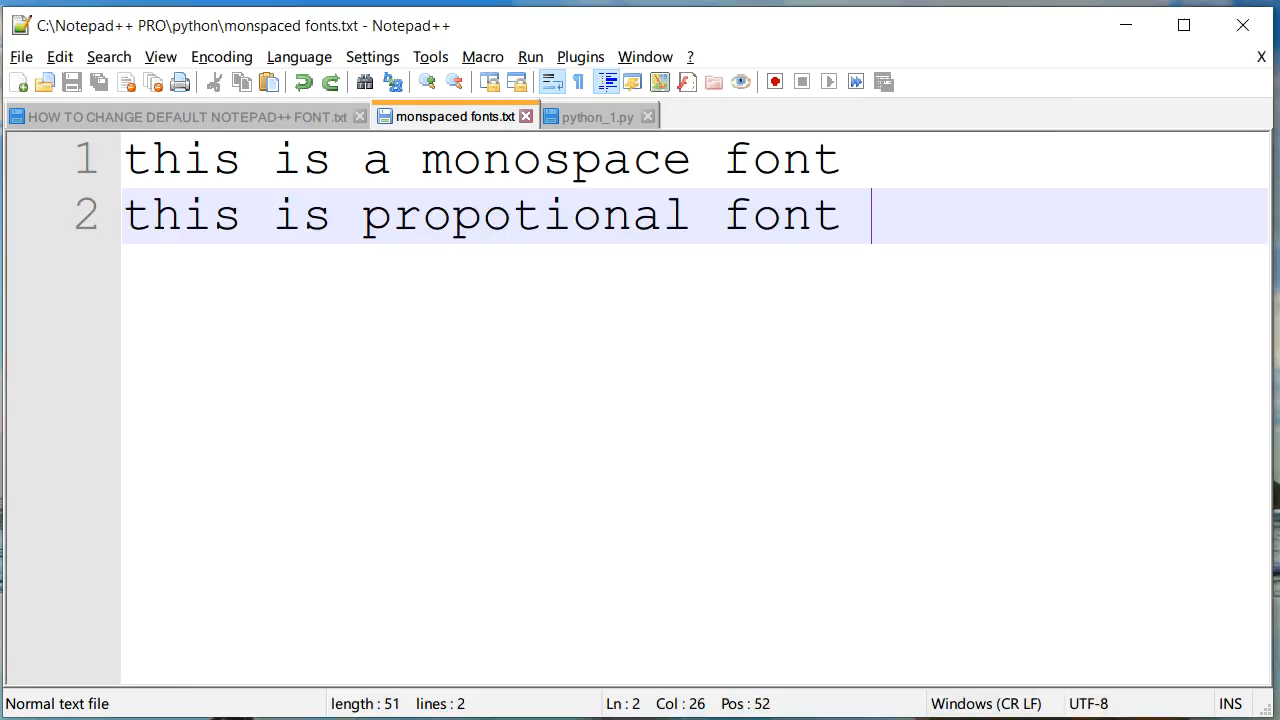
{"action": "key", "text": "ctrl+a"}
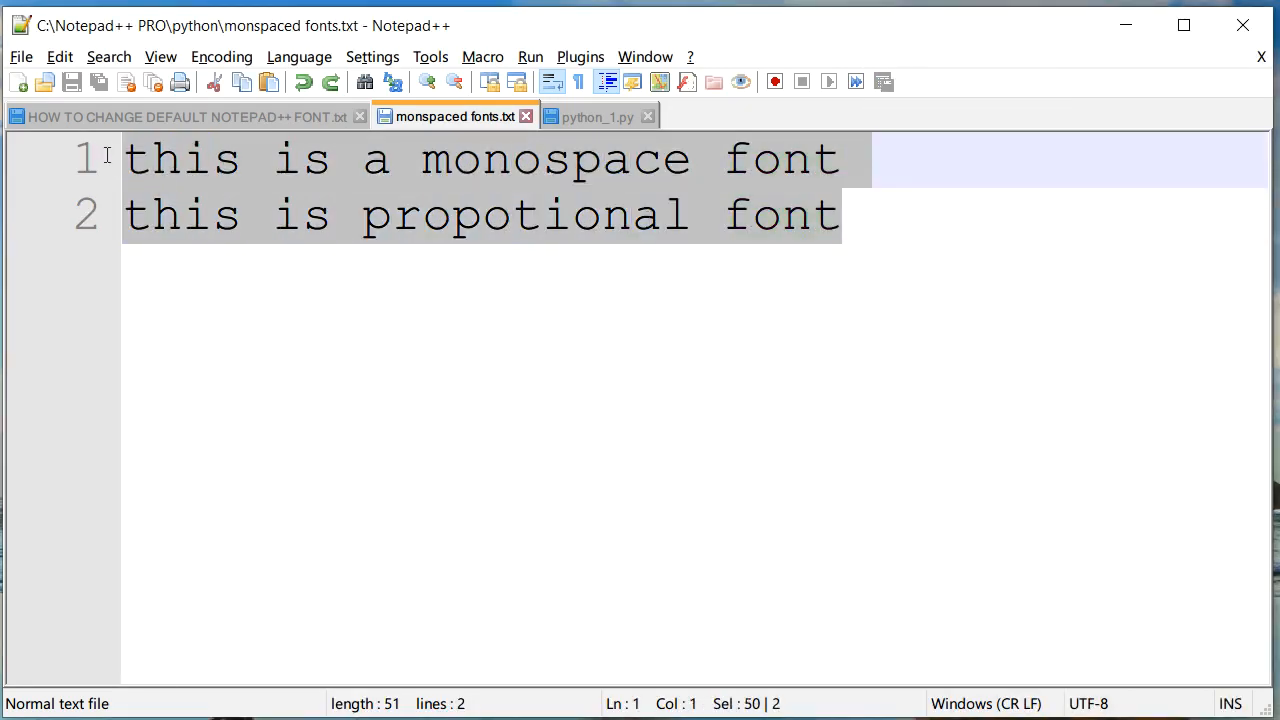
{"action": "left_click", "coordinate": [843, 215]}
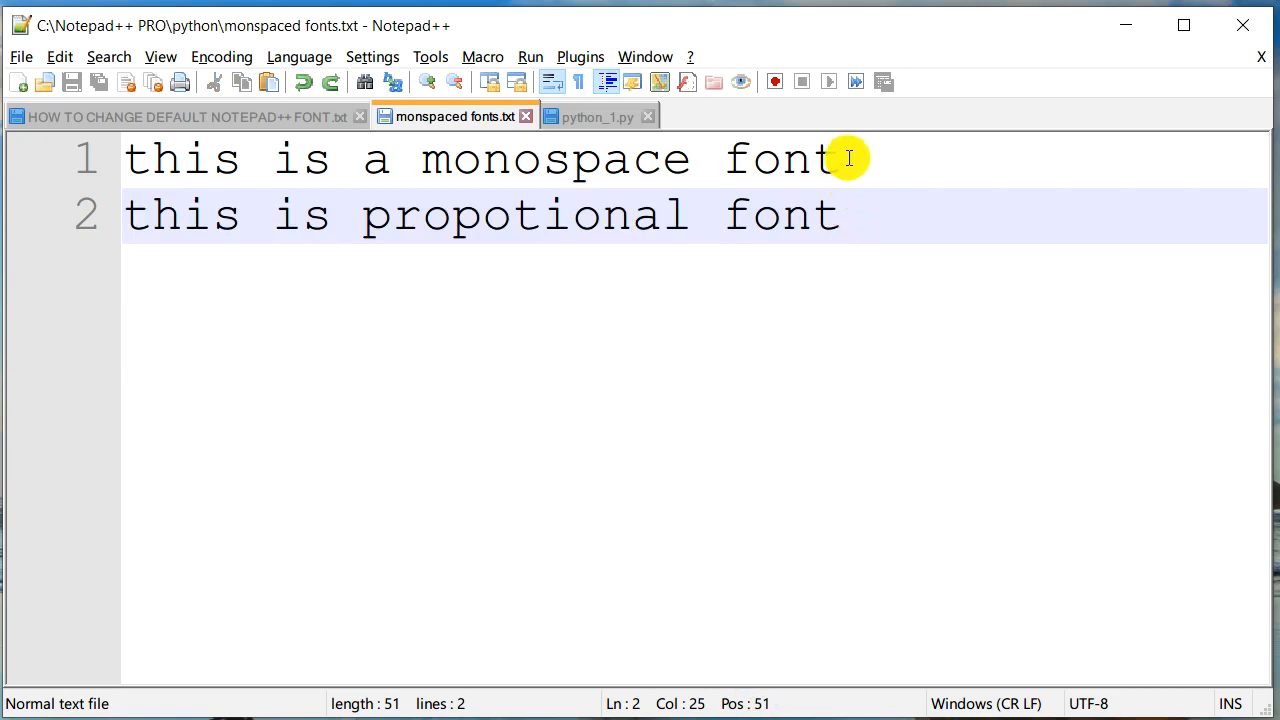
{"action": "mouse_move", "coordinate": [780, 258]}
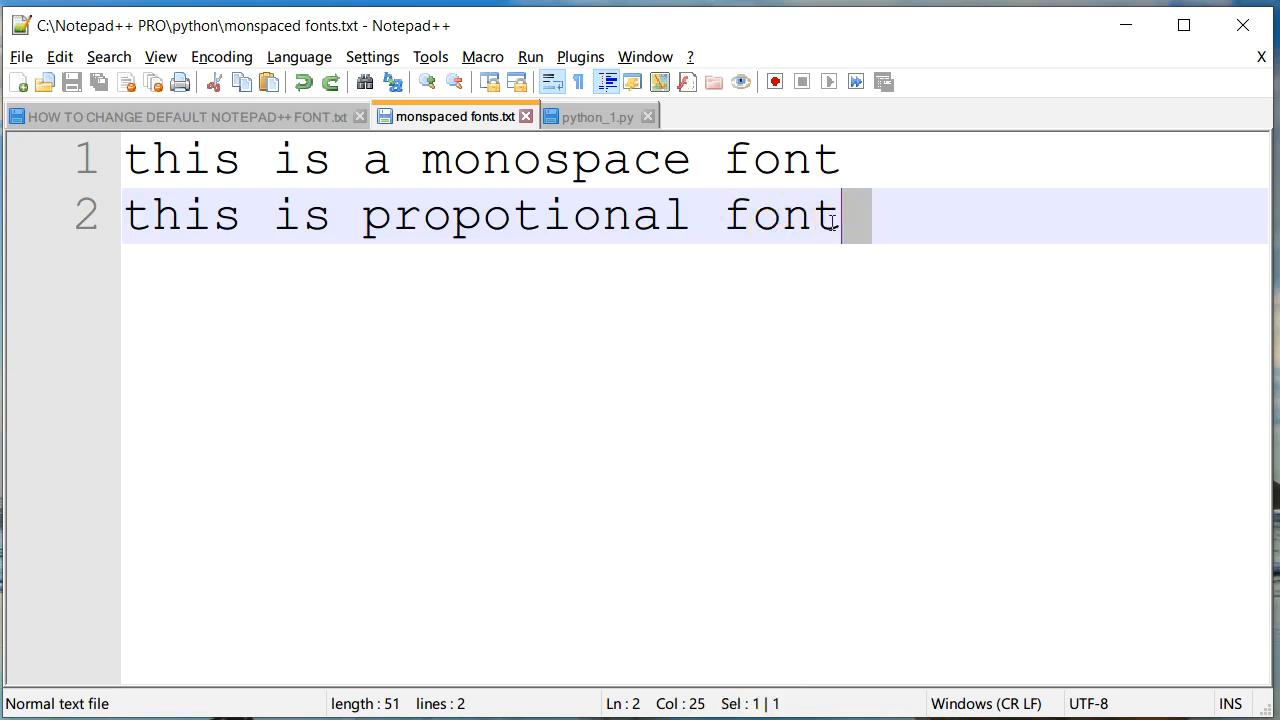
{"action": "key", "text": "ctrl+a"}
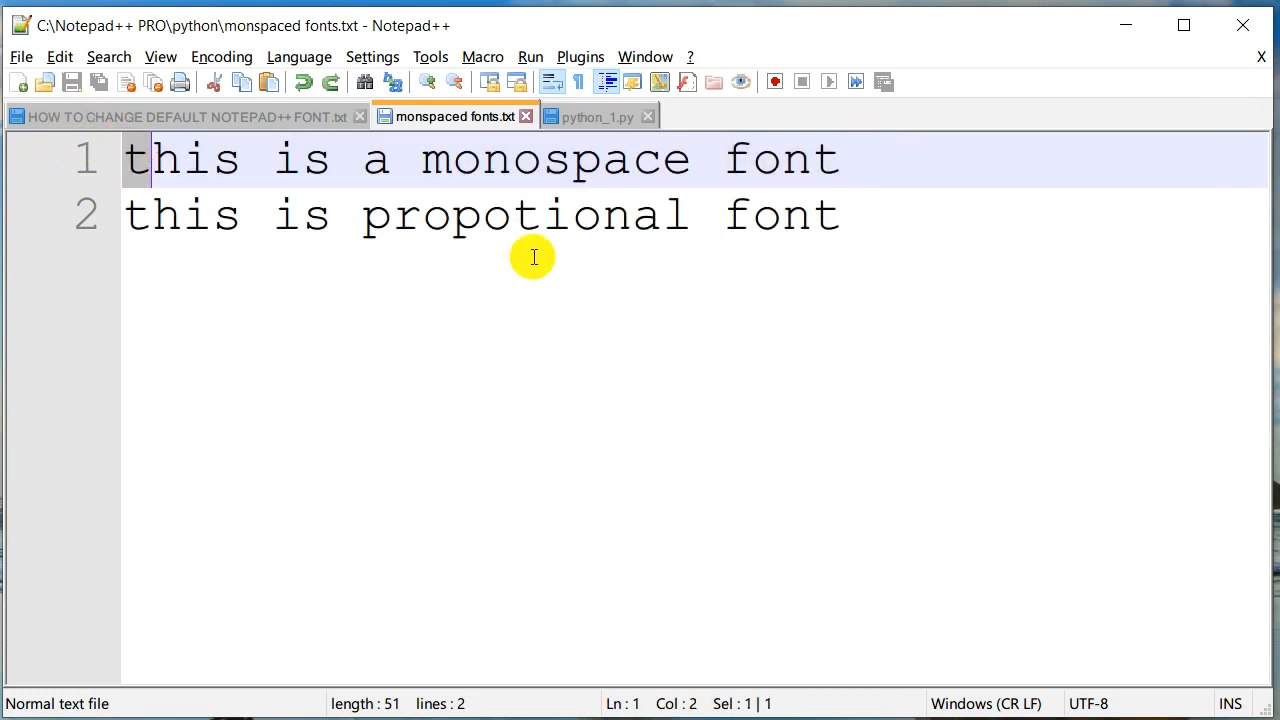
{"action": "mouse_move", "coordinate": [578, 313]}
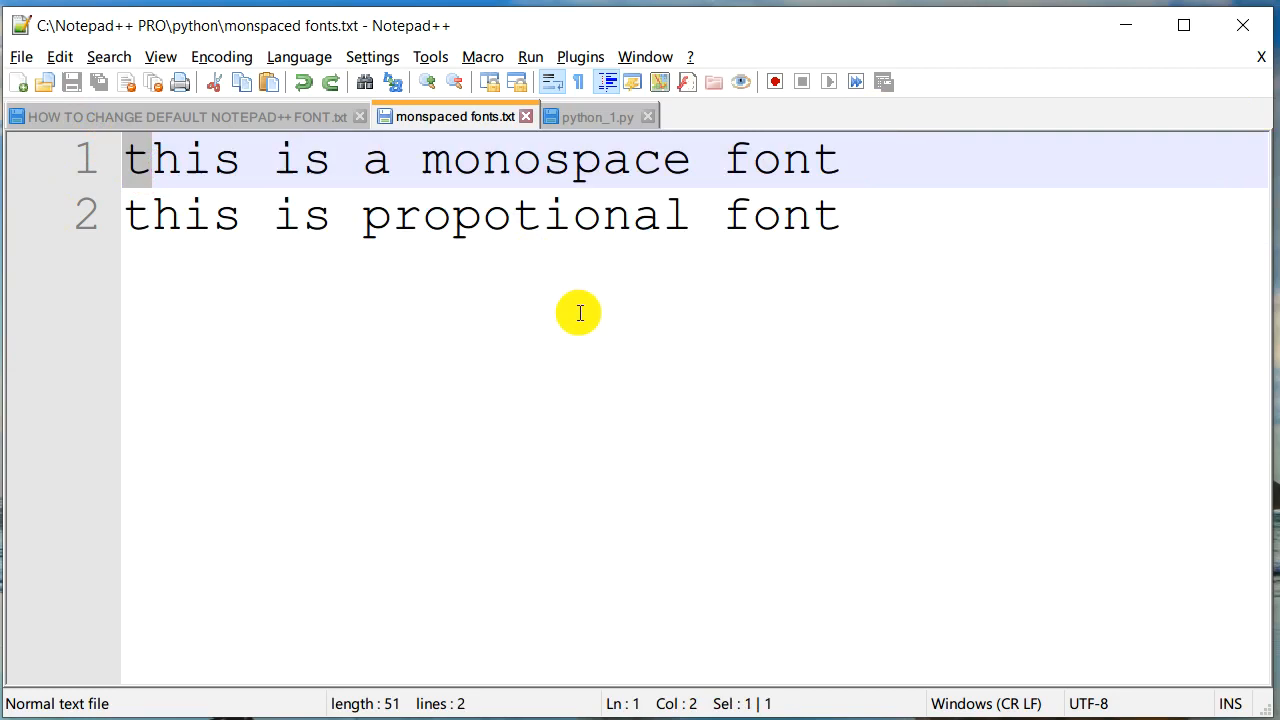
Open the Style Configurator and browse the Font name list for a font.
{"action": "left_click", "coordinate": [372, 56]}
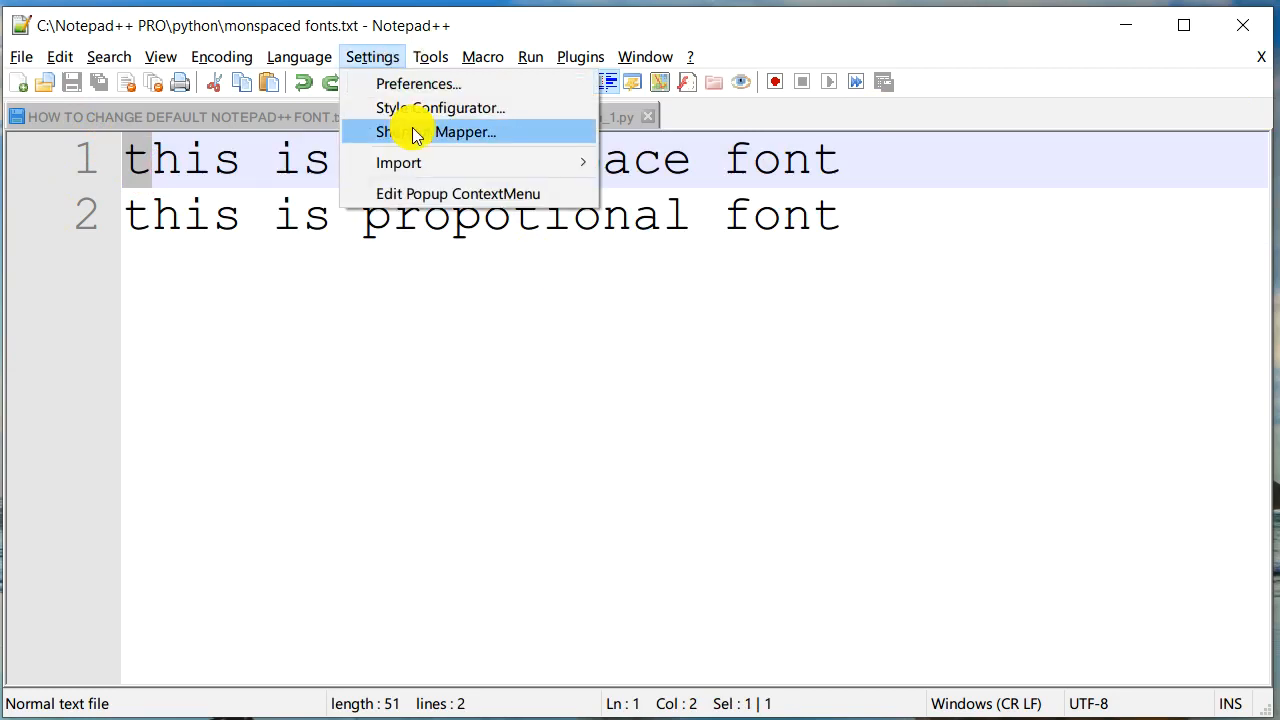
{"action": "left_click", "coordinate": [440, 107]}
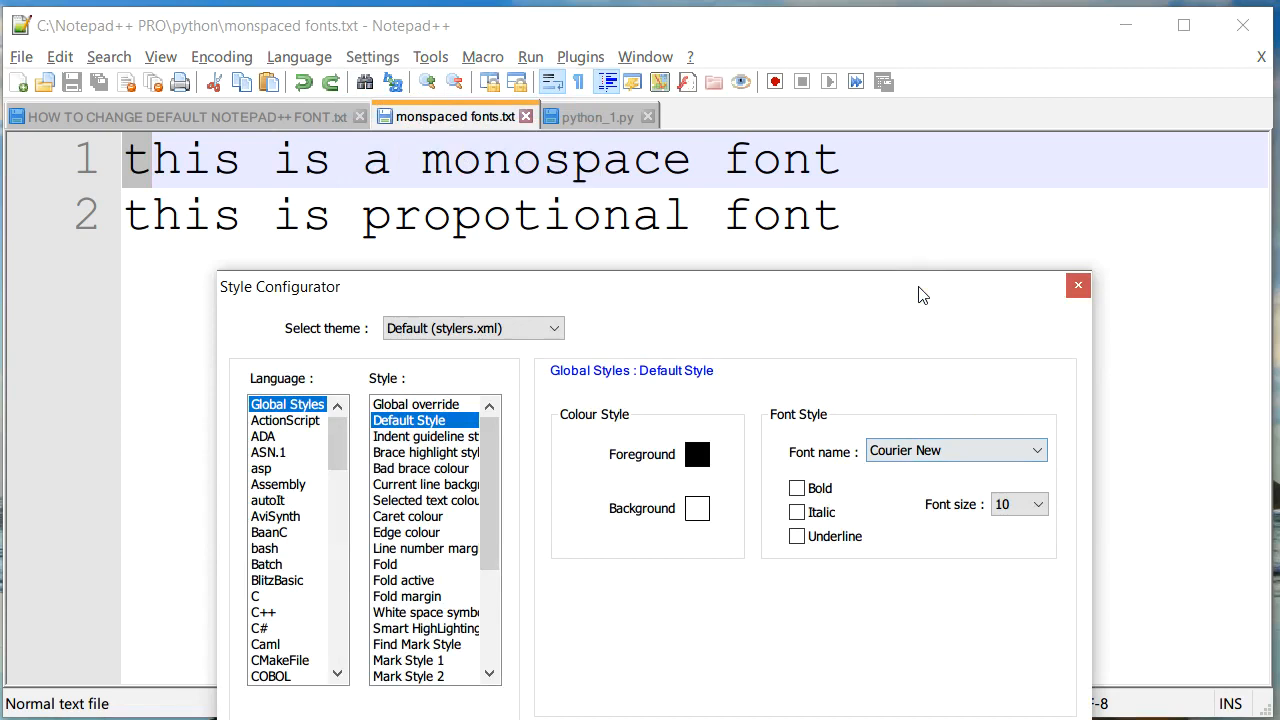
{"action": "left_click", "coordinate": [1037, 257]}
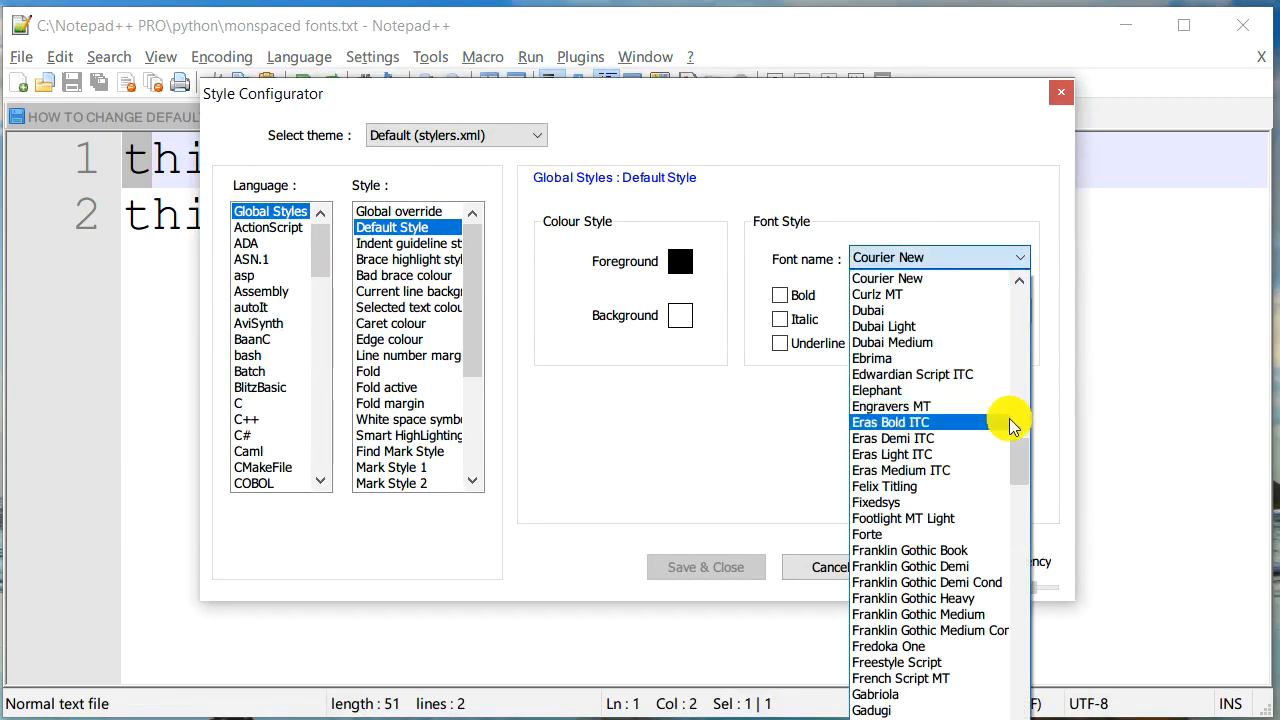
{"action": "scroll", "scroll_direction": "down", "scroll_amount": 3}
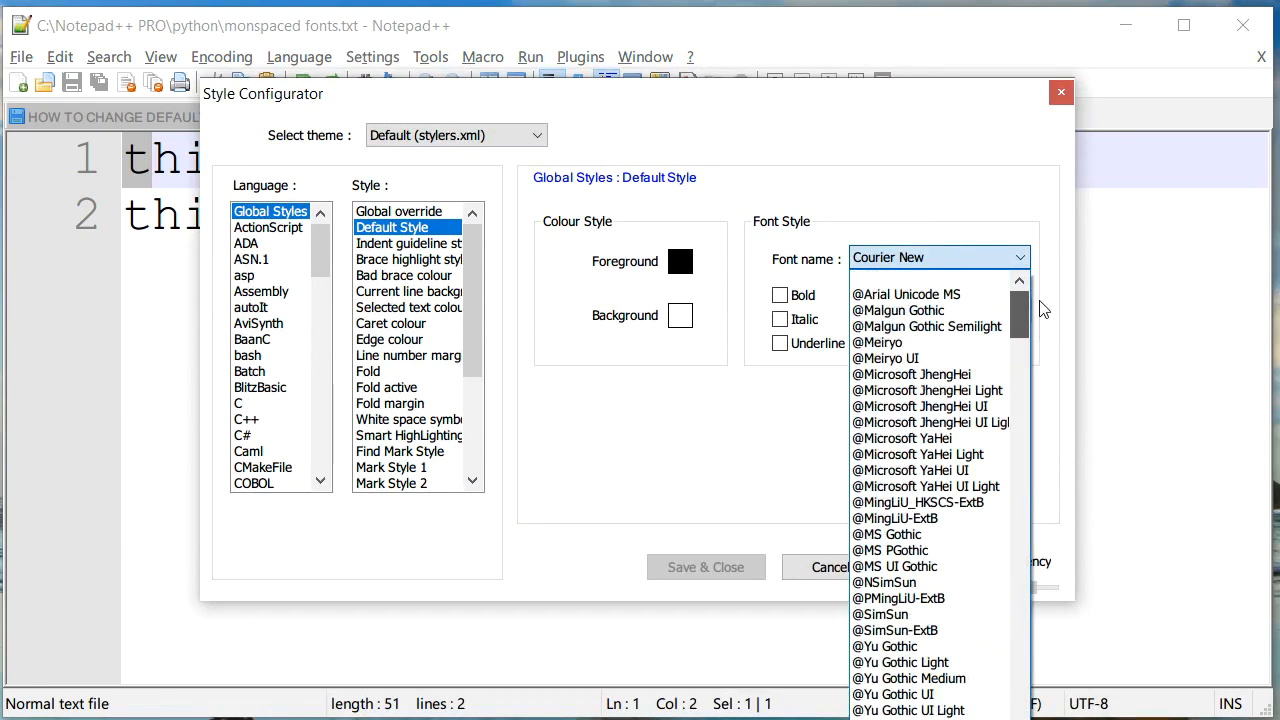
{"action": "scroll", "scroll_direction": "down", "scroll_amount": 3}
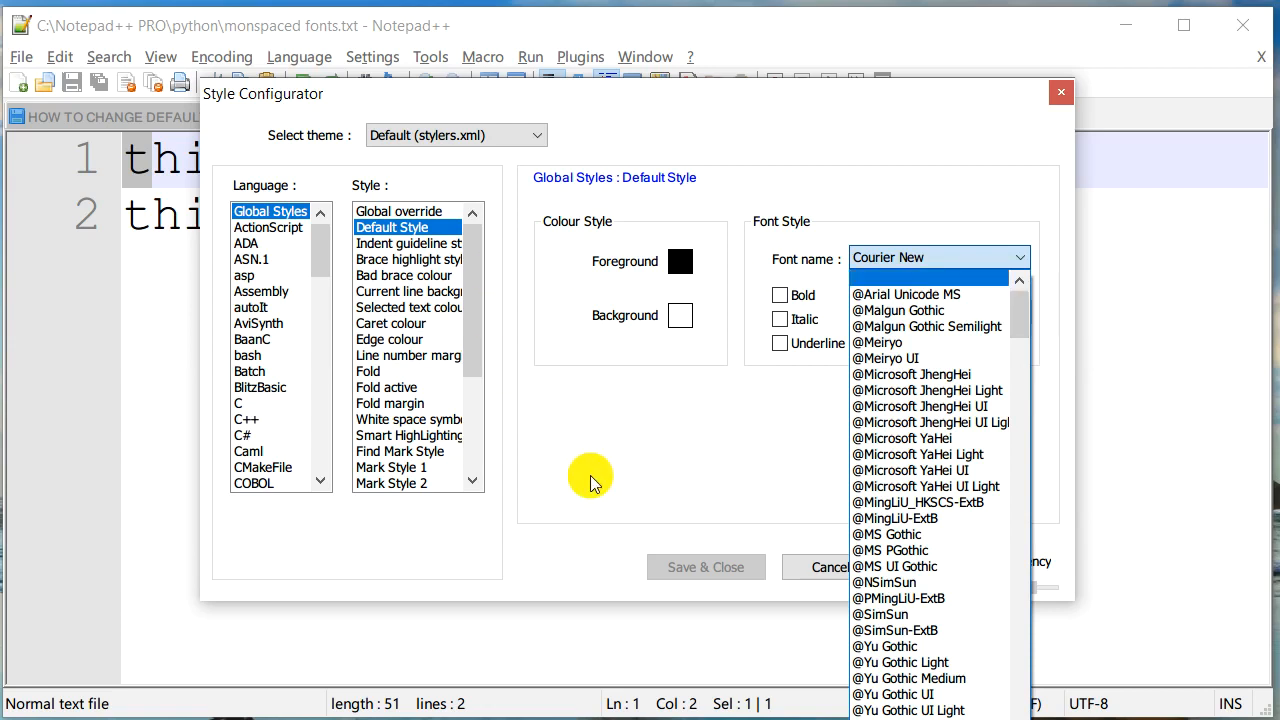
{"action": "mouse_move", "coordinate": [600, 465]}
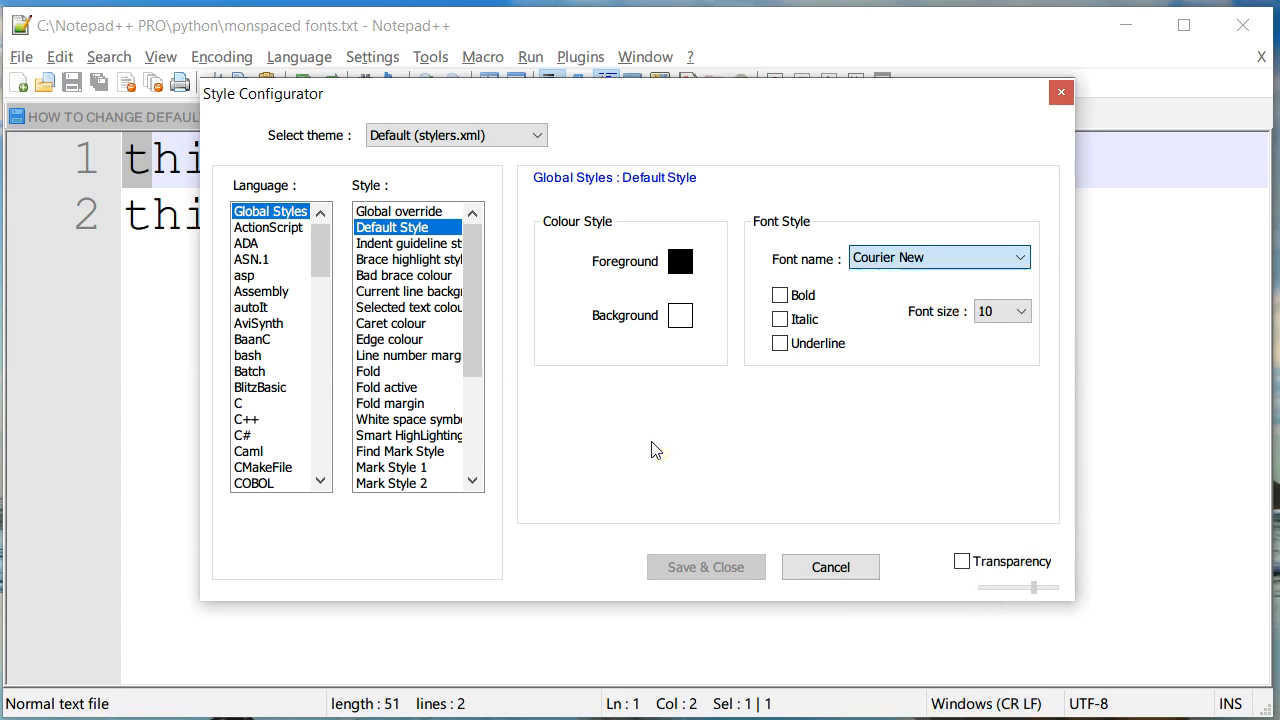
Choose Consolas as the Default Style font and save the setting.
{"action": "left_click", "coordinate": [1018, 257]}
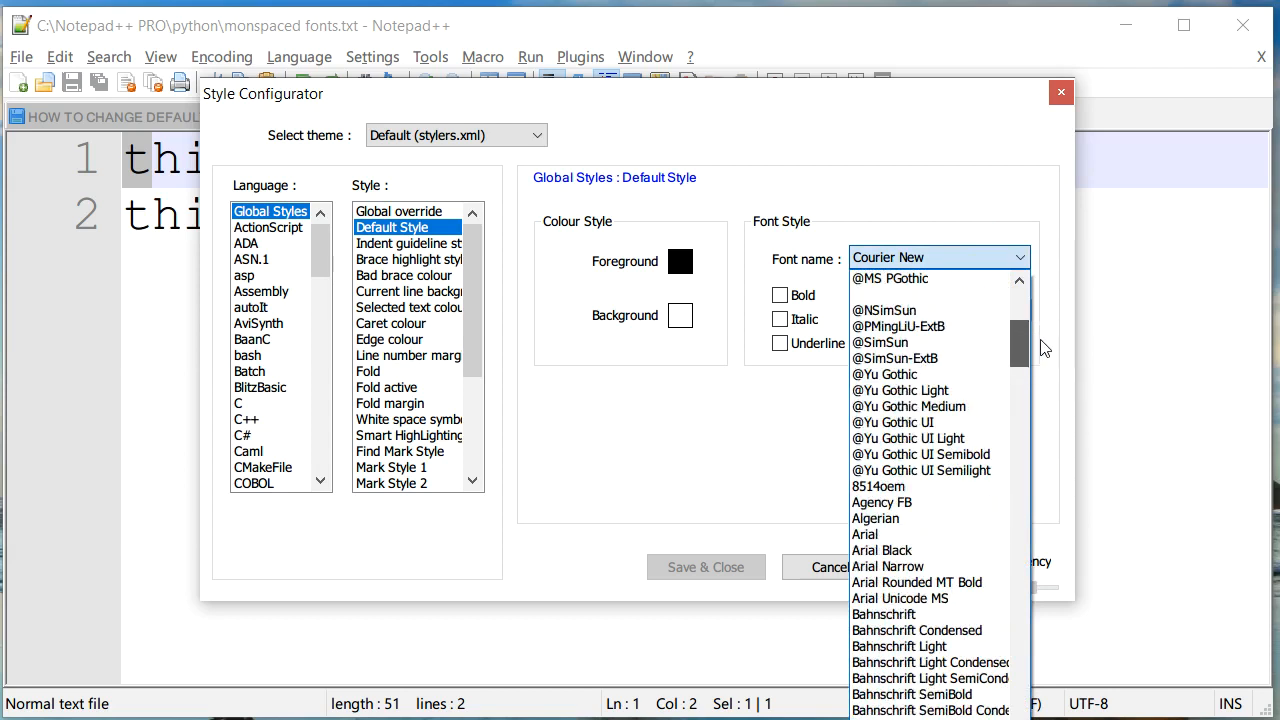
{"action": "scroll", "scroll_direction": "down", "scroll_amount": 3}
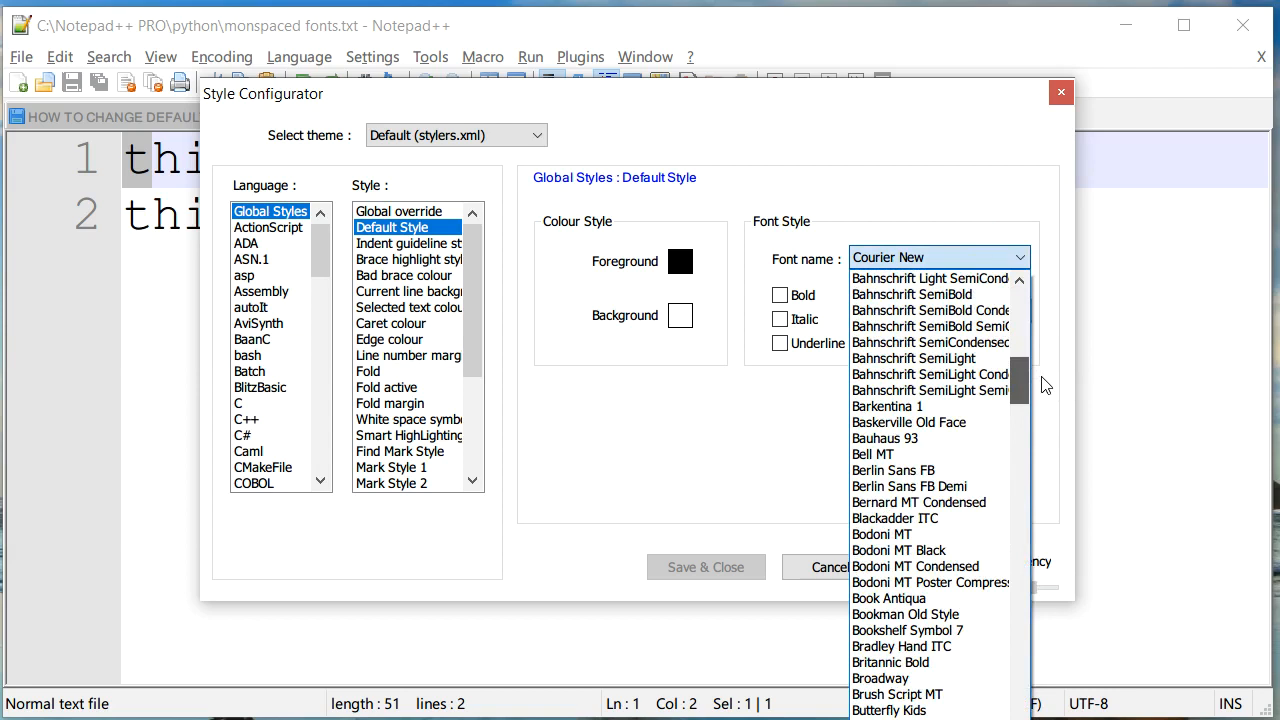
{"action": "scroll", "scroll_direction": "down", "scroll_amount": 3}
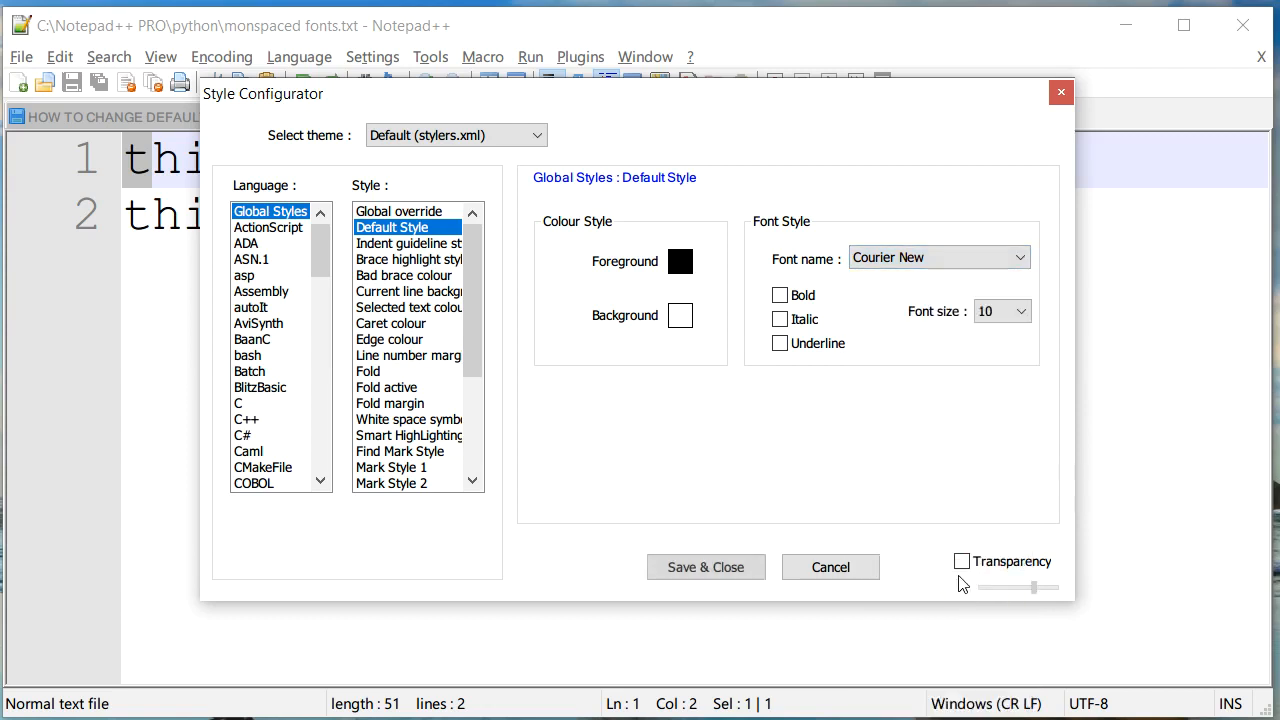
{"action": "mouse_move", "coordinate": [934, 409]}
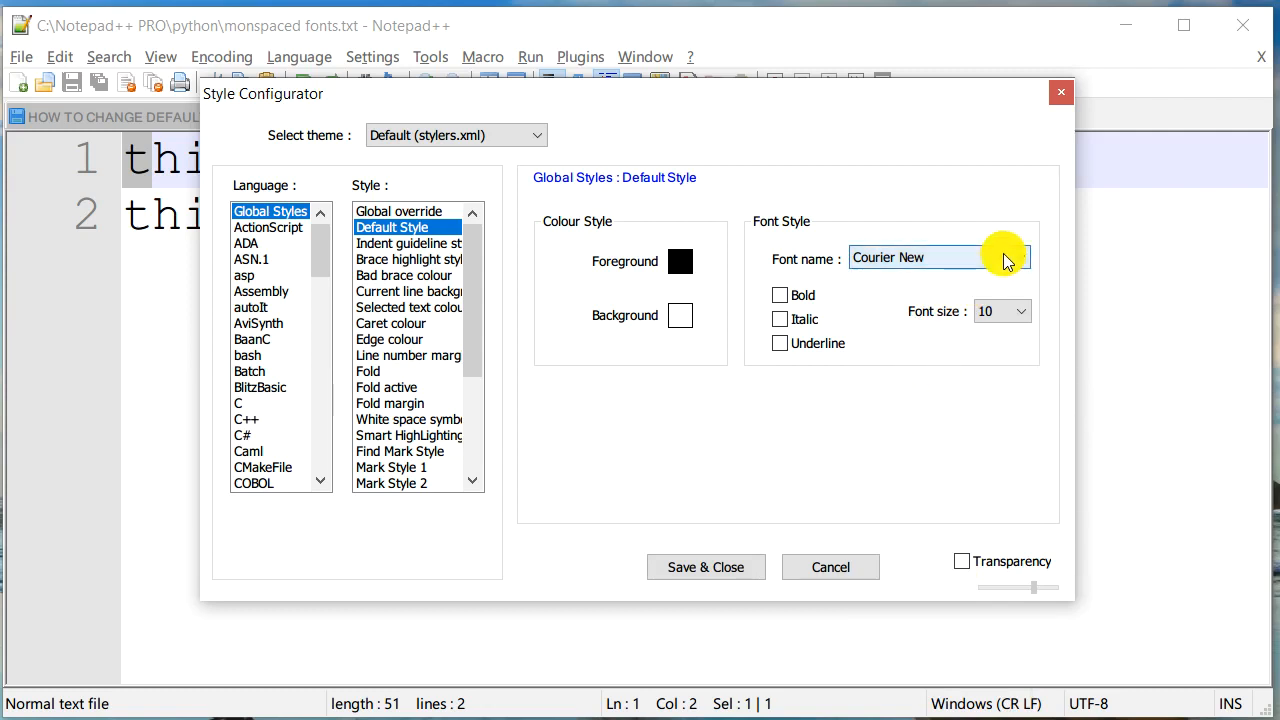
{"action": "left_click", "coordinate": [1022, 257]}
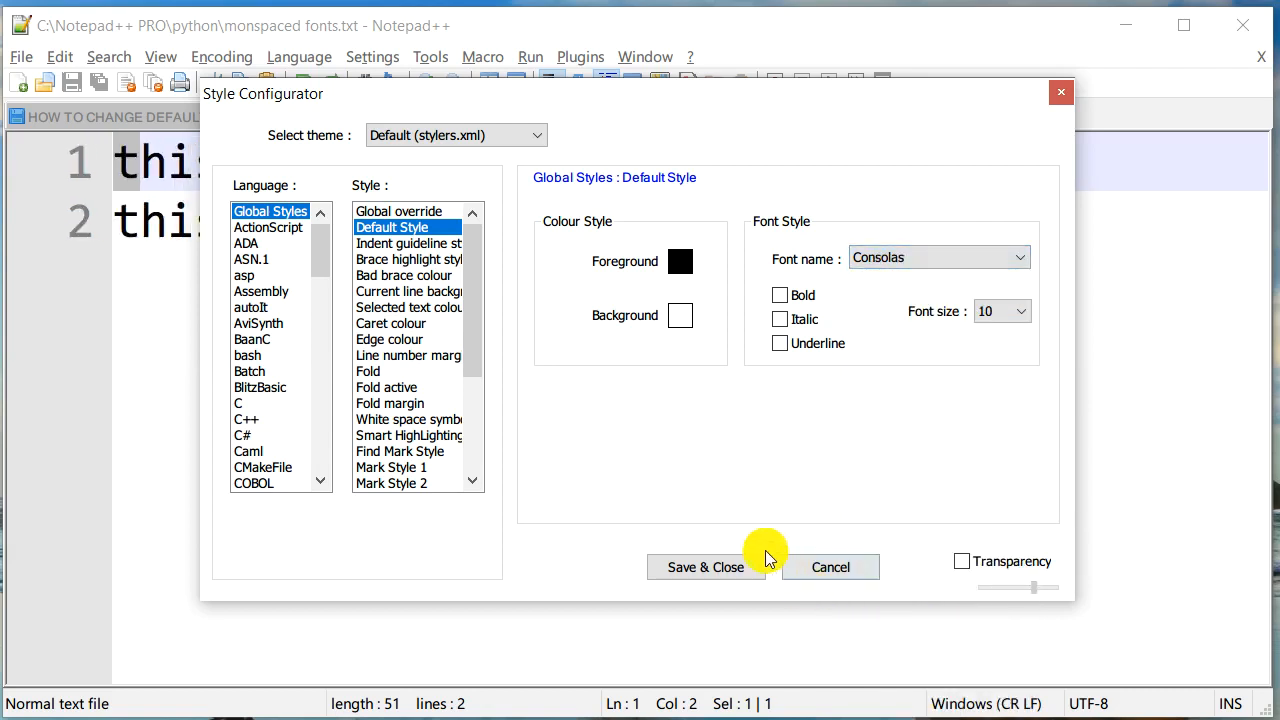
{"action": "left_click", "coordinate": [705, 567]}
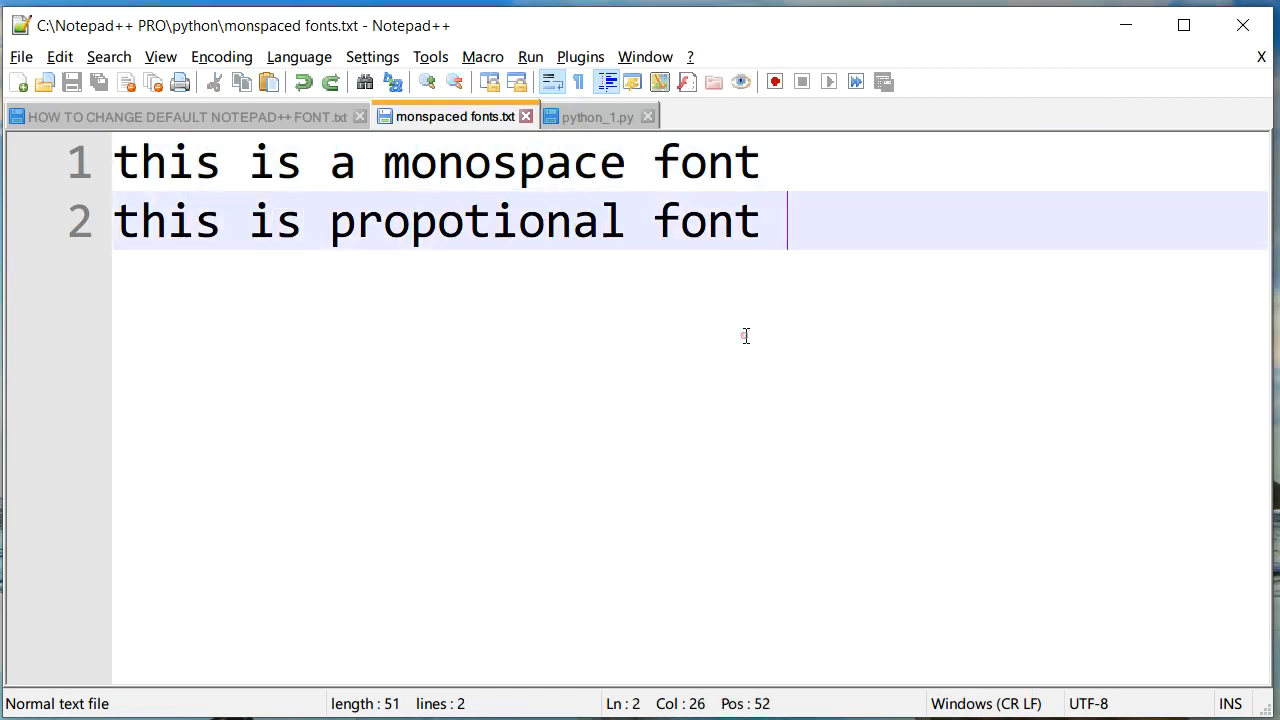
Select all the sample text, then switch to the python_1.py script tab.
{"action": "key", "text": "ctrl+a"}
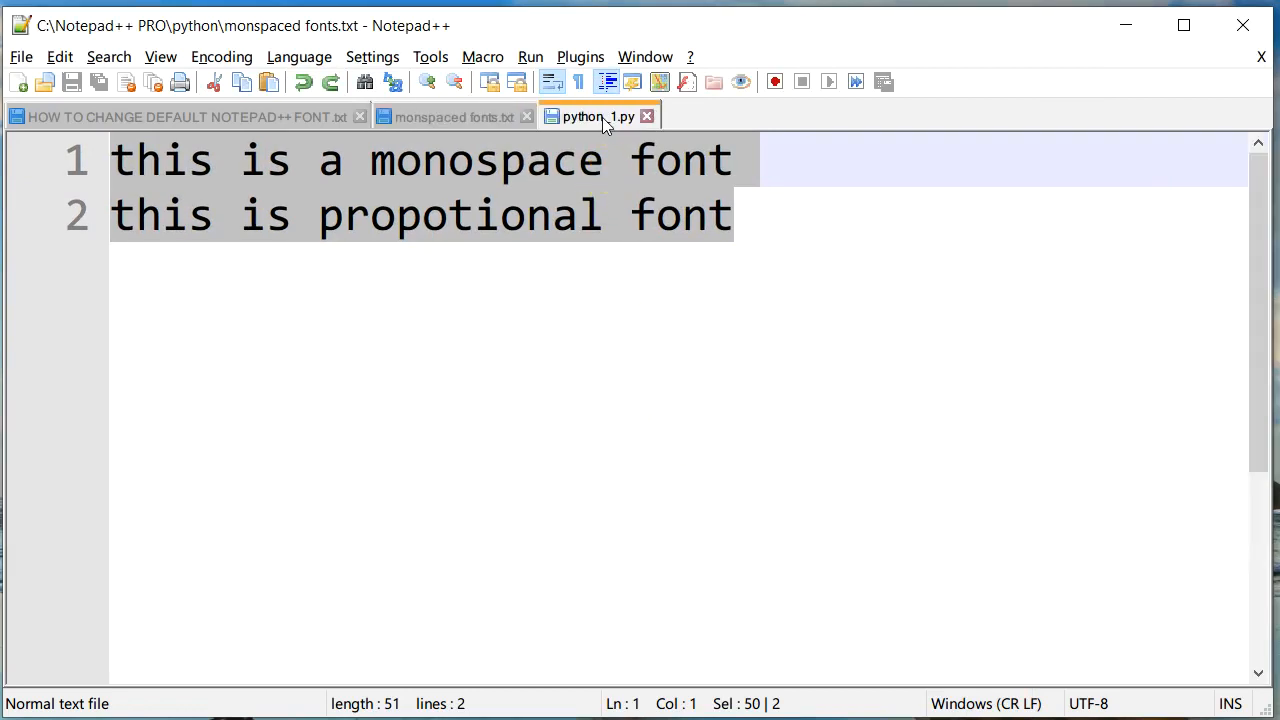
{"action": "left_click", "coordinate": [592, 116]}
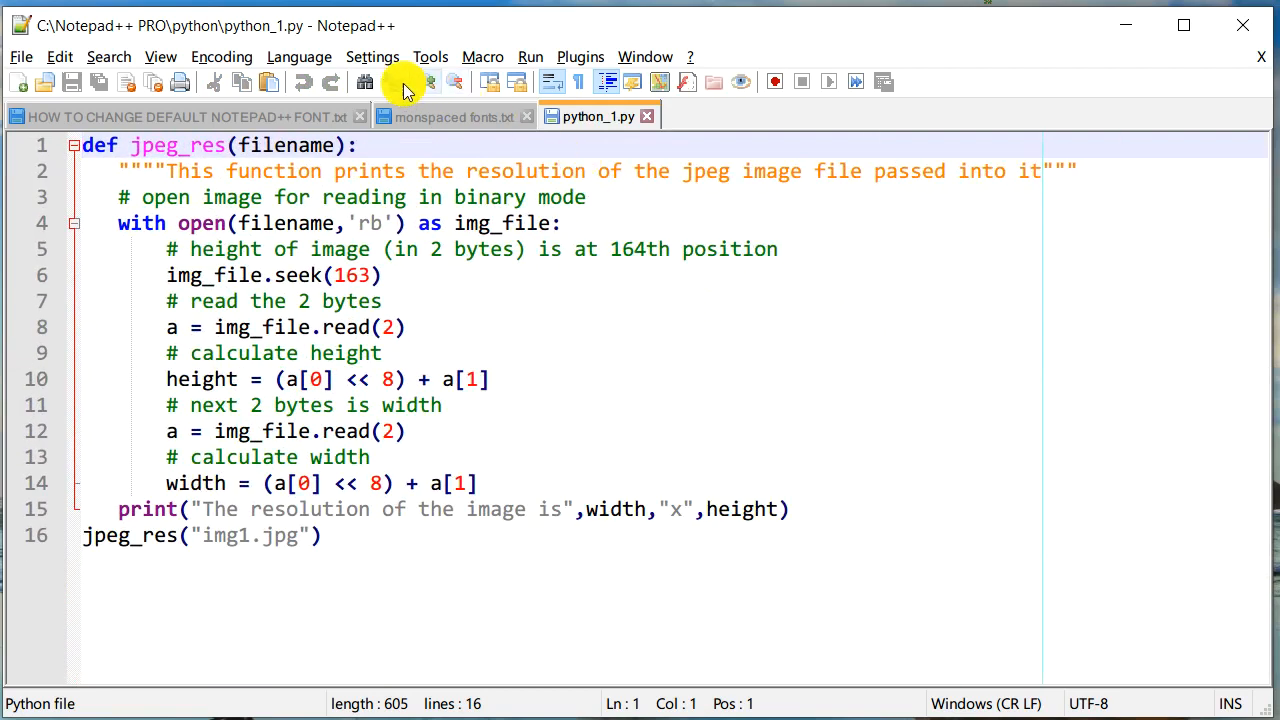
{"action": "left_click", "coordinate": [372, 56]}
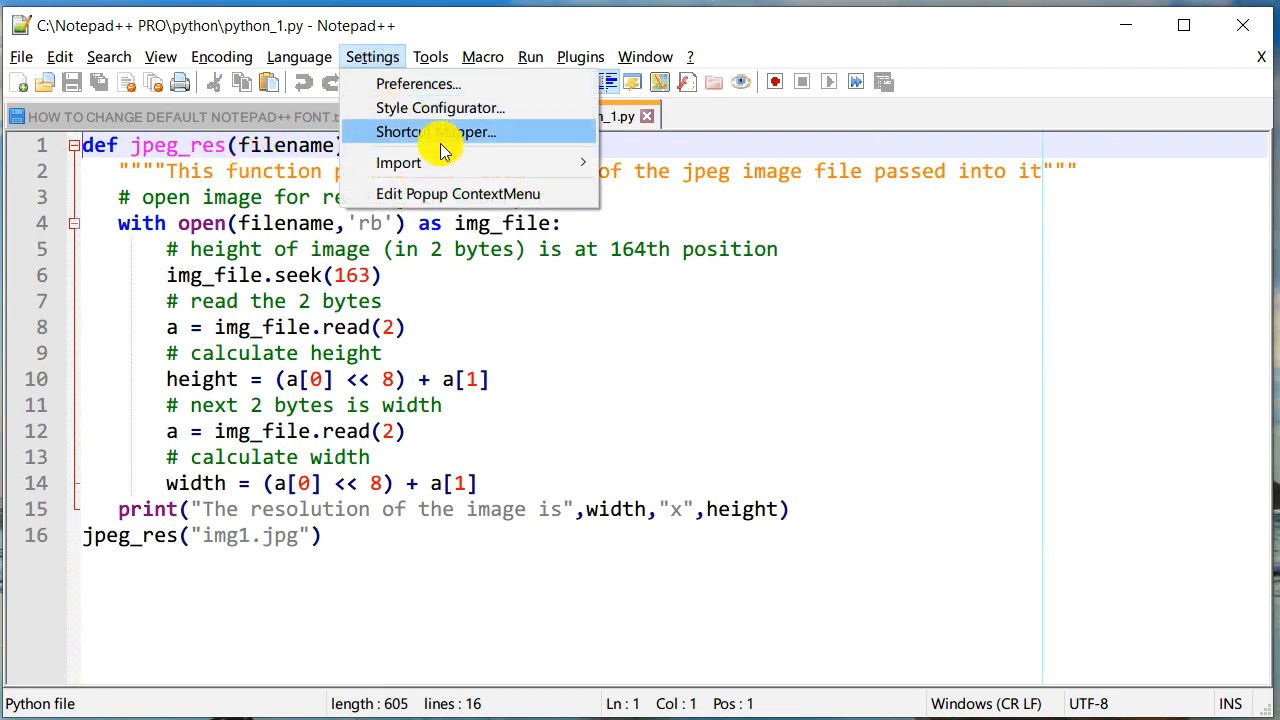
{"action": "left_click", "coordinate": [440, 107]}
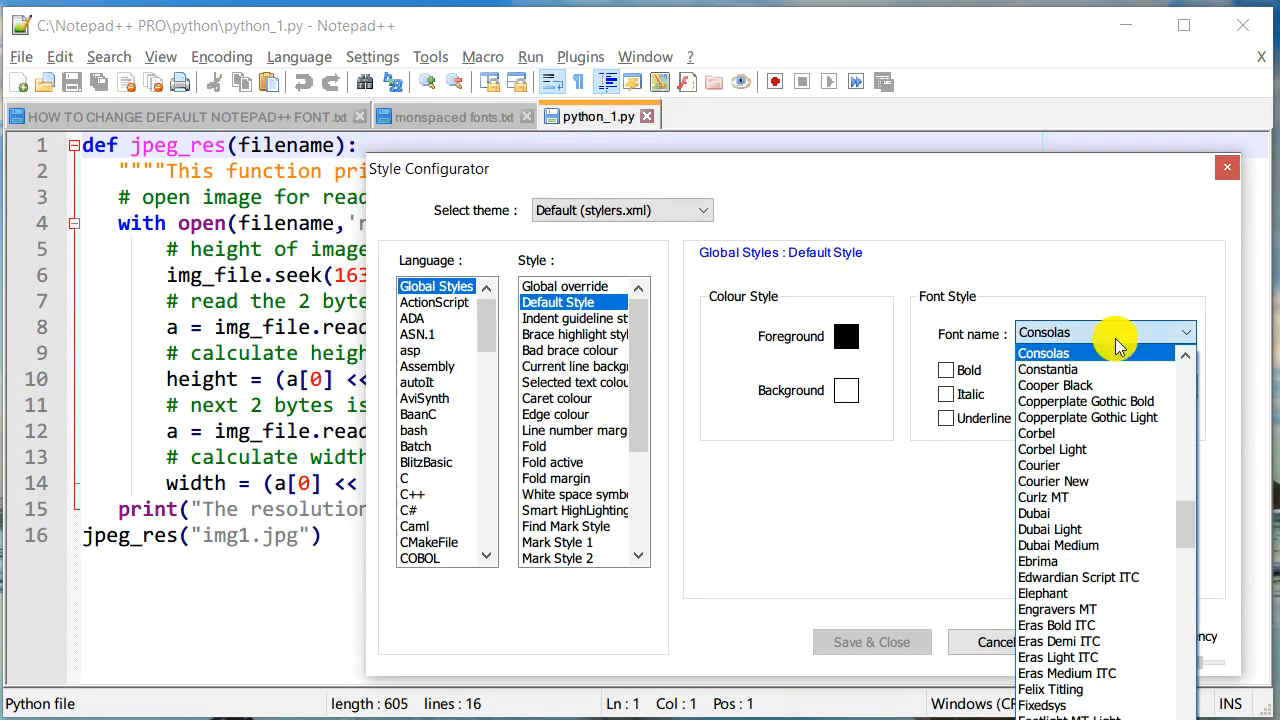
{"action": "left_click", "coordinate": [1052, 481]}
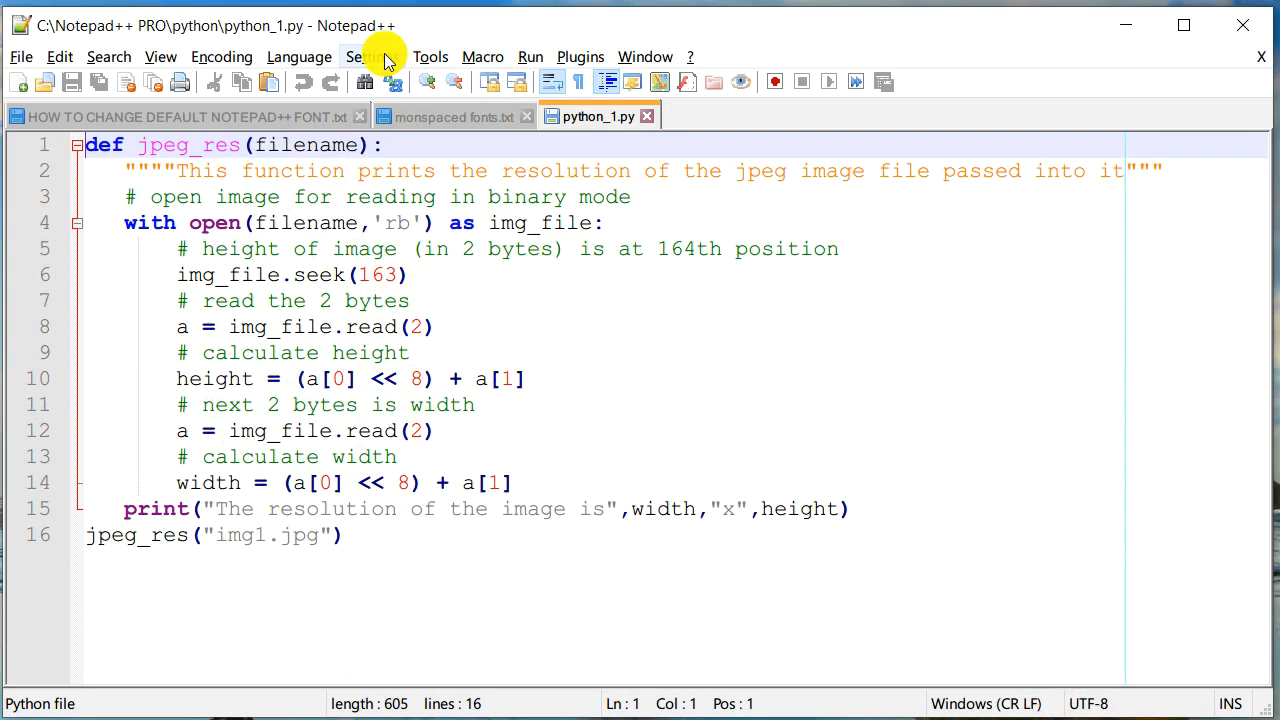
{"action": "left_click", "coordinate": [372, 56]}
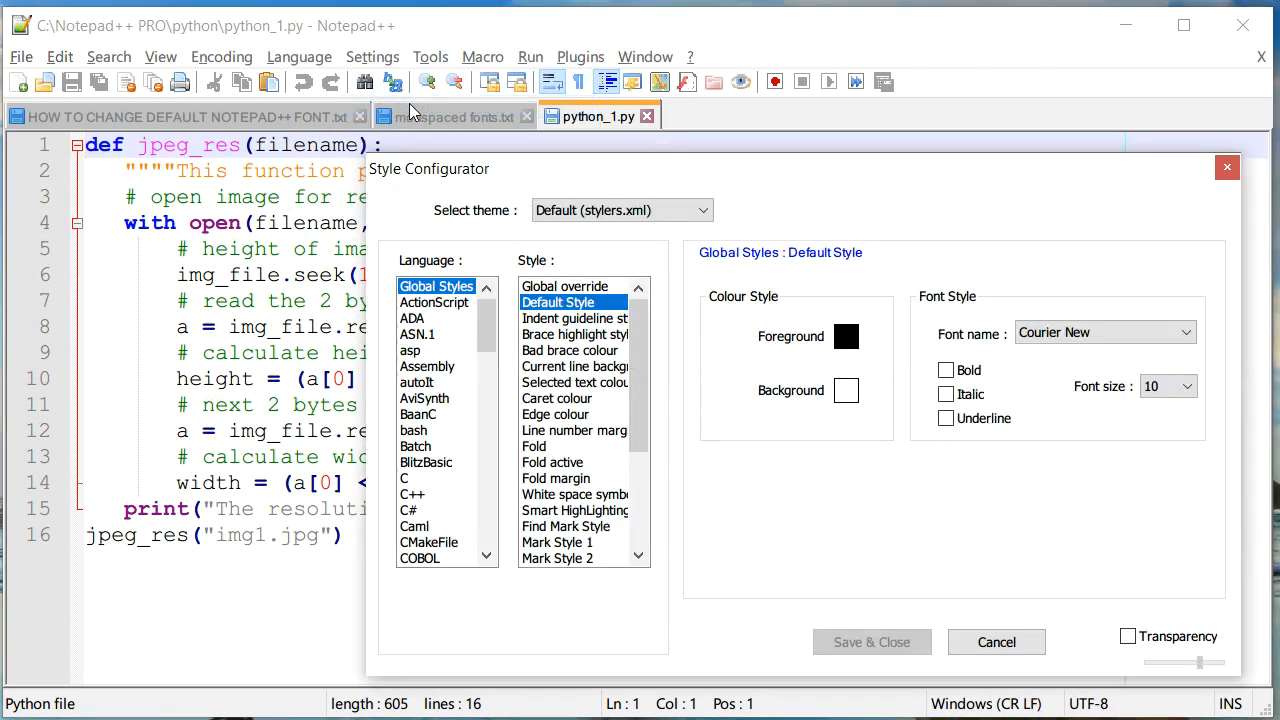
{"action": "left_click", "coordinate": [1185, 332]}
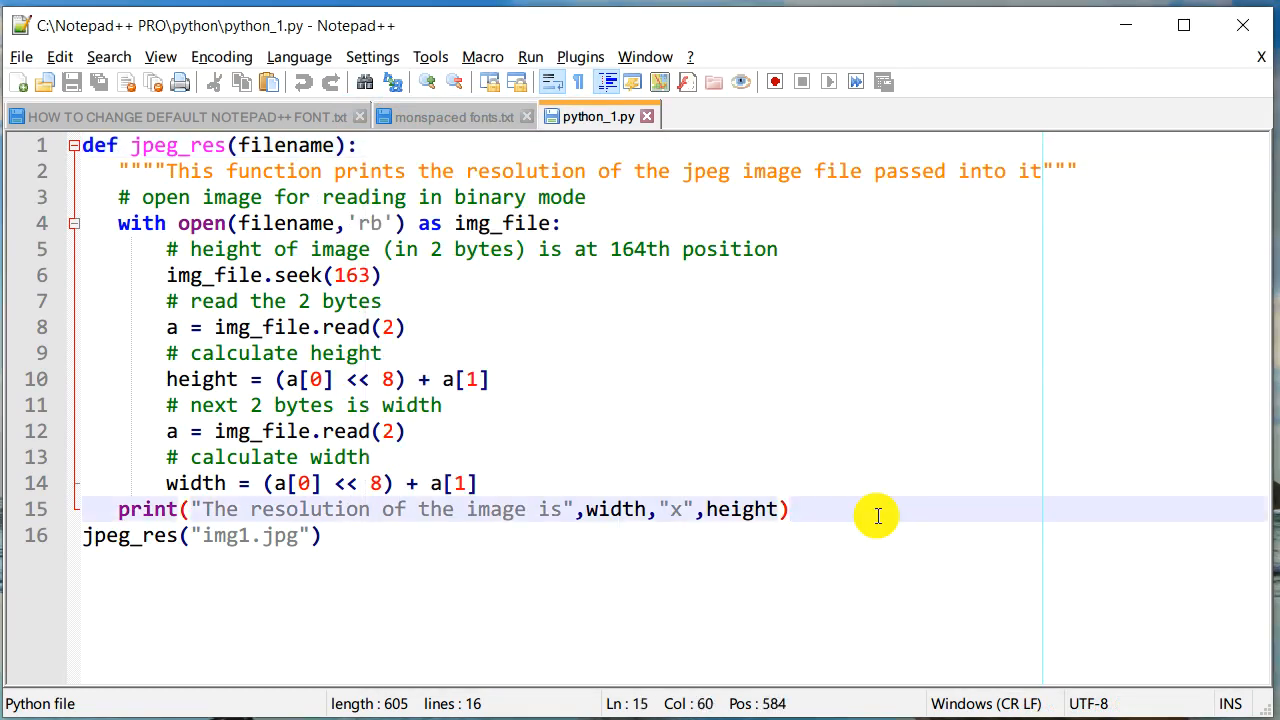
{"action": "left_click", "coordinate": [180, 116]}
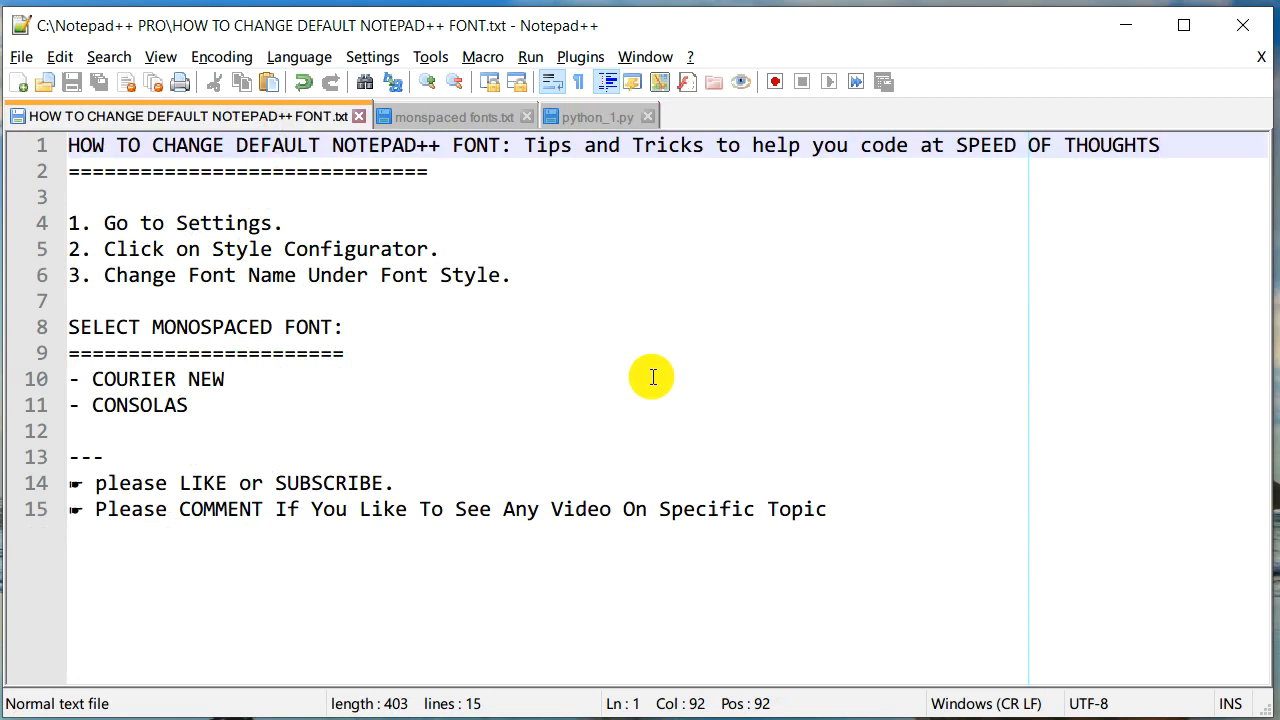
Reopen the Style Configurator, confirm the Consolas default font, and close it.
{"action": "left_click", "coordinate": [372, 56]}
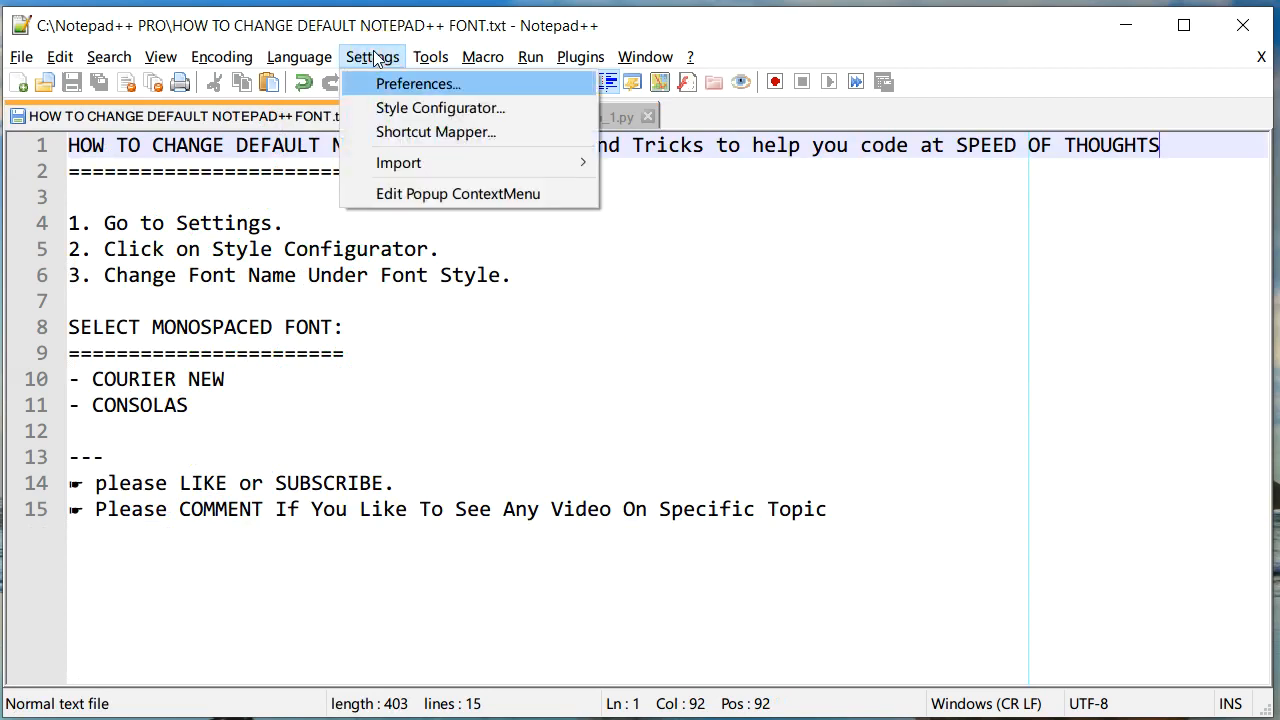
{"action": "left_click", "coordinate": [440, 107]}
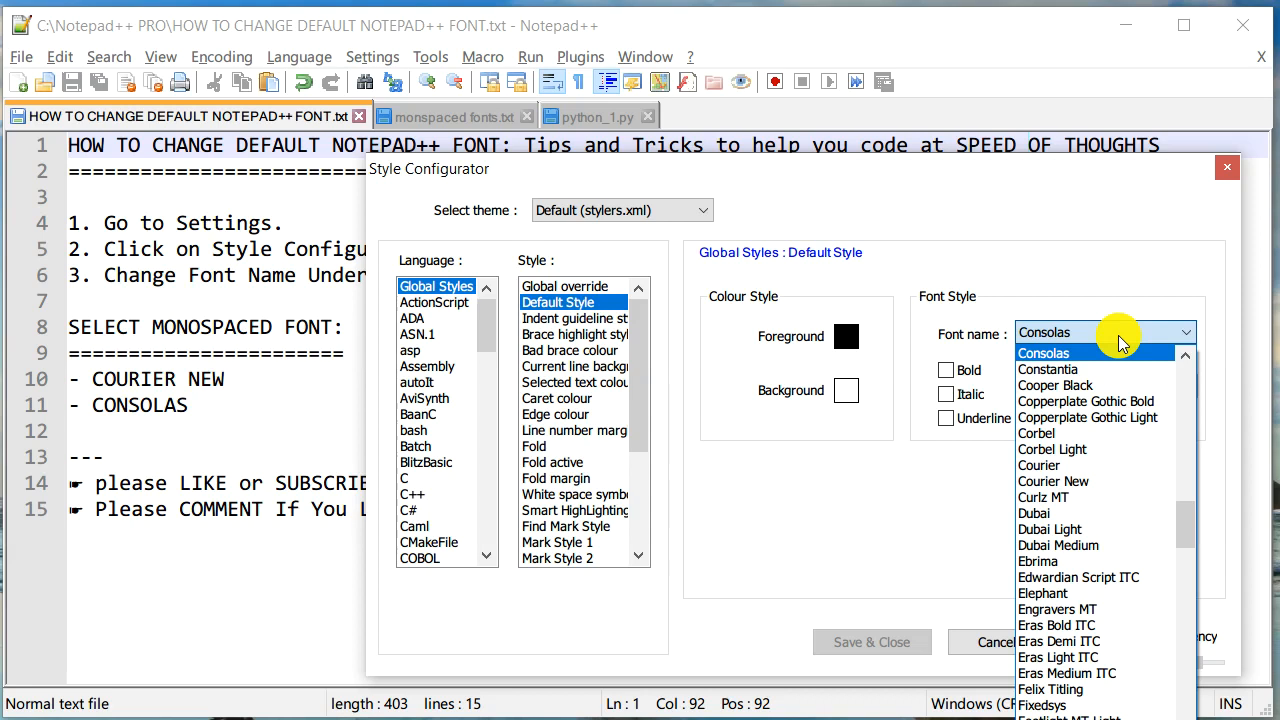
{"action": "mouse_move", "coordinate": [1100, 285]}
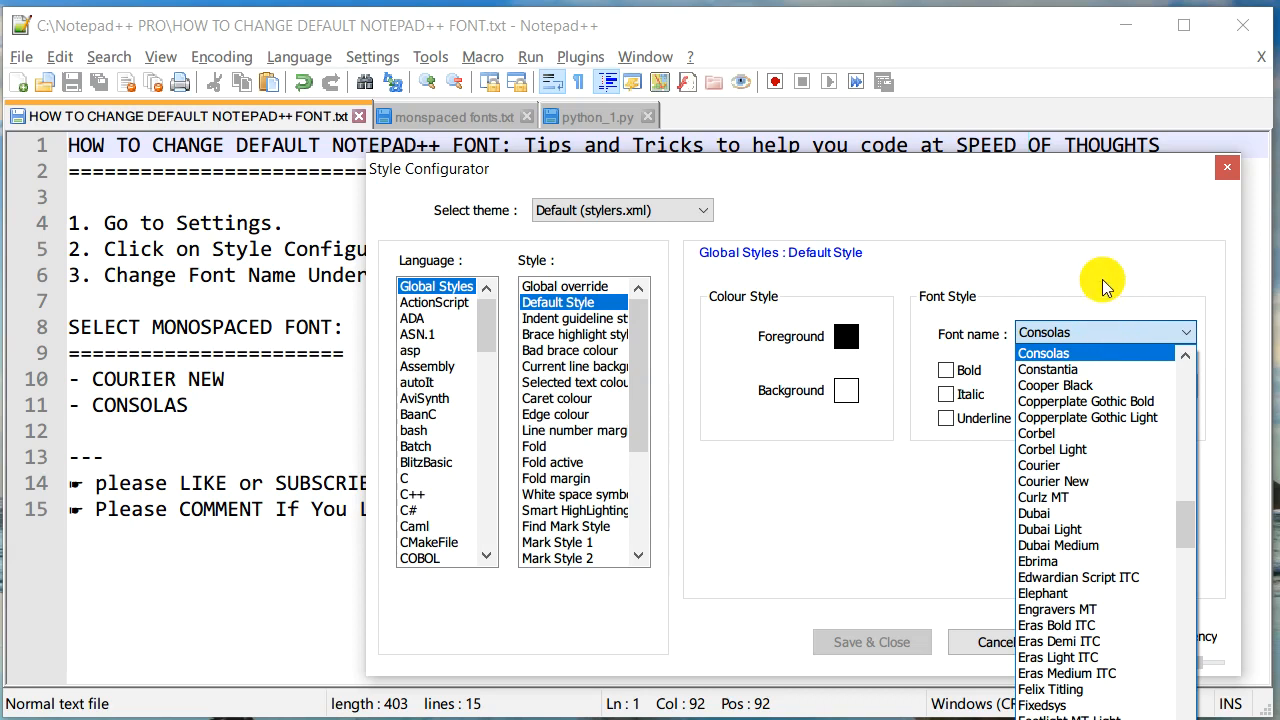
{"action": "left_click", "coordinate": [1043, 353]}
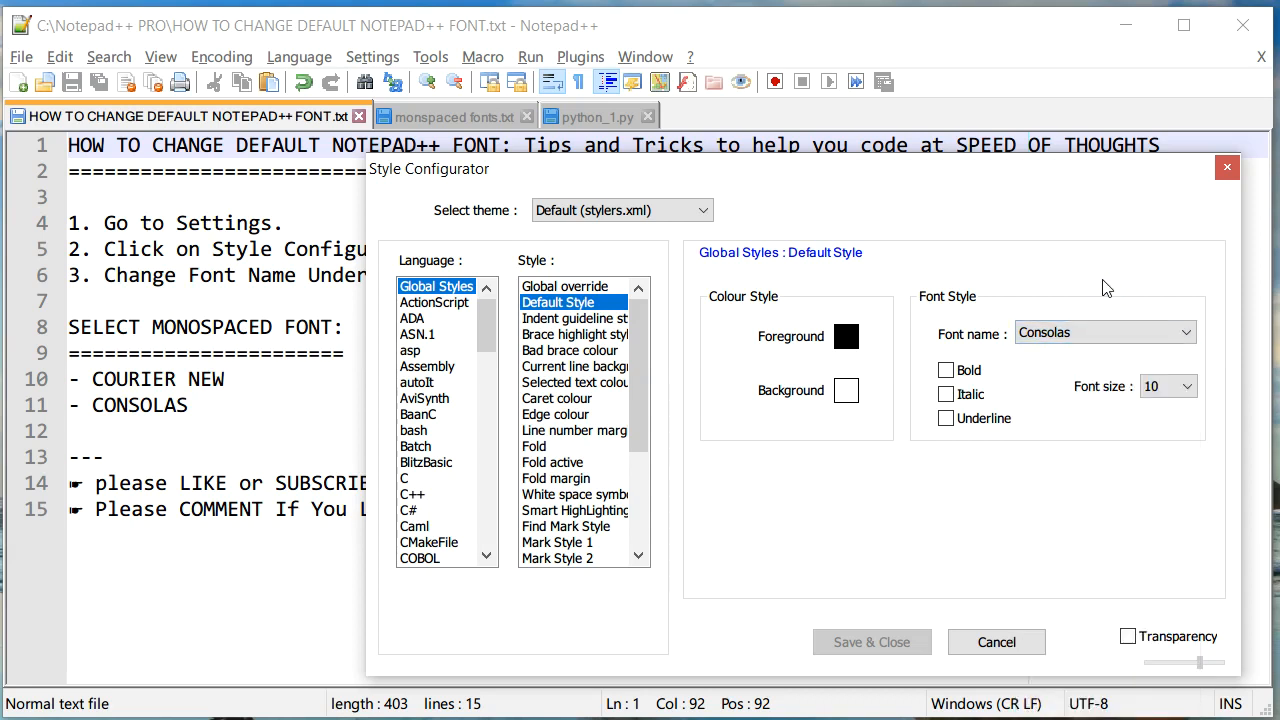
{"action": "mouse_move", "coordinate": [1103, 283]}
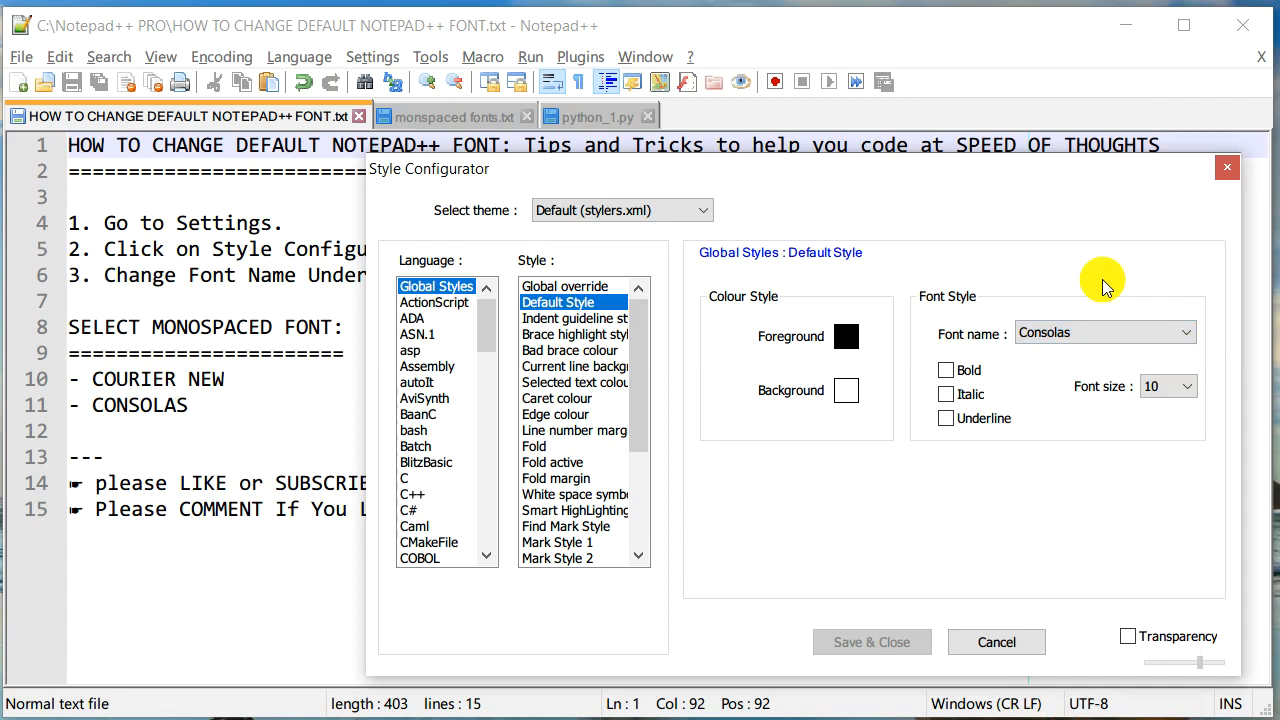
{"action": "mouse_move", "coordinate": [275, 457]}
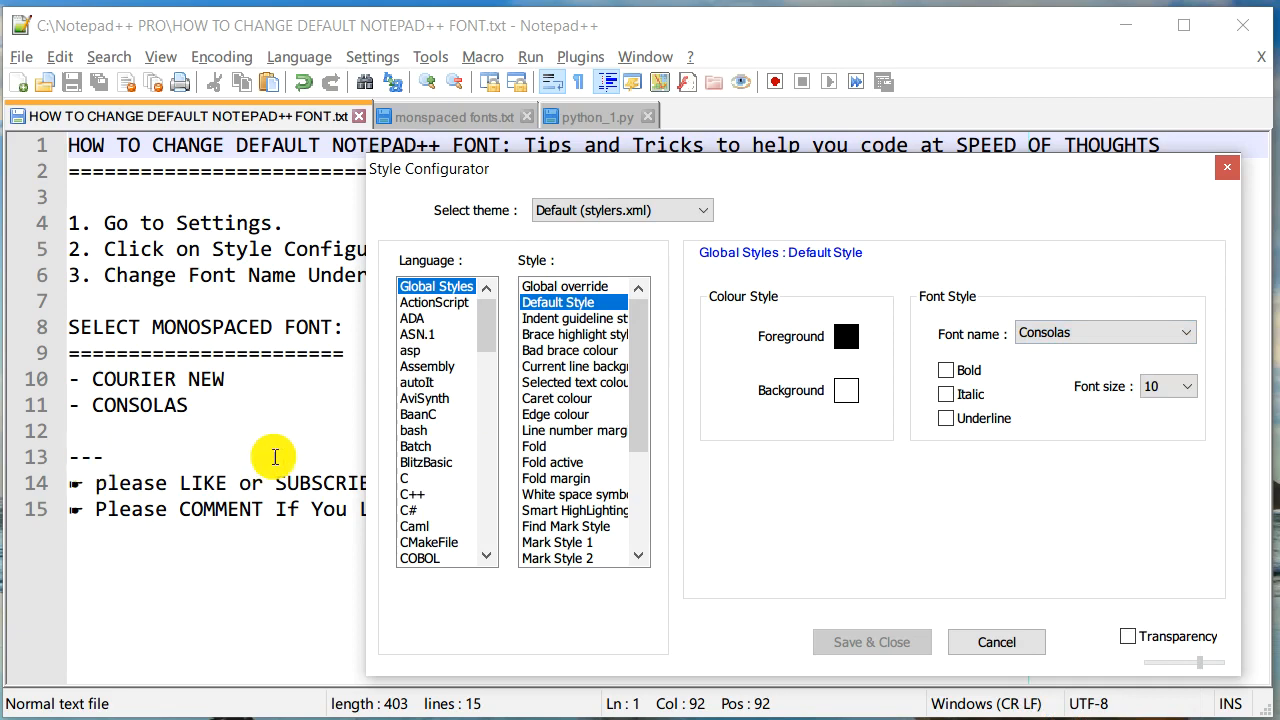
{"action": "left_click", "coordinate": [996, 642]}
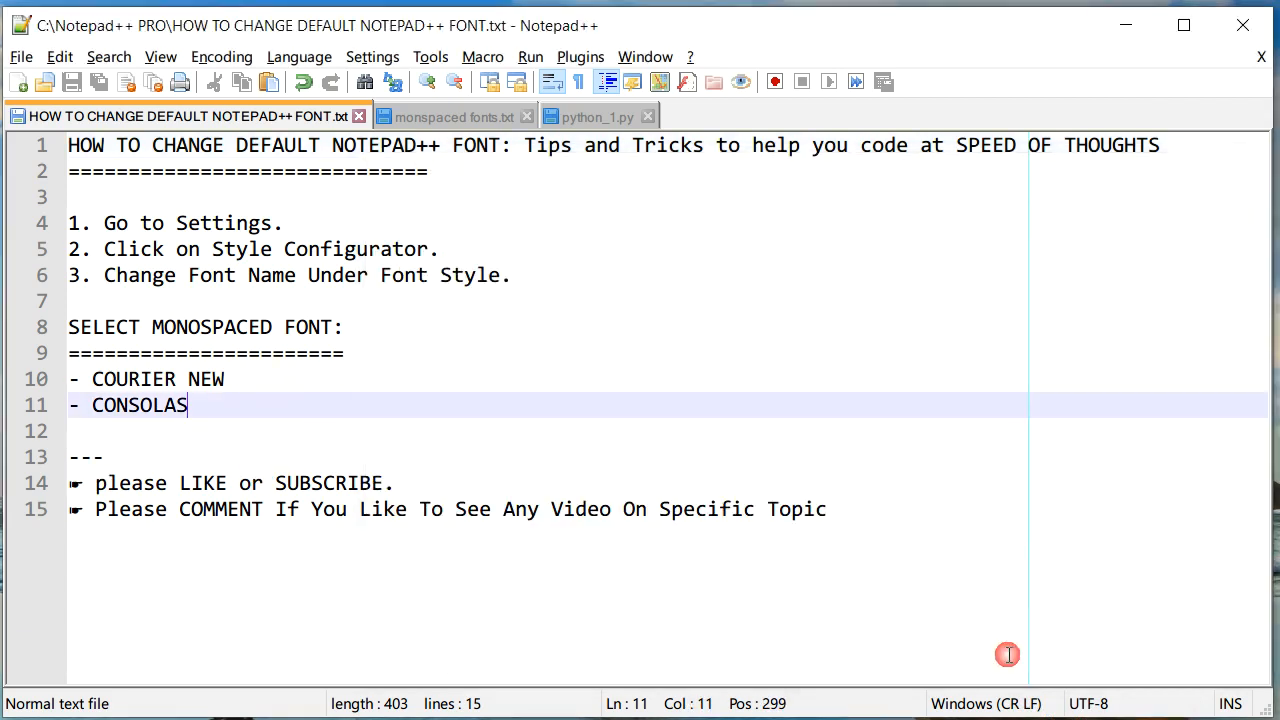
{"action": "mouse_move", "coordinate": [1062, 425]}
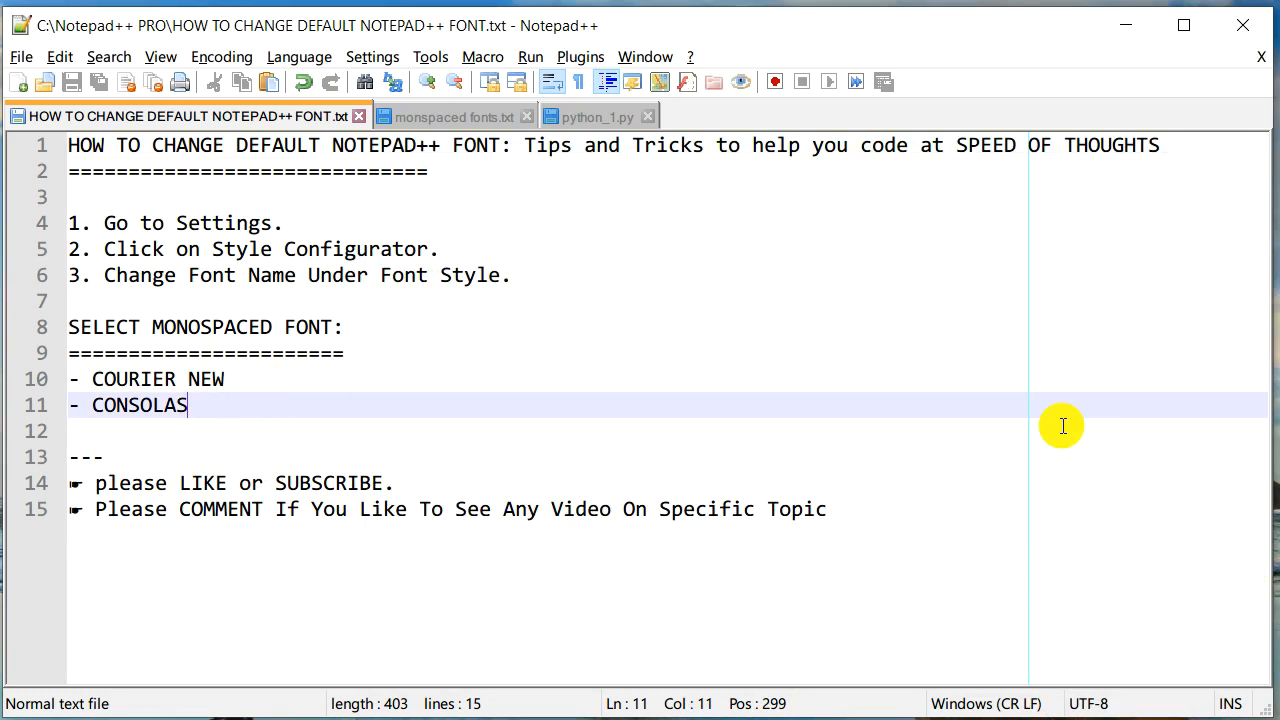
{"action": "mouse_move", "coordinate": [1202, 458]}
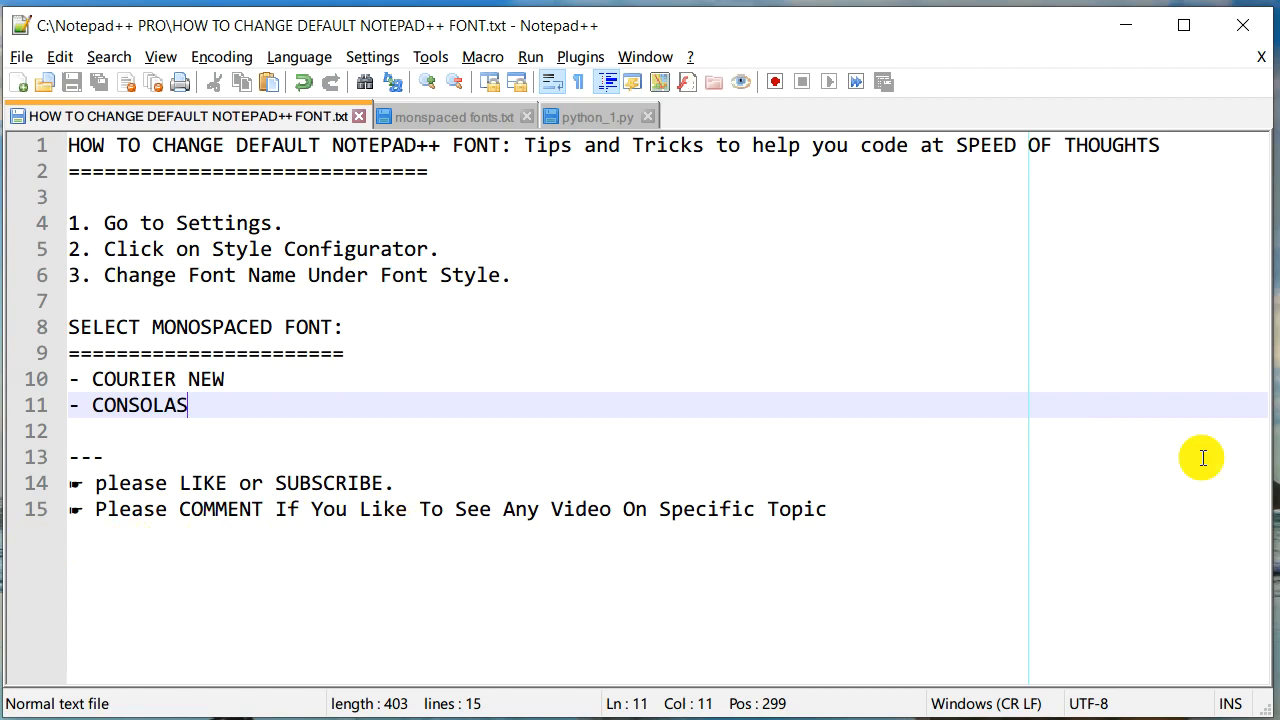
{"action": "mouse_move", "coordinate": [963, 508]}
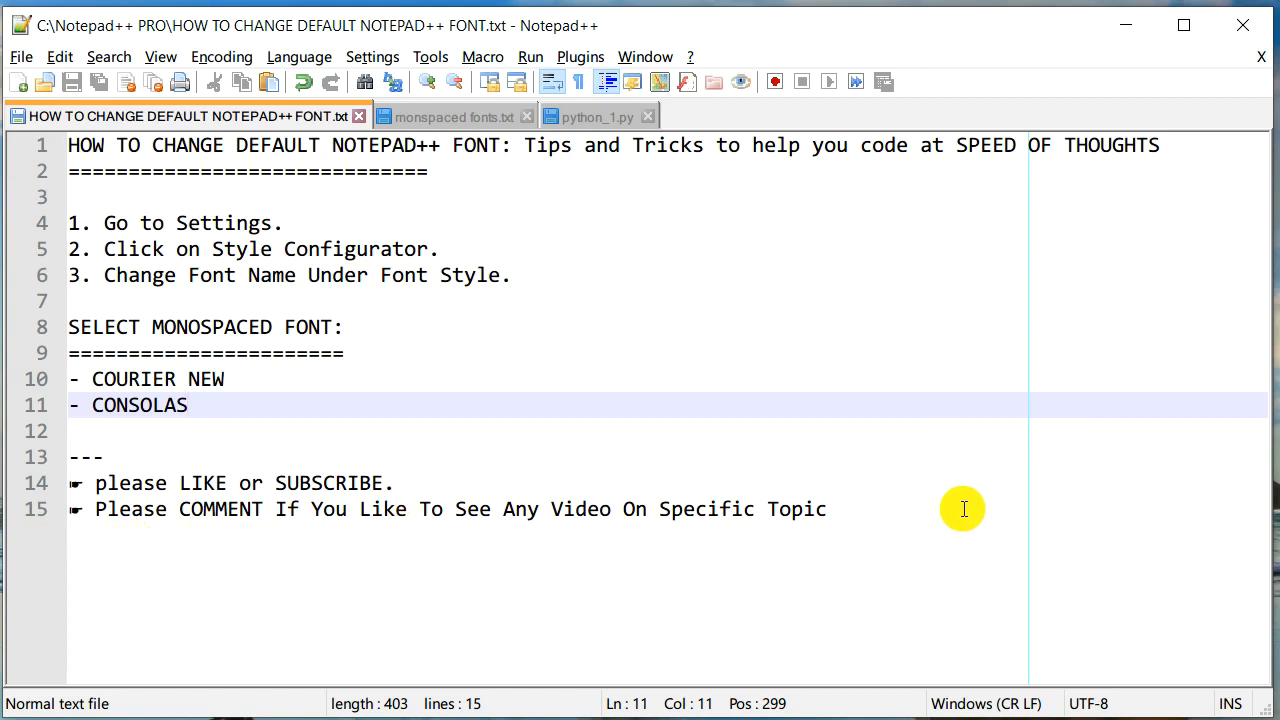